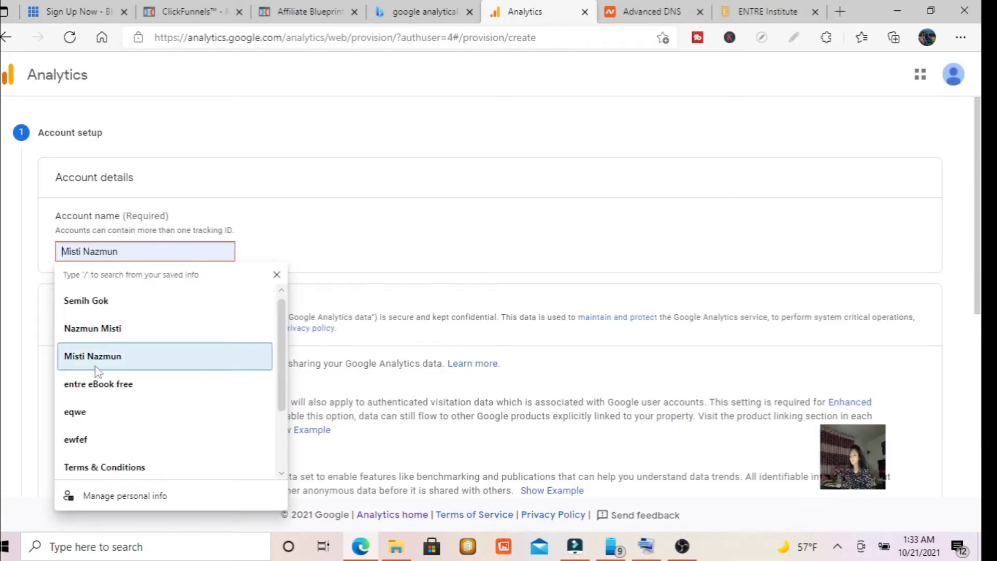
Step: Name the account 'entre eBook free1' from the saved entry and enable Google products & services data sharing
left_click(98, 384)
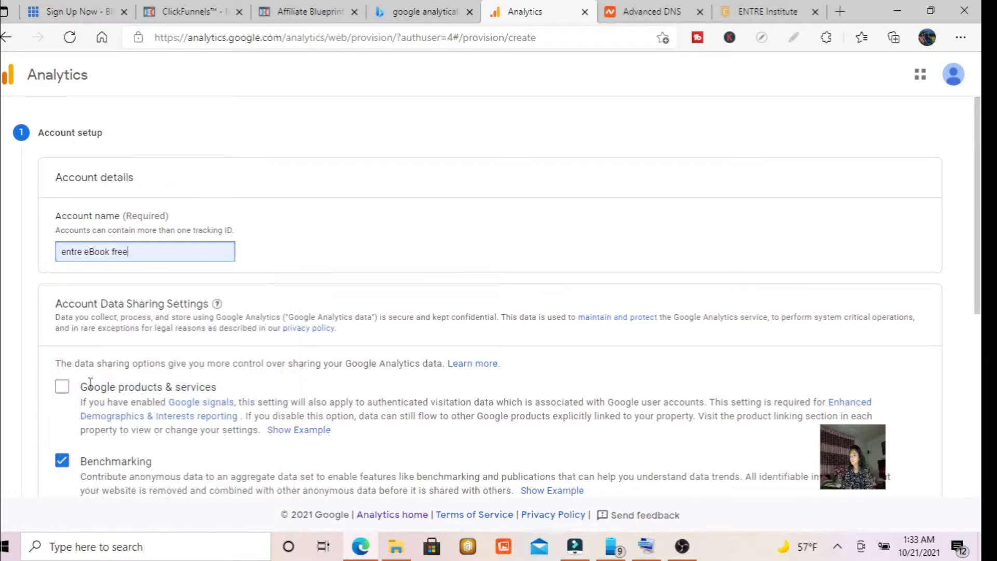
left_click(144, 251)
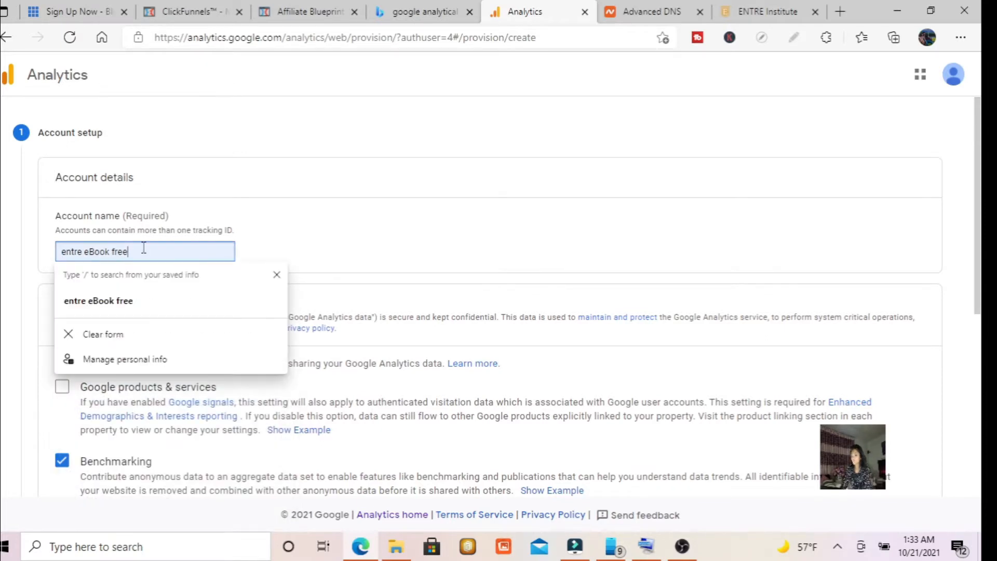
type("1")
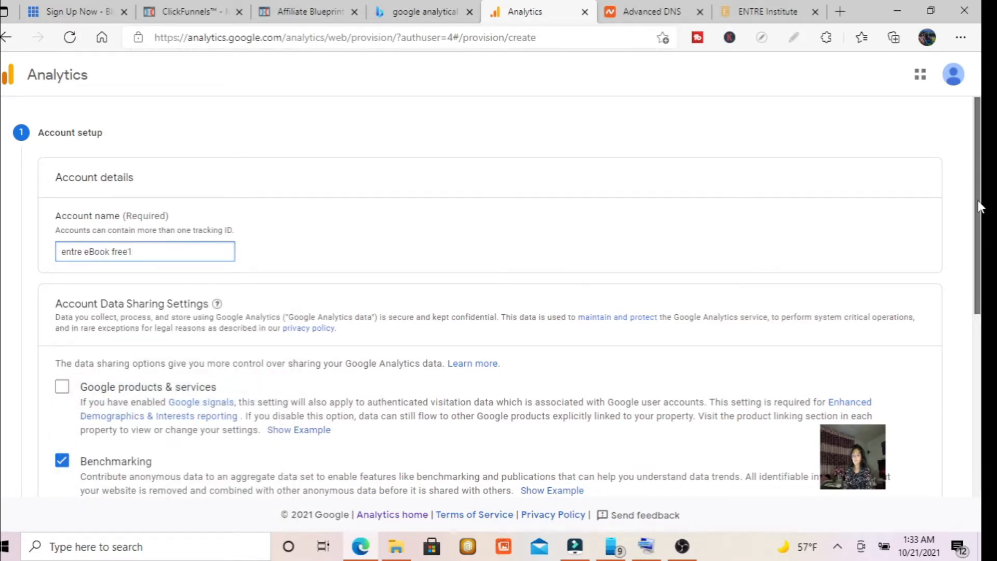
scroll("down", 3)
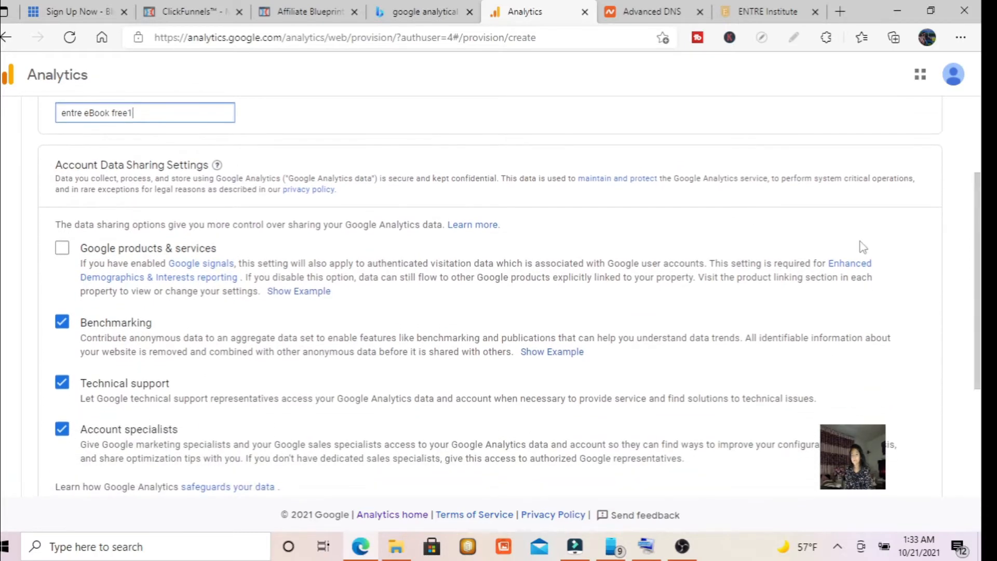
left_click(63, 247)
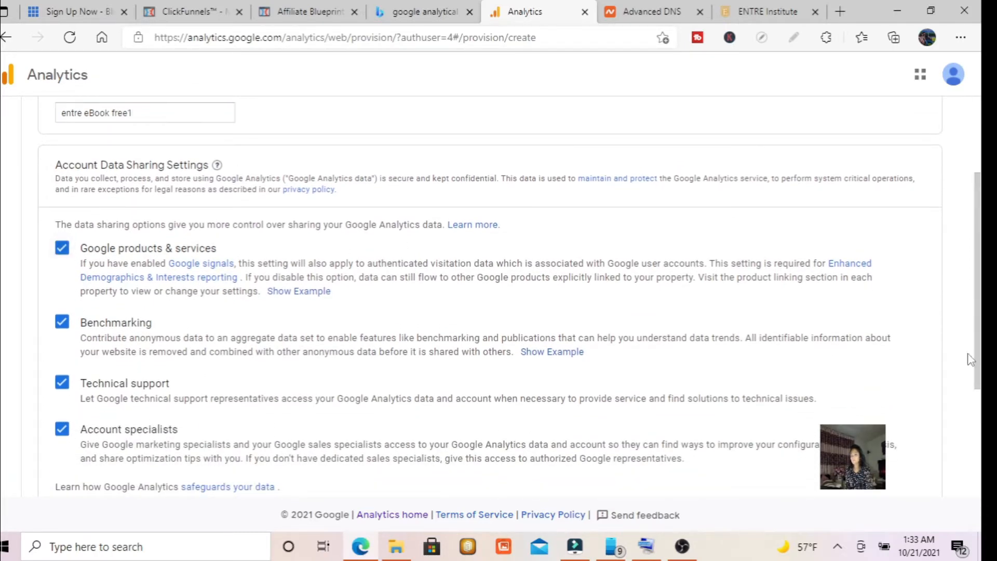
scroll("down", 3)
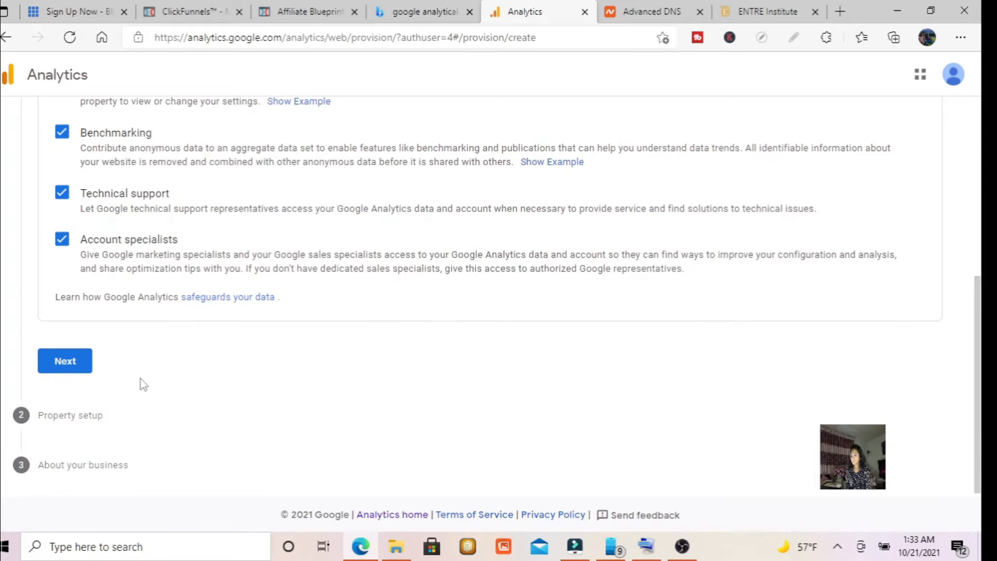
Step: Continue to property setup and enter 'eBook' as the property name
left_click(64, 361)
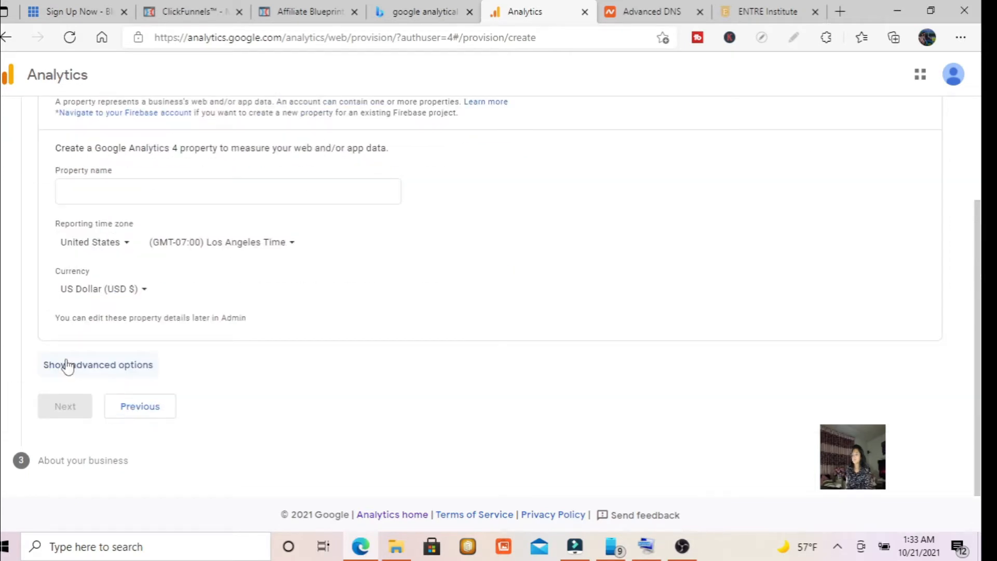
mouse_move(924, 282)
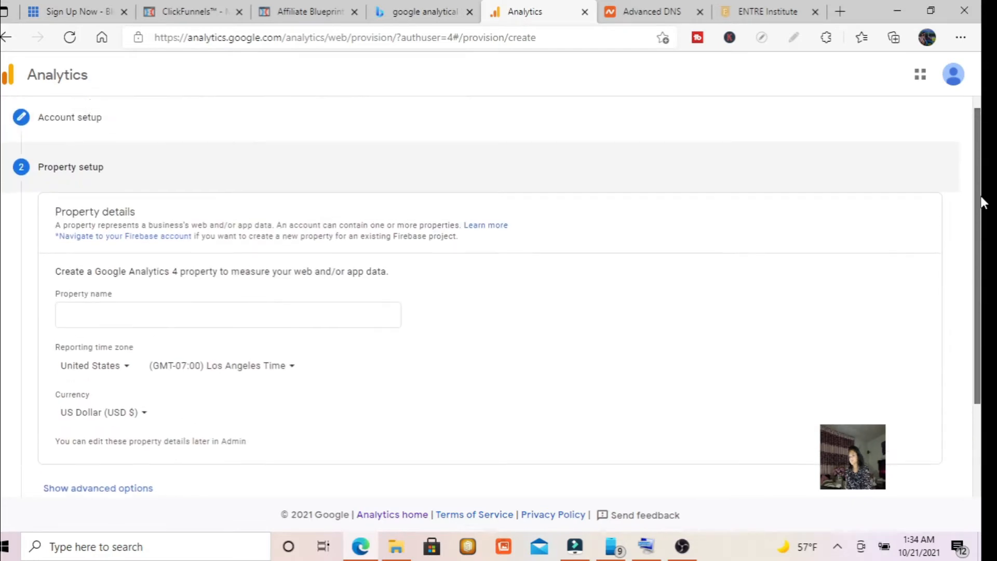
scroll("down", 3)
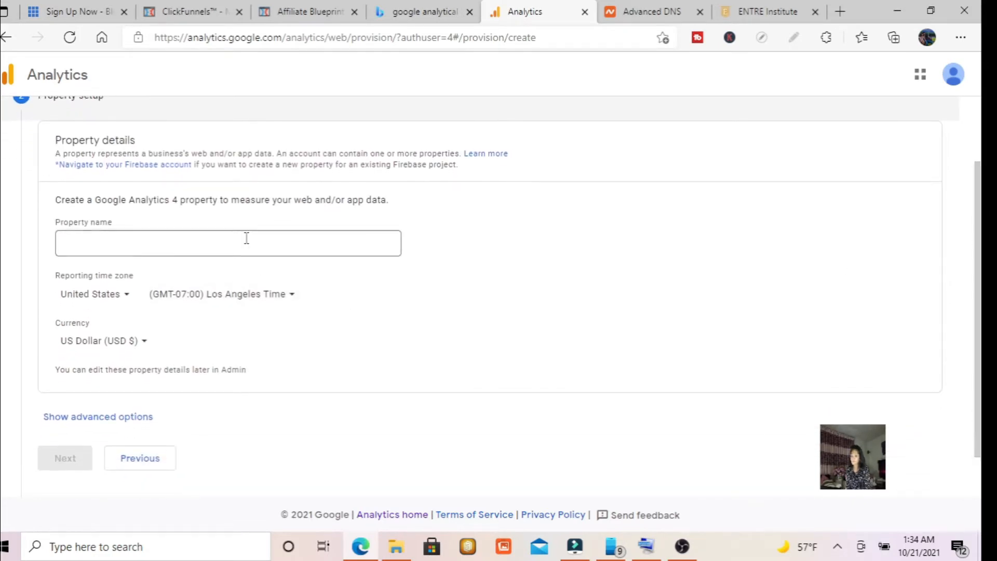
left_click(247, 243)
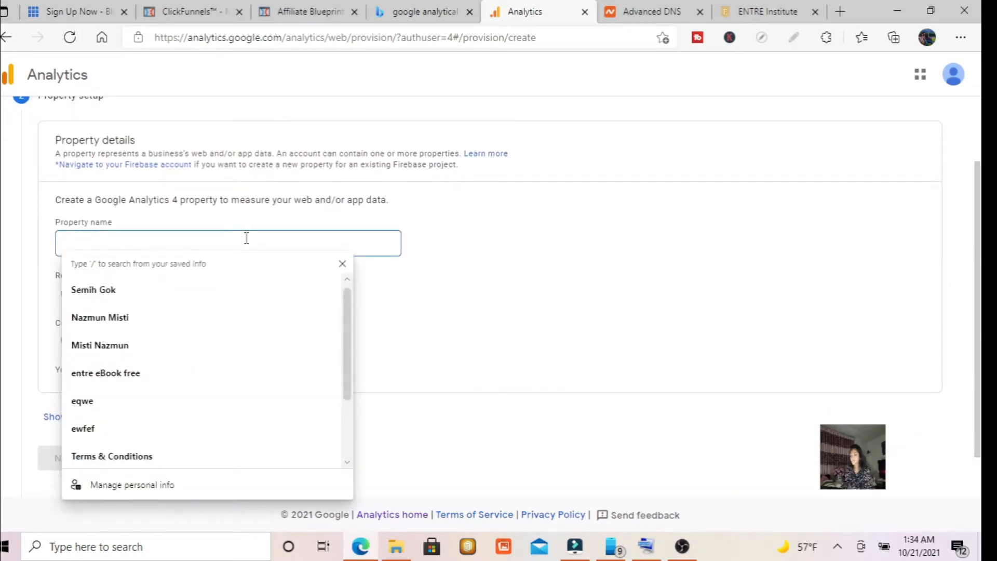
type("eboo")
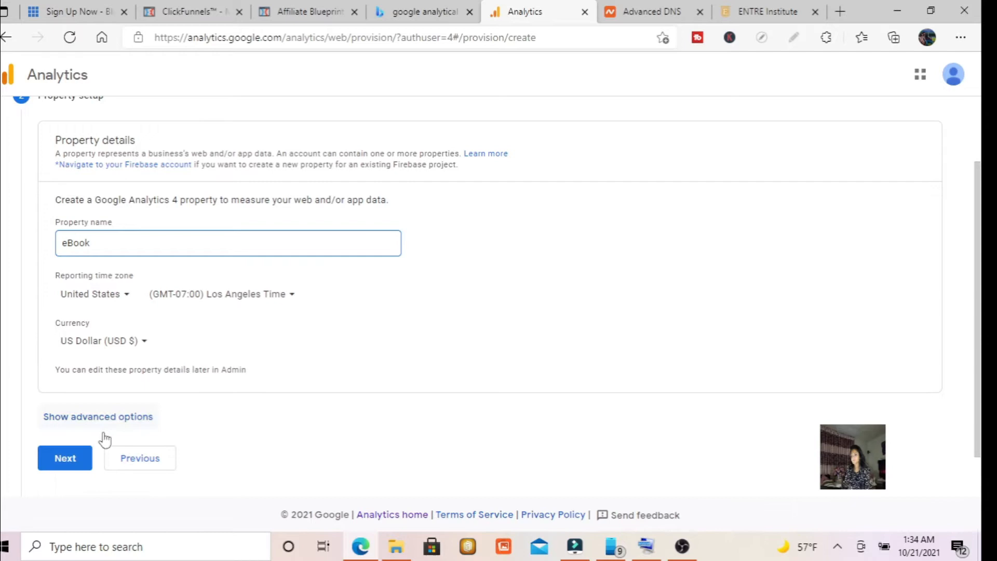
Step: Continue to business information and choose Online Communities as the industry category
left_click(65, 458)
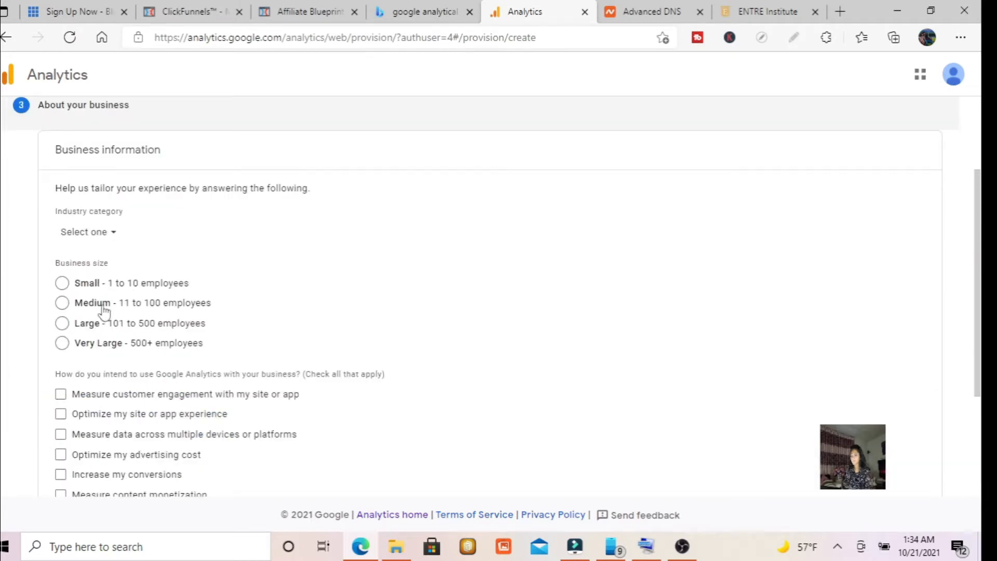
left_click(86, 232)
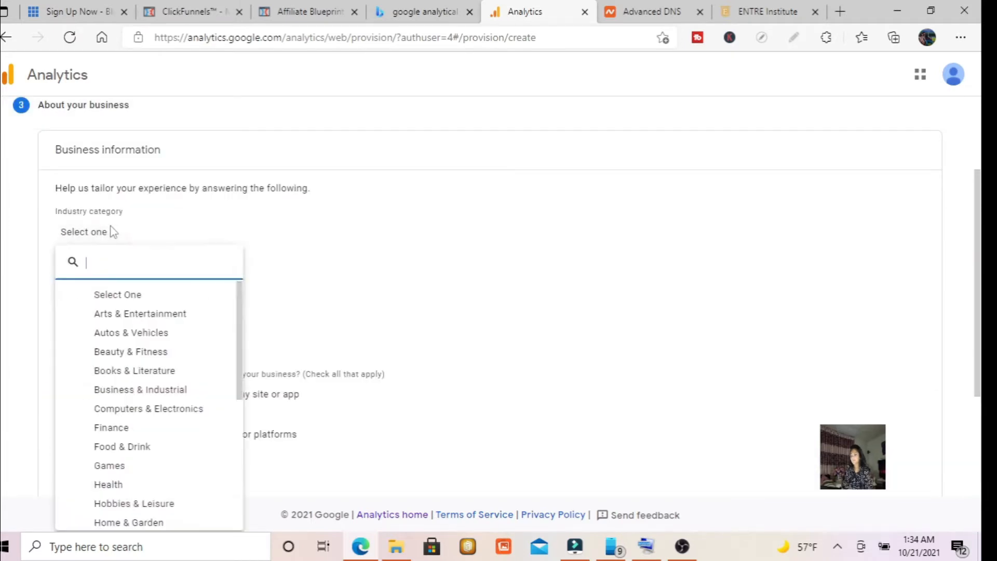
scroll("down", 3)
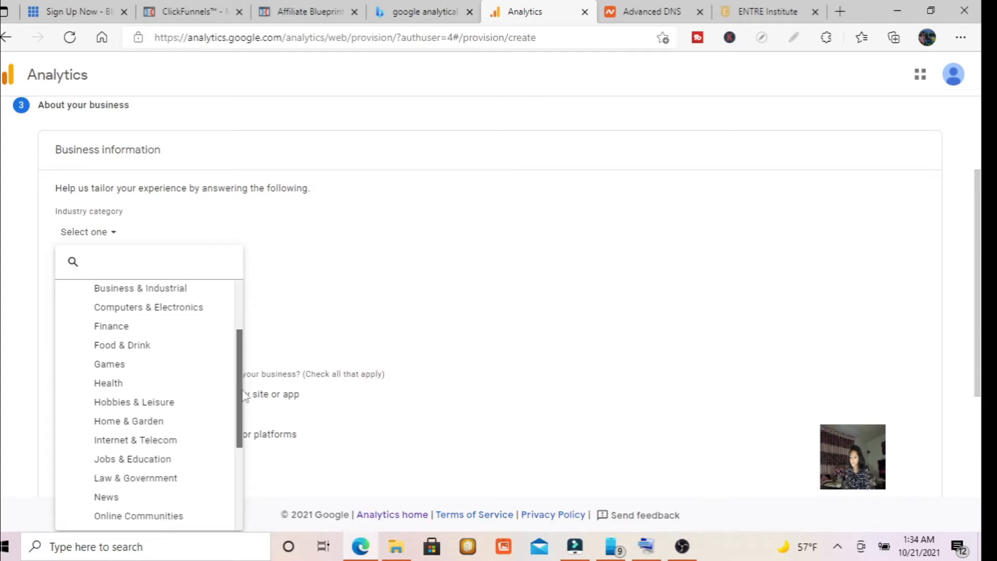
scroll("down", 3)
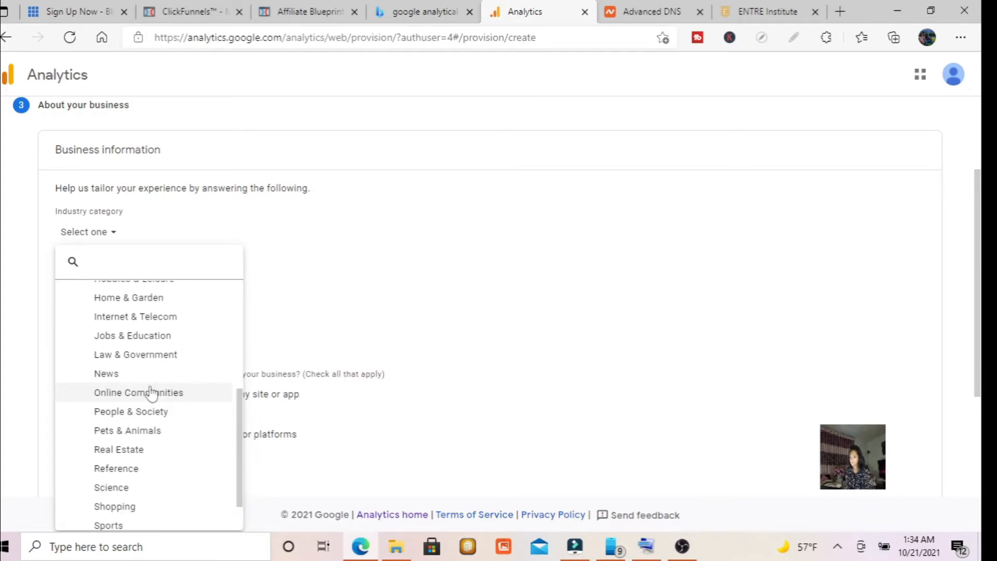
left_click(139, 393)
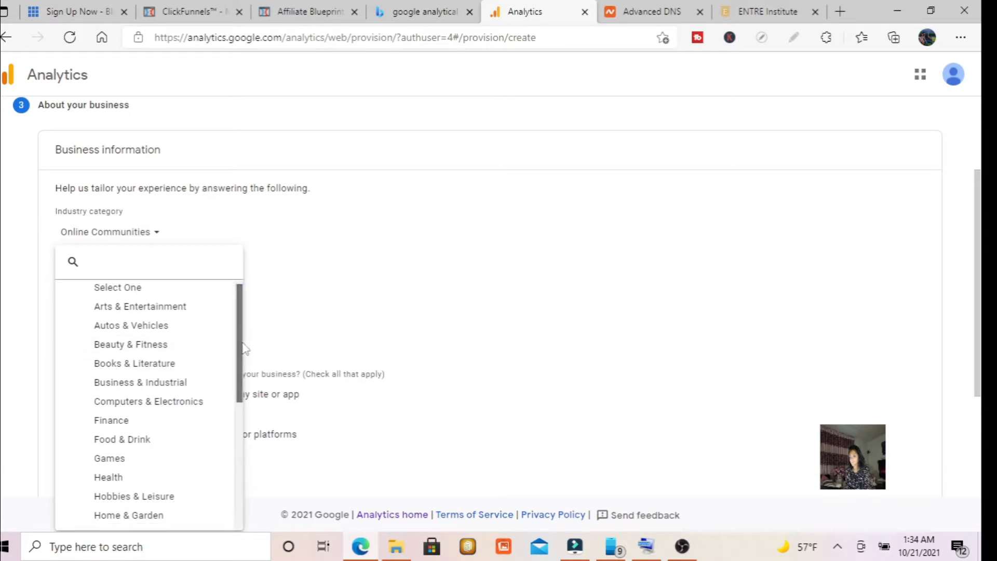
Step: Scroll further through the industry category list
scroll("down", 3)
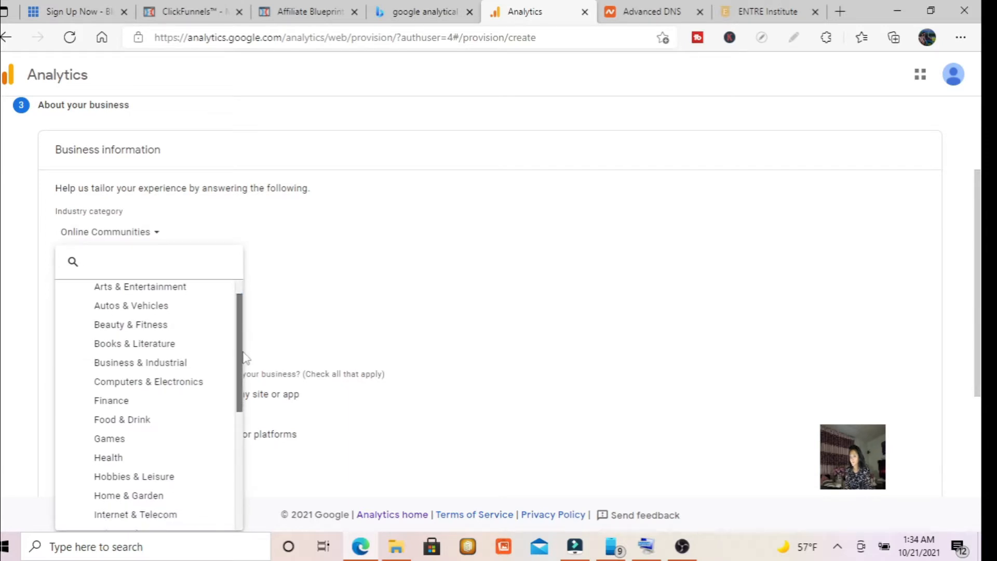
scroll("down", 3)
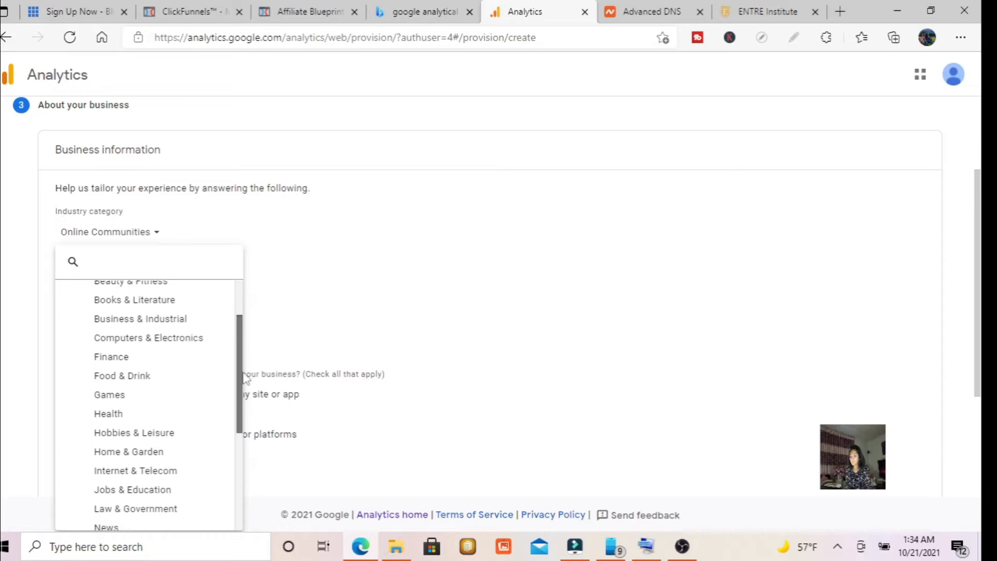
scroll("down", 3)
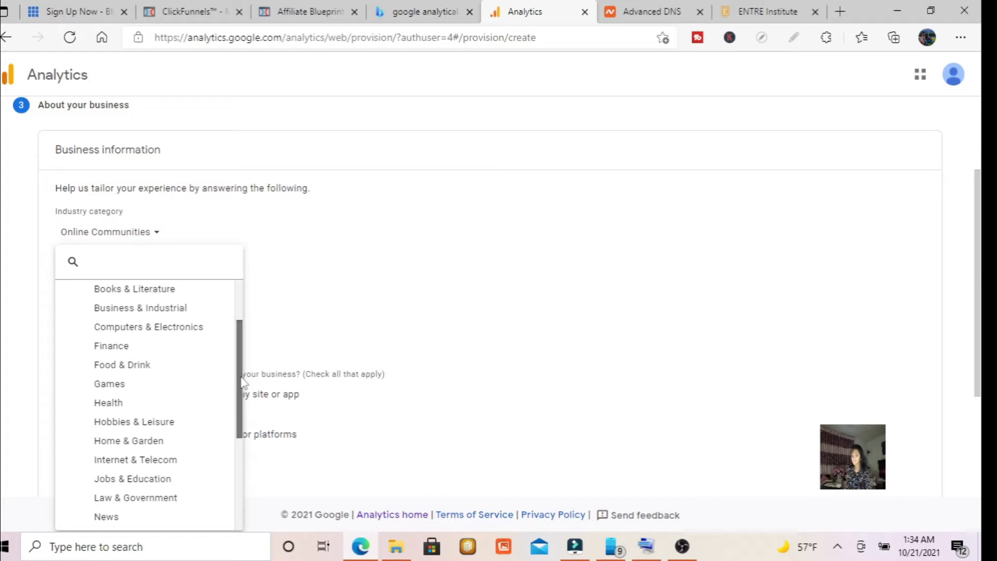
scroll("down", 3)
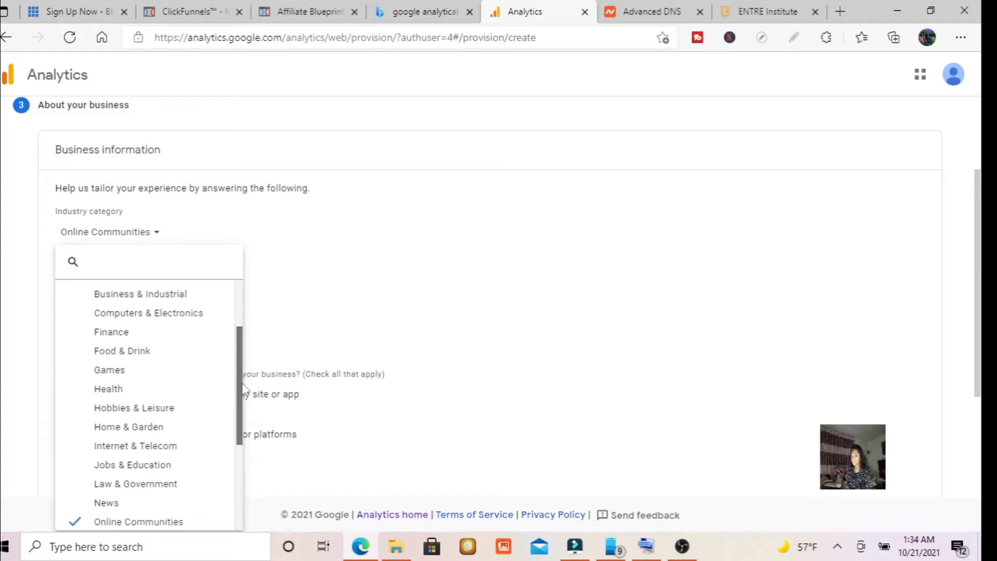
scroll("down", 3)
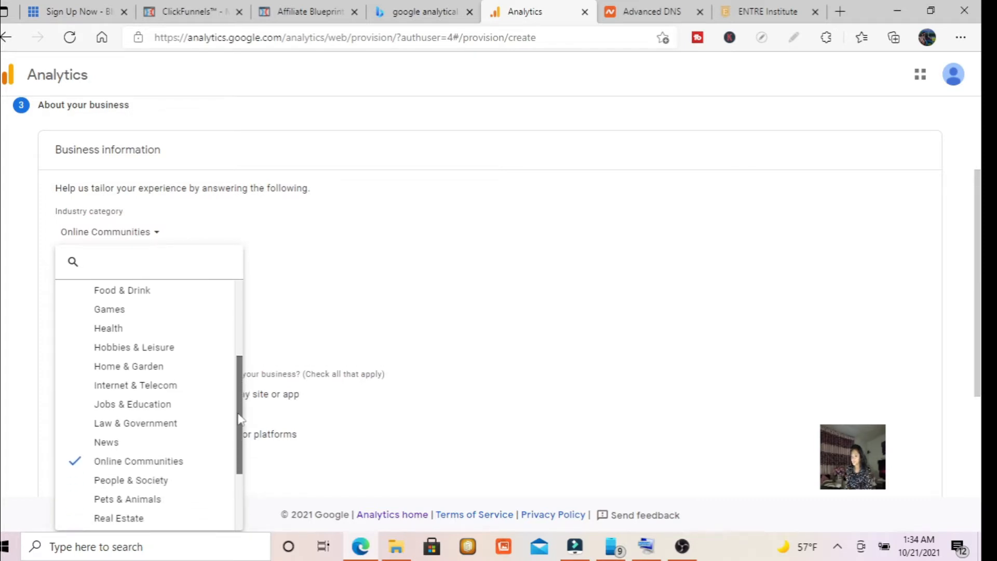
scroll("down", 3)
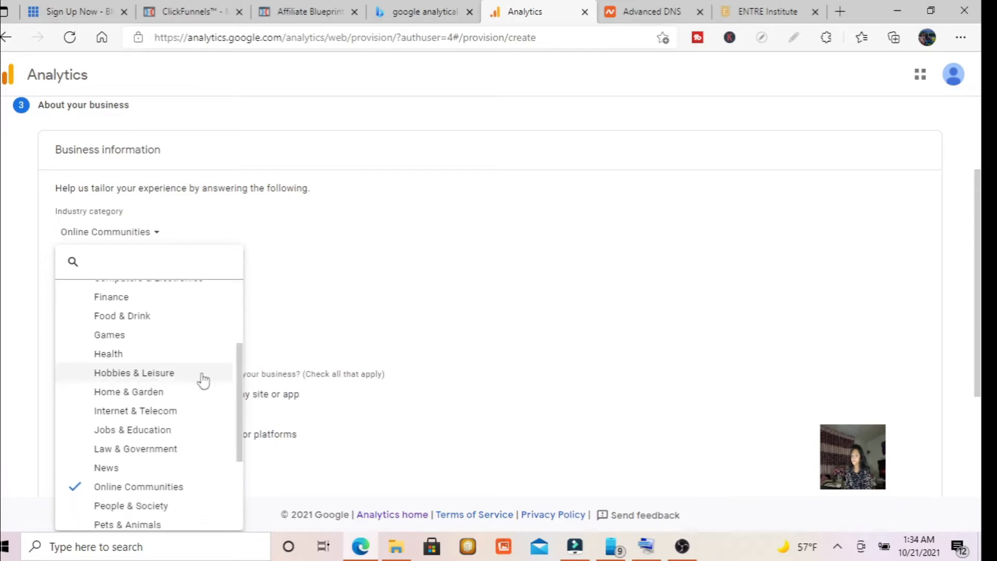
mouse_move(150, 418)
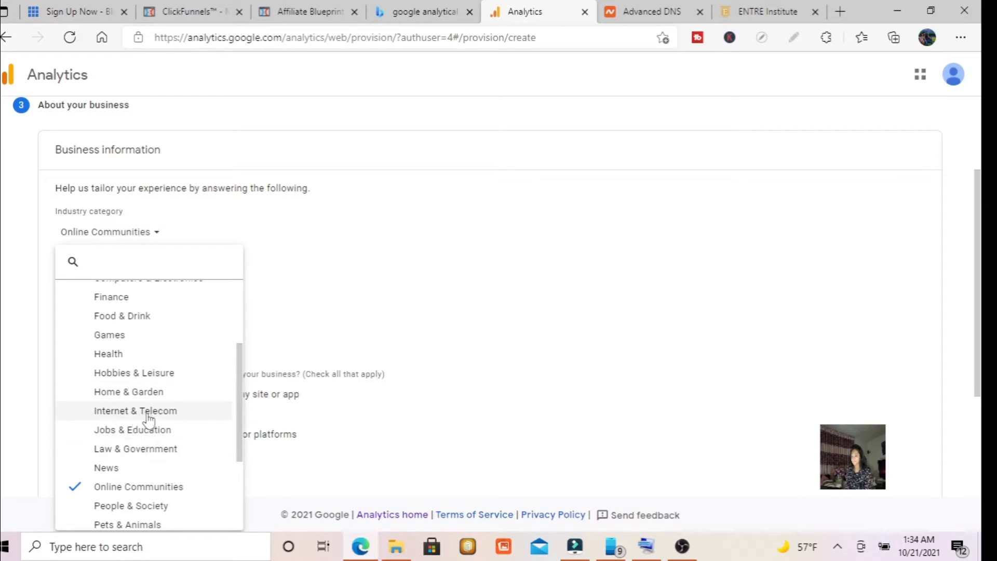
mouse_move(154, 407)
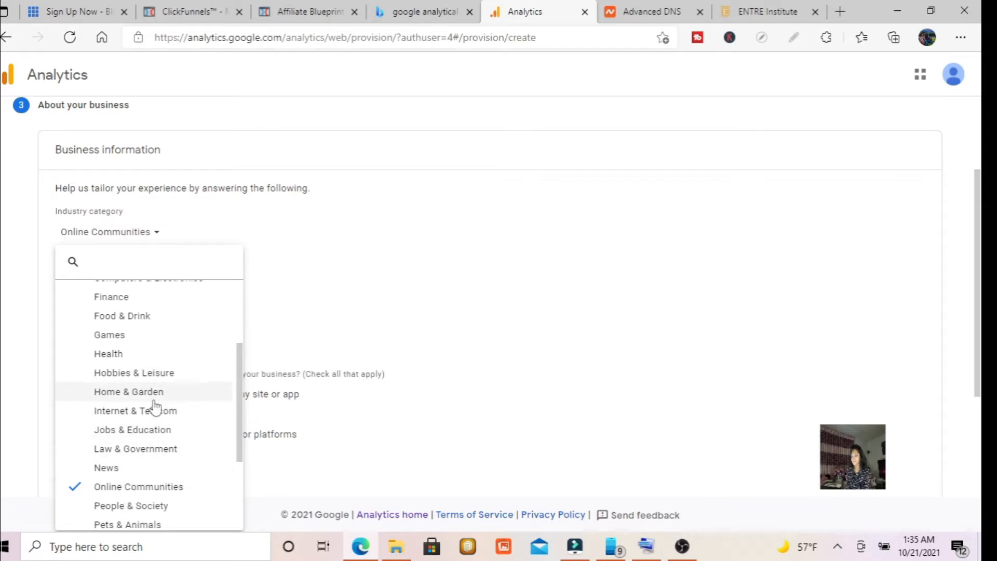
Step: Change the industry to Jobs & Education and move down to the business size options
left_click(132, 430)
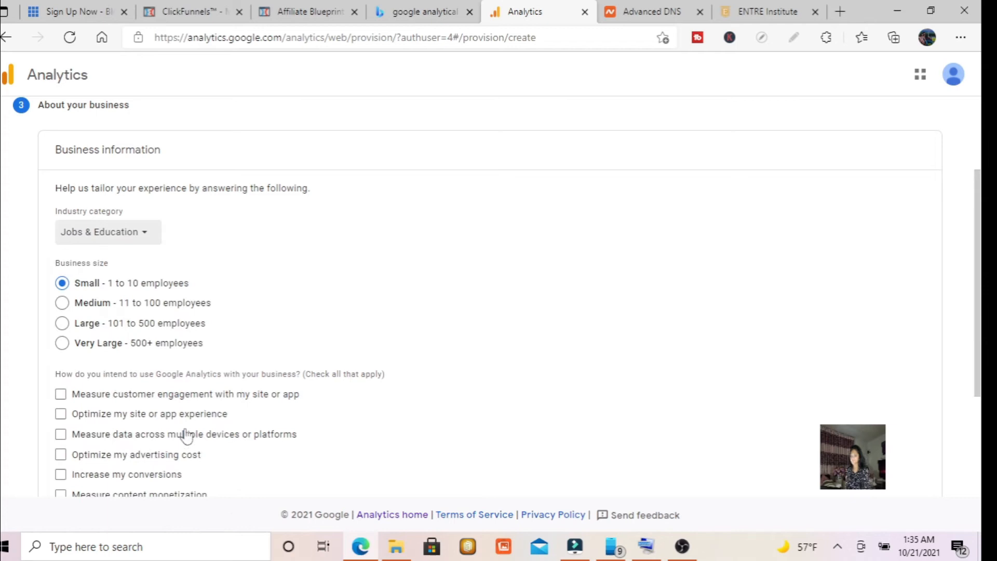
scroll("down", 3)
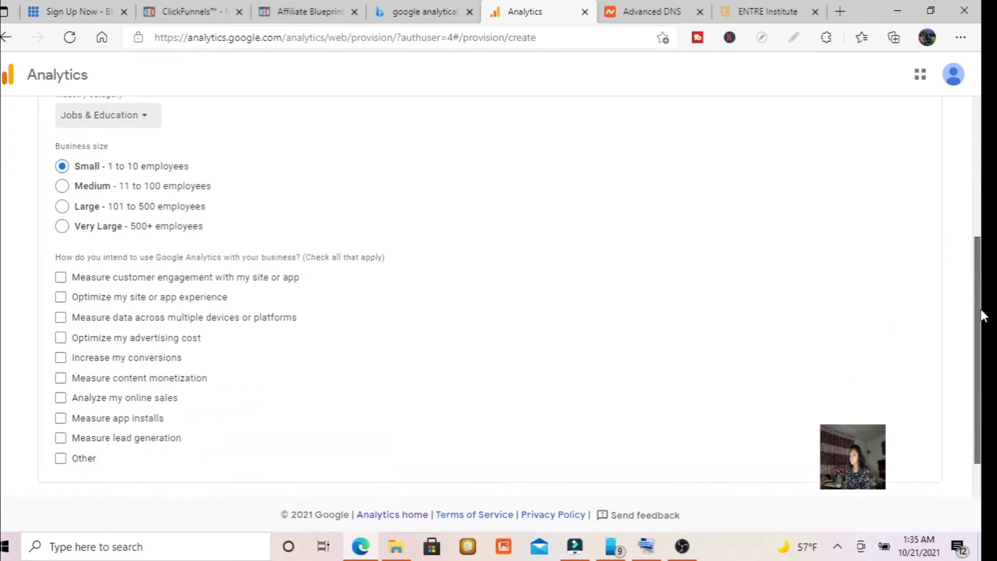
scroll("down", 3)
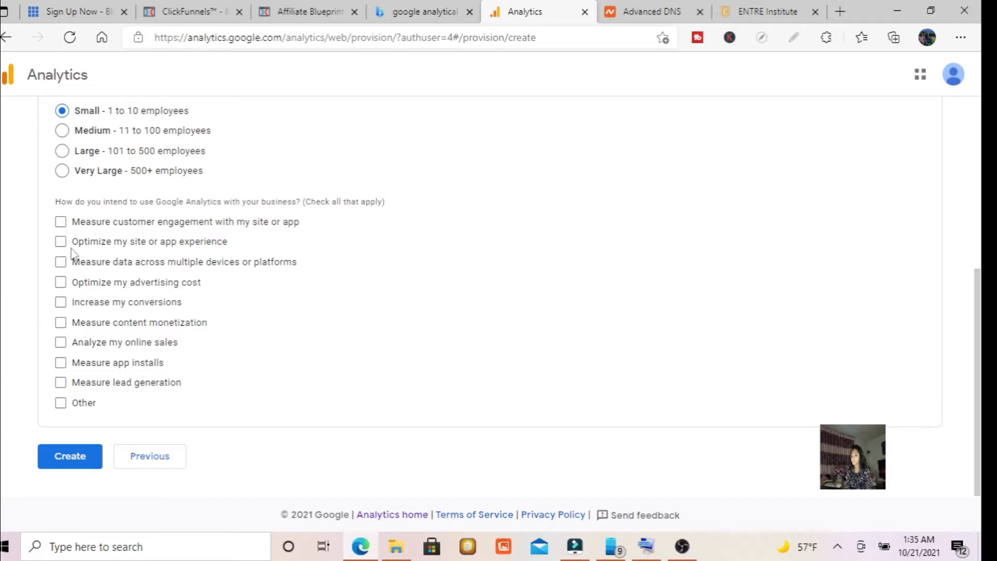
Step: Tick customer engagement, lead generation, online sales and site experience as intended uses
left_click(60, 221)
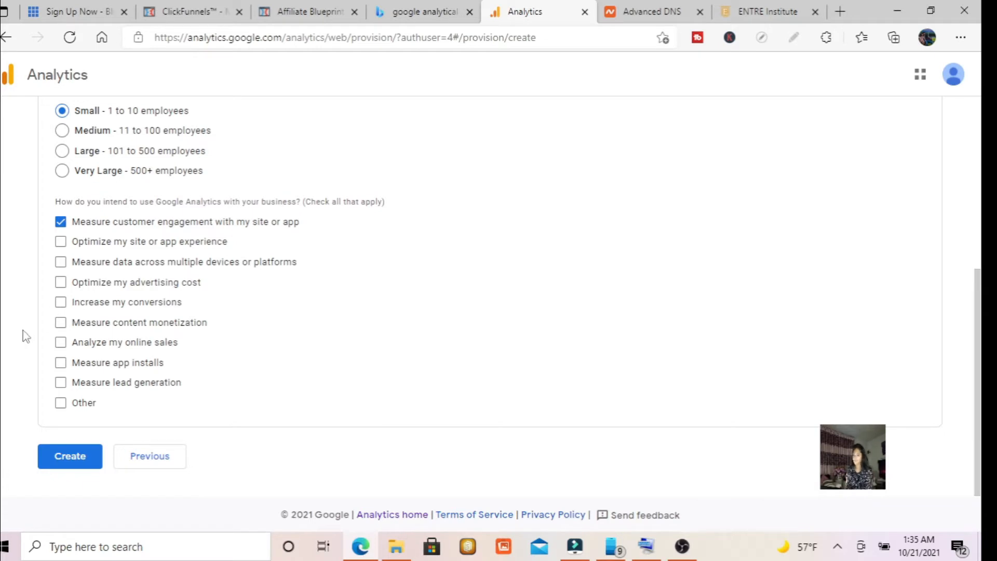
left_click(60, 382)
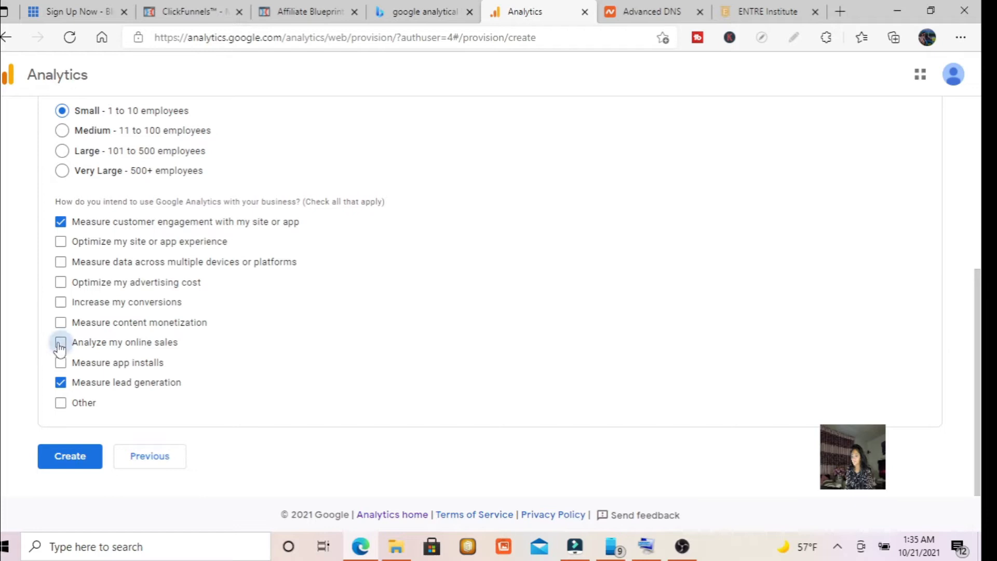
left_click(61, 343)
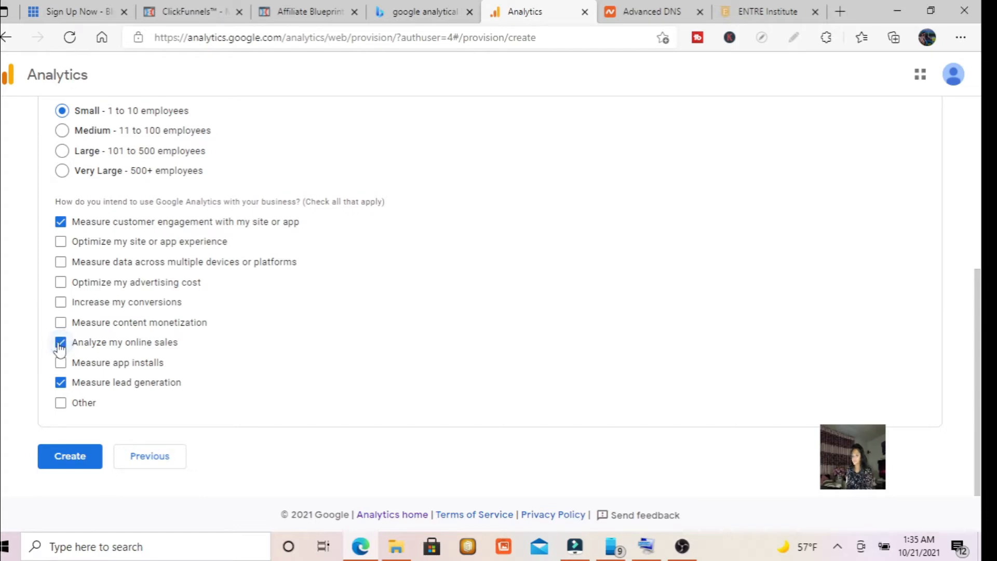
left_click(60, 342)
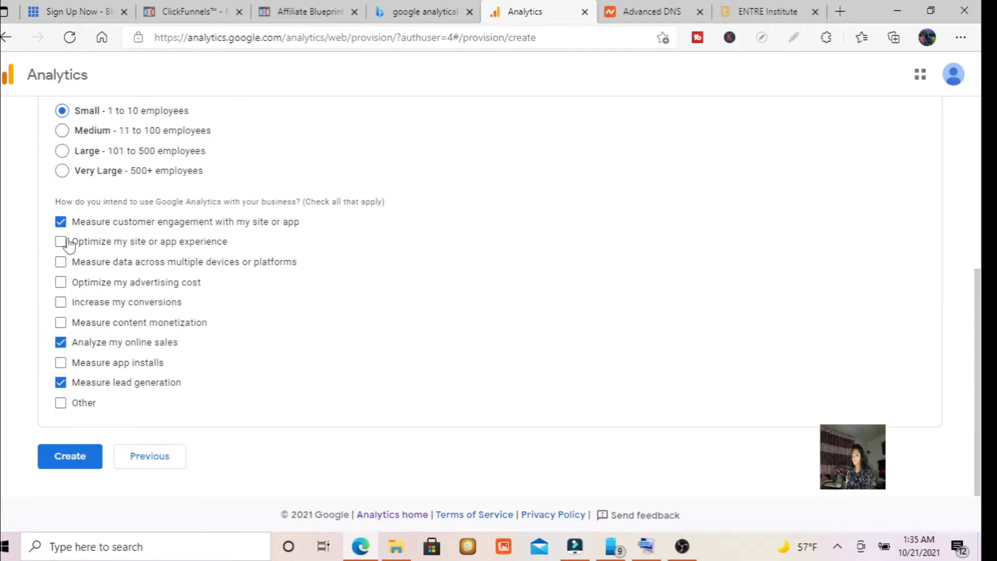
left_click(60, 241)
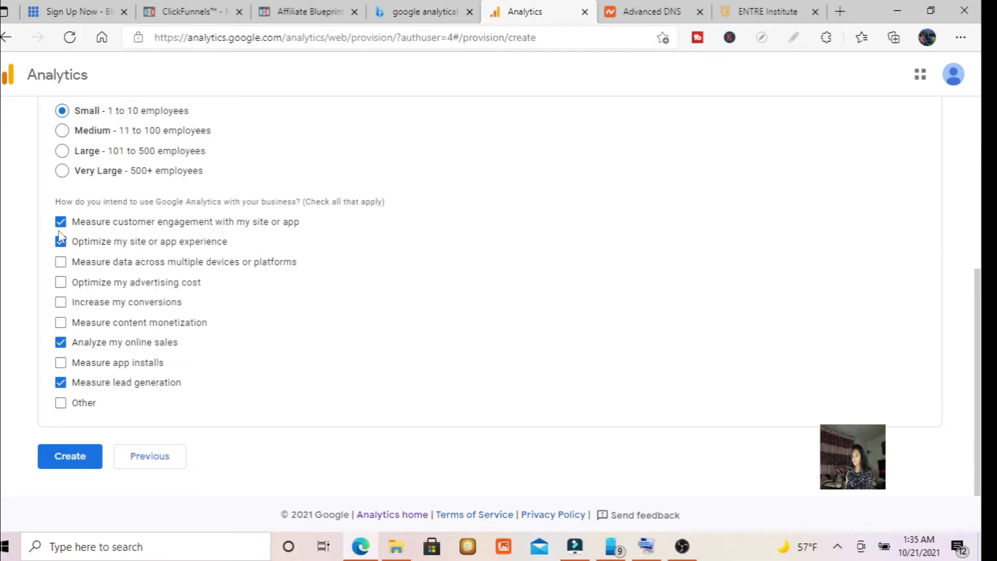
left_click(60, 241)
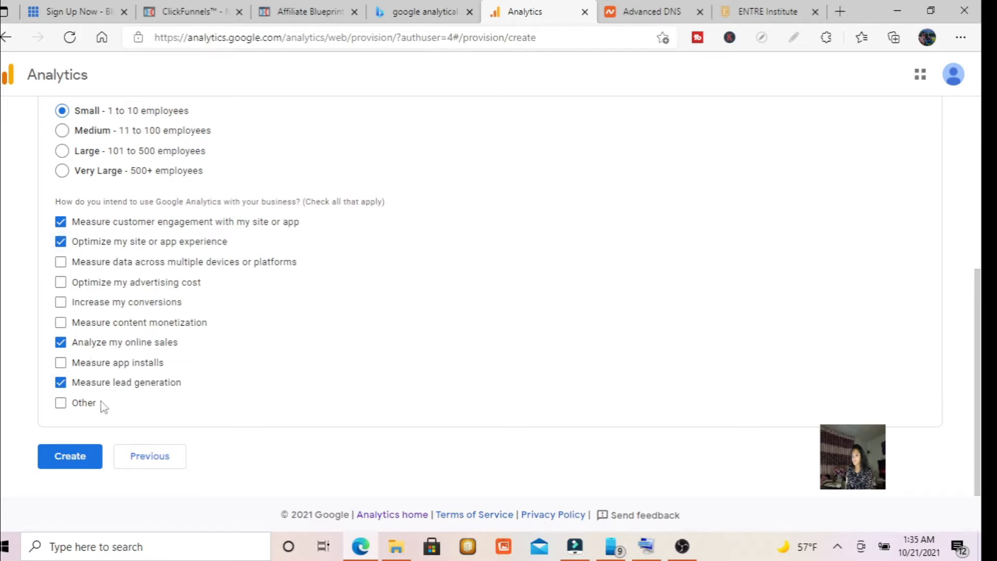
Step: Create the property, accept the GDPR and terms of service, and save email communication preferences
left_click(70, 457)
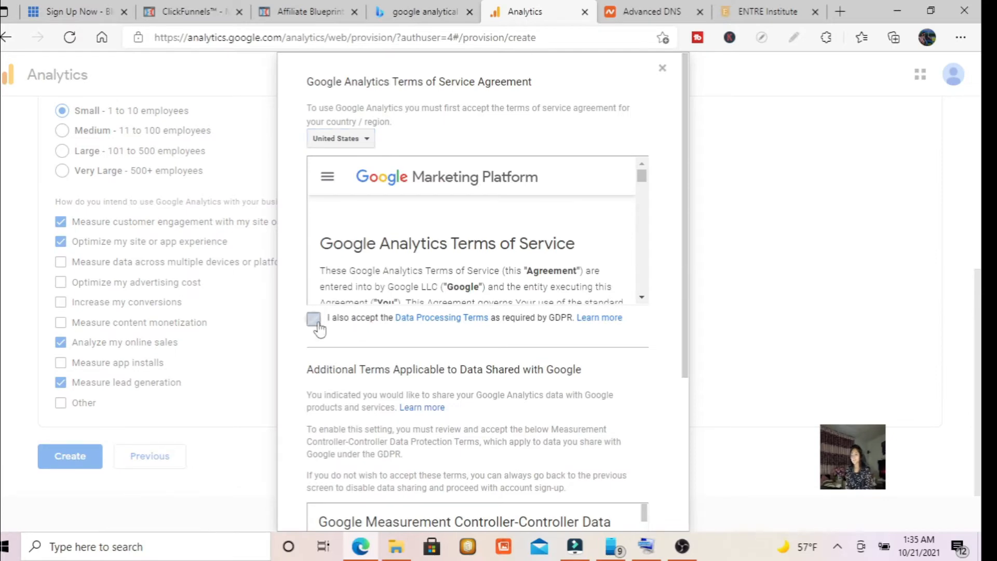
left_click(313, 318)
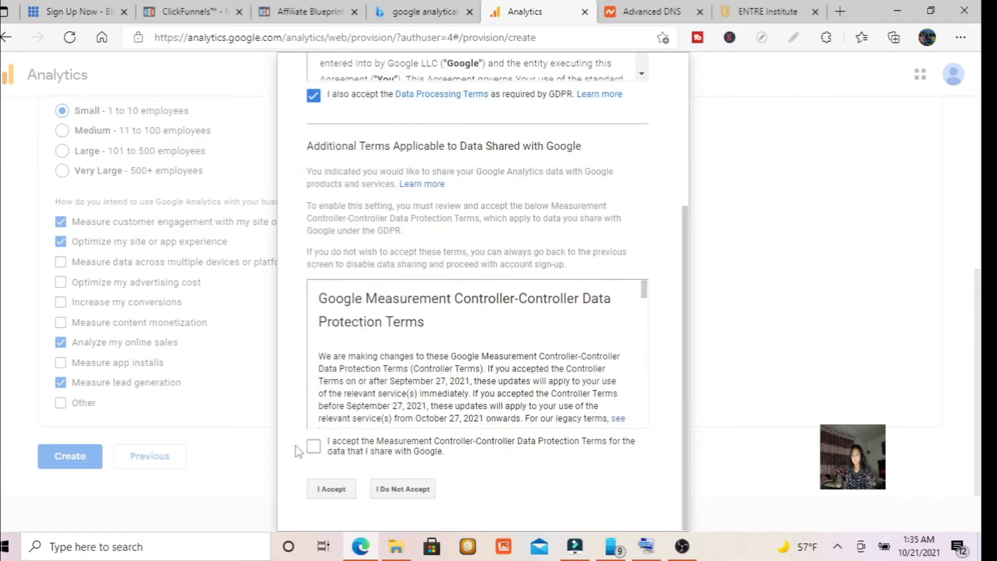
left_click(331, 488)
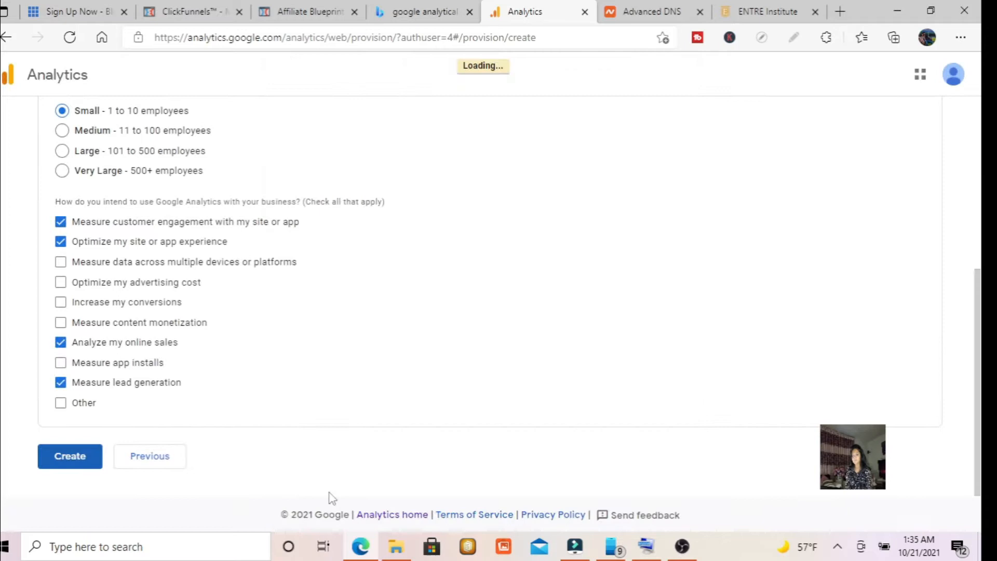
left_click(69, 456)
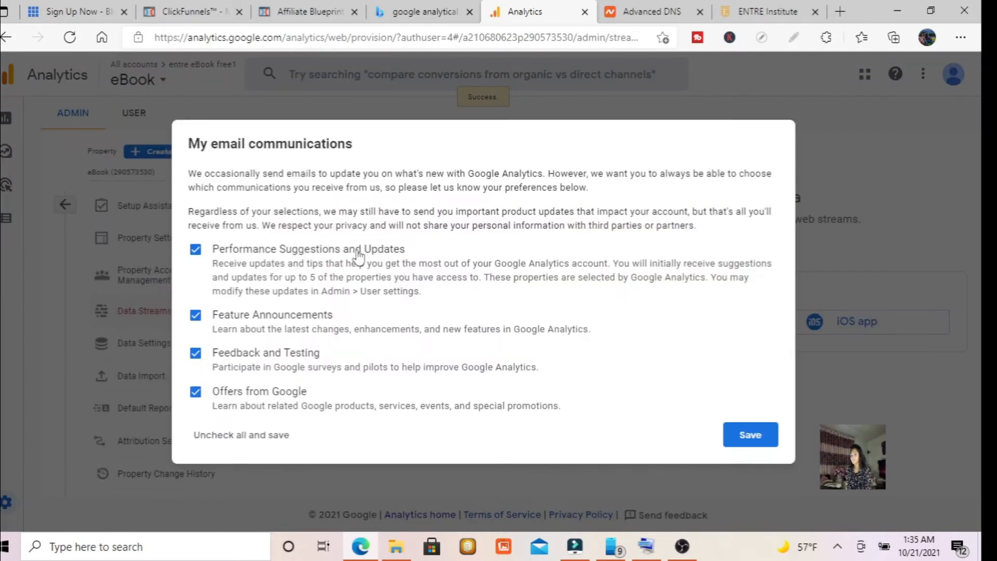
left_click(750, 434)
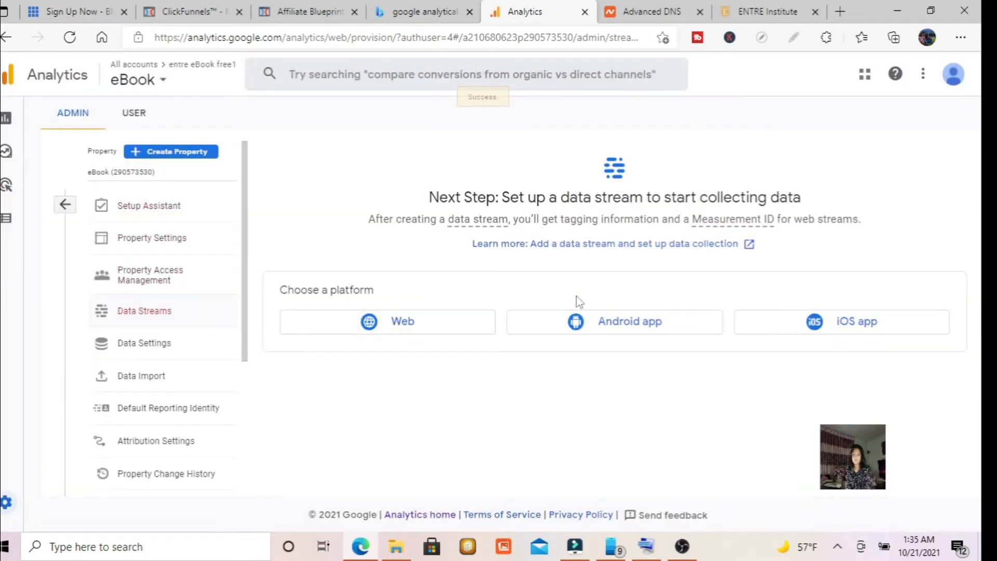
Step: Choose the Web platform and start filling the stream form after checking the ClickFunnels funnel
left_click(388, 322)
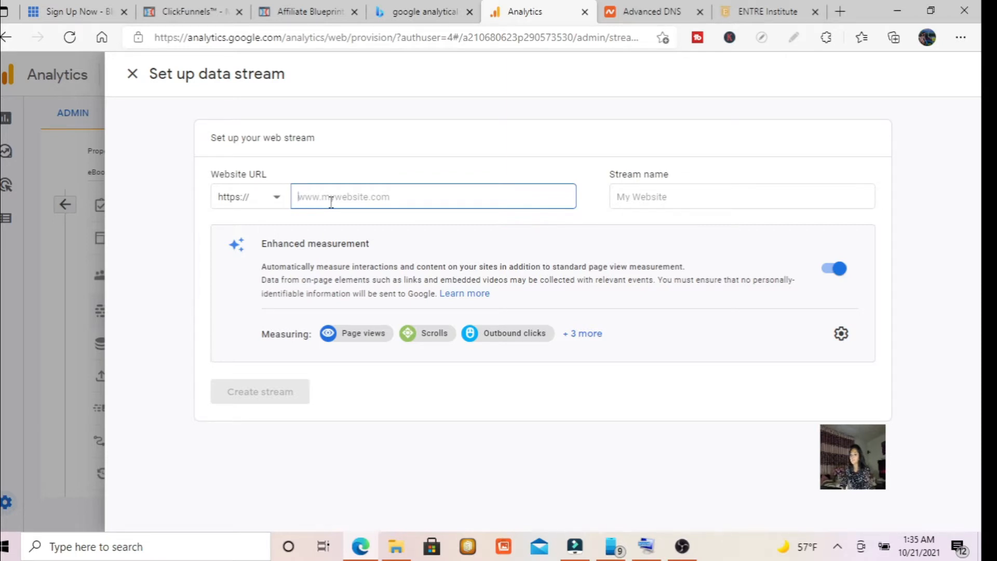
mouse_move(218, 5)
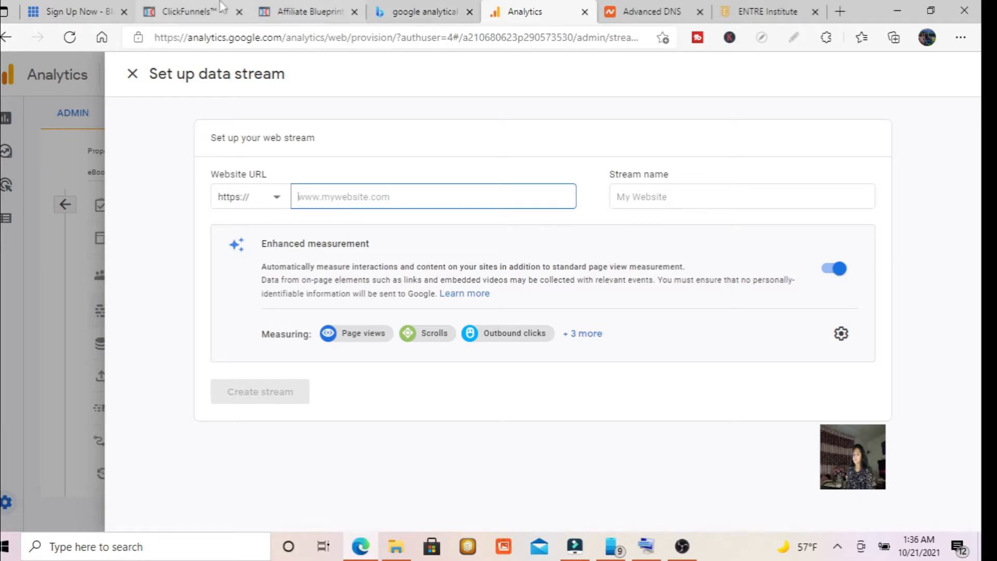
left_click(187, 12)
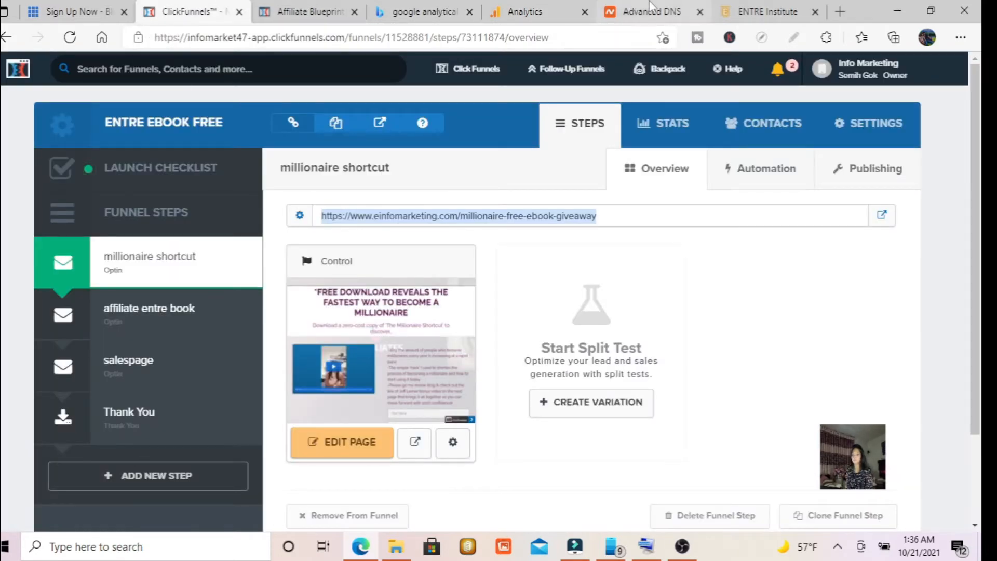
left_click(526, 11)
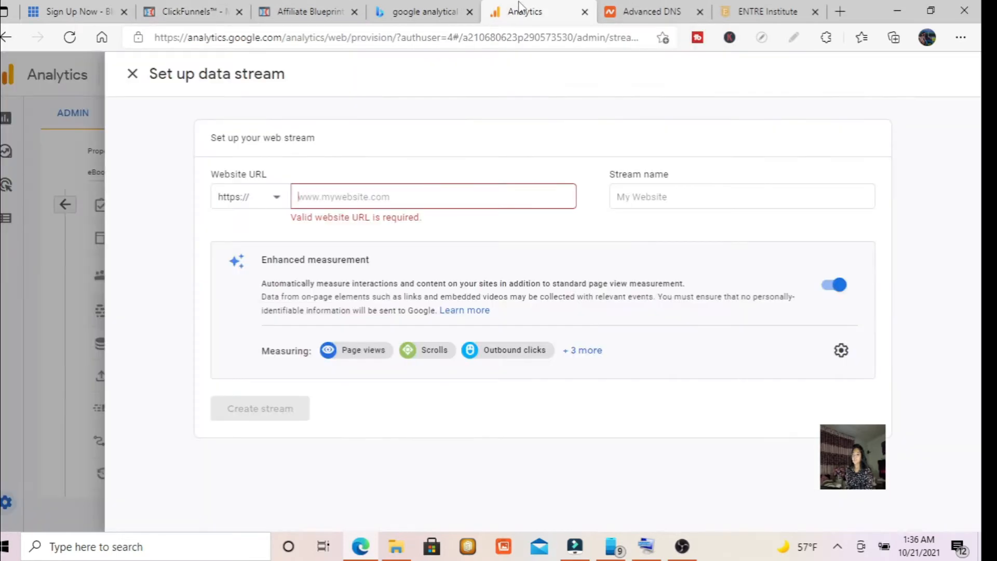
type("e")
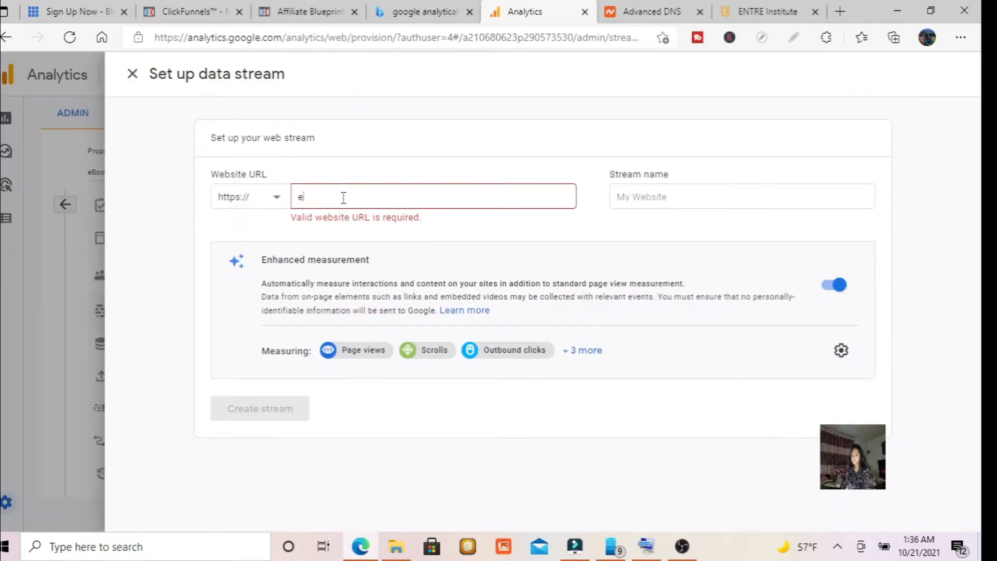
type("infomarketing.c")
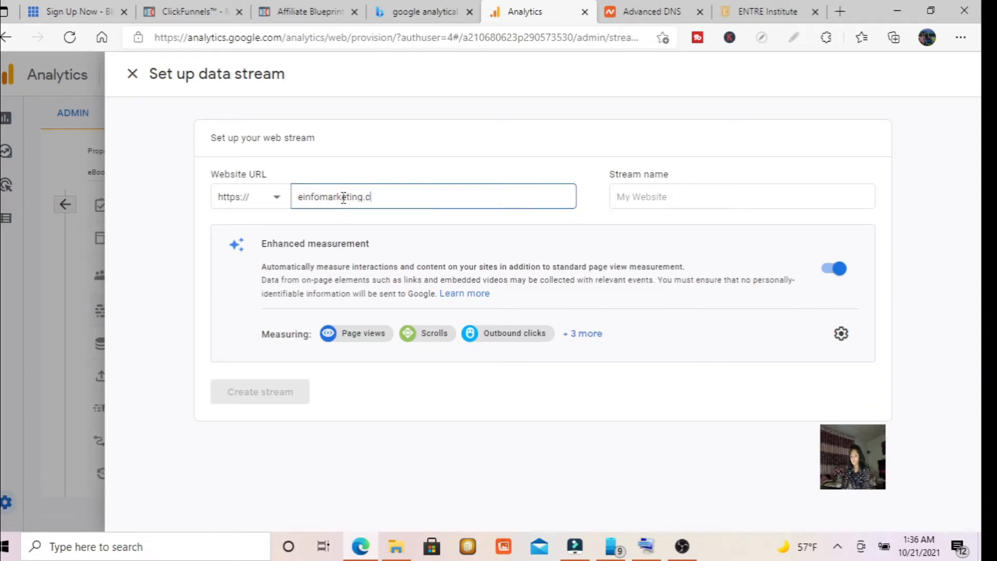
type("om")
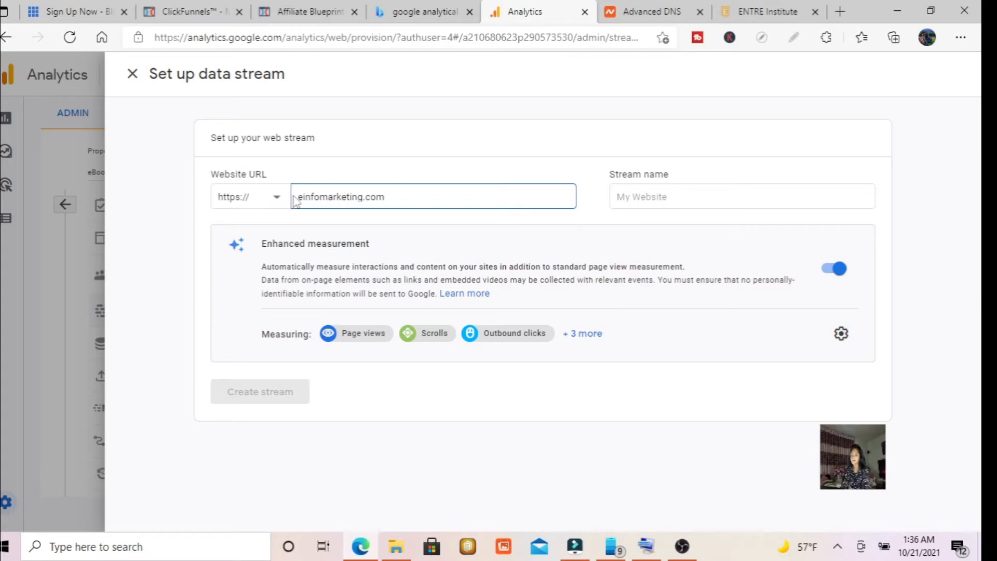
Step: Paste the millionaire free ebook giveaway URL as Website URL and name the stream 'eBook infos'
left_click(192, 12)
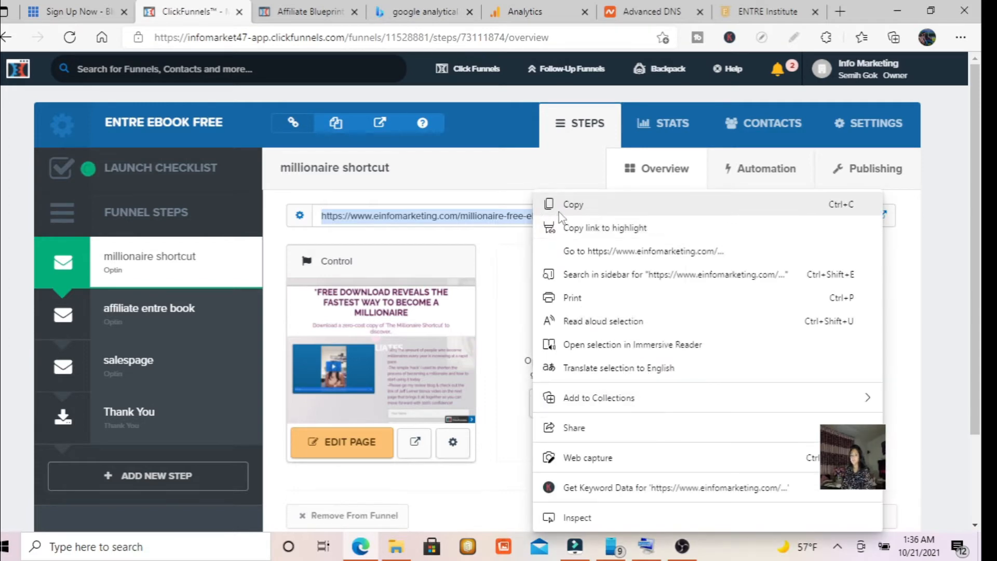
left_click(529, 11)
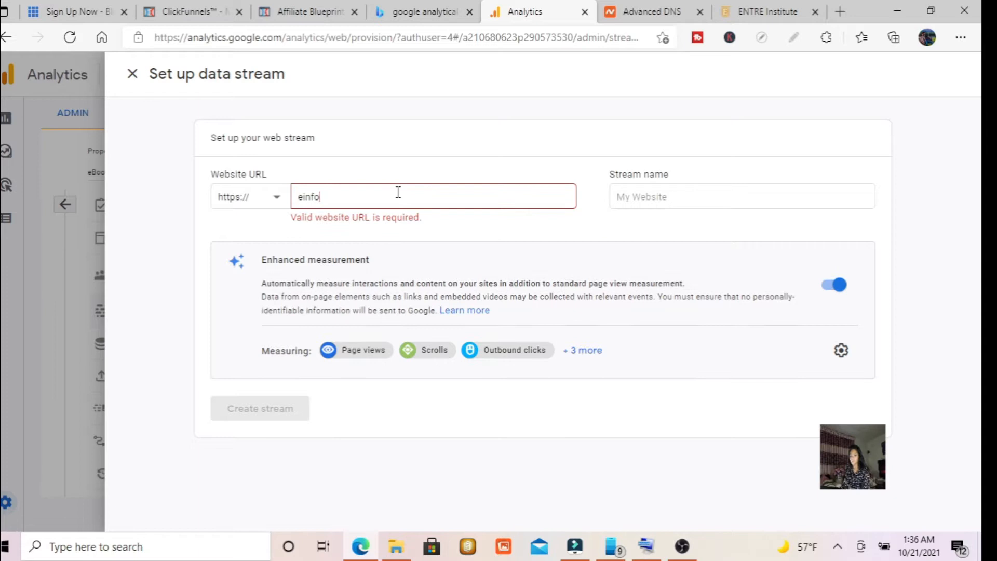
right_click(397, 196)
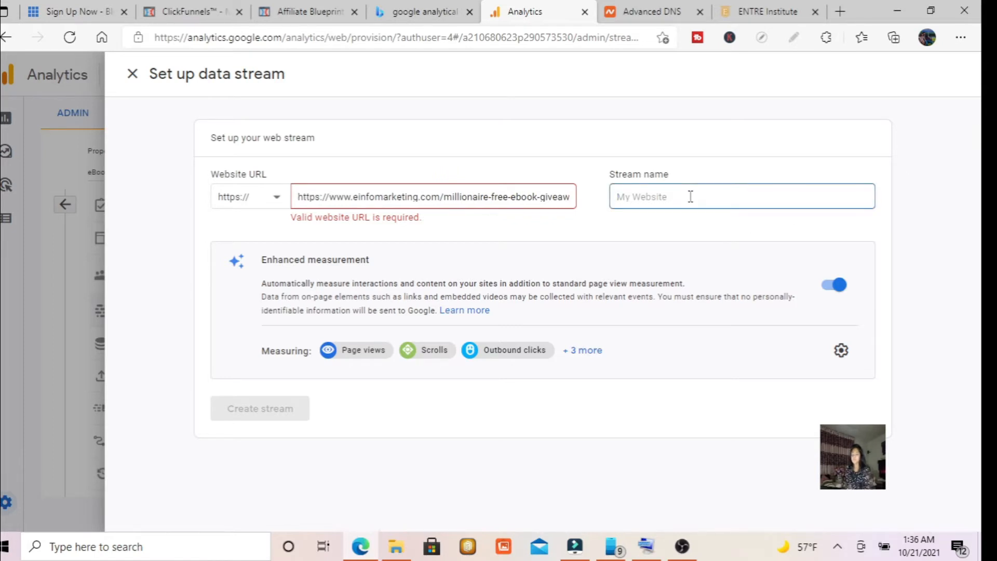
type("Info")
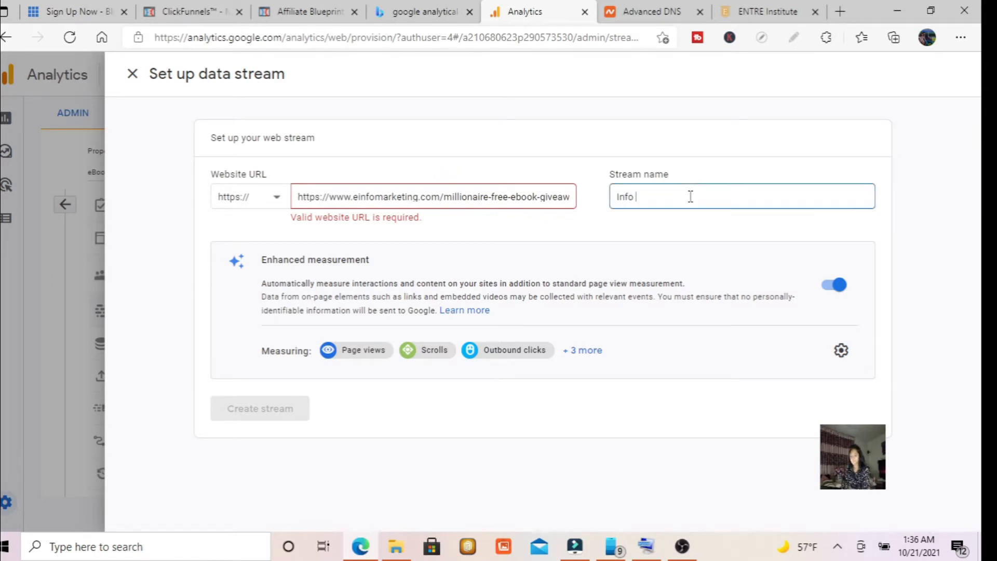
type("markeot")
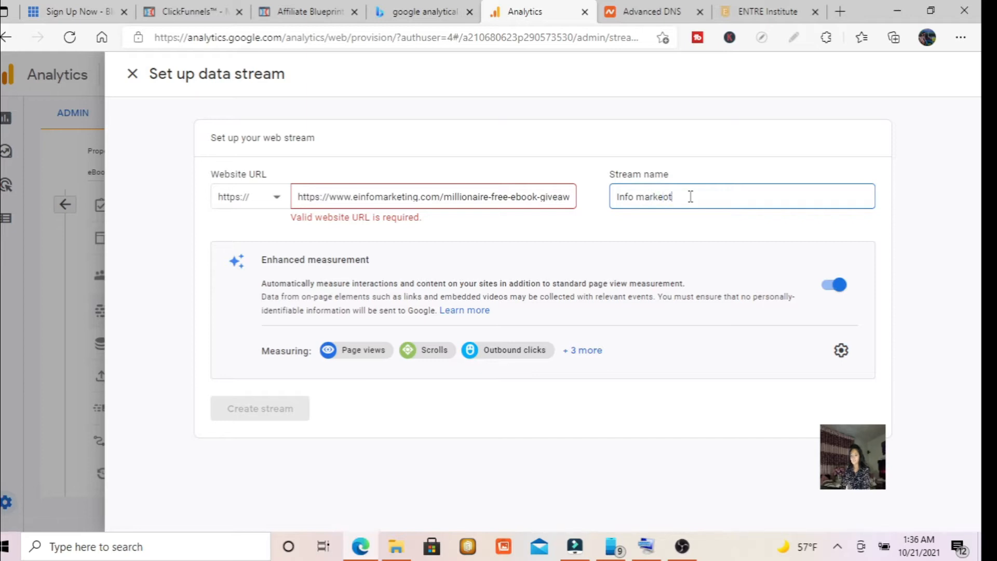
type("eBook i")
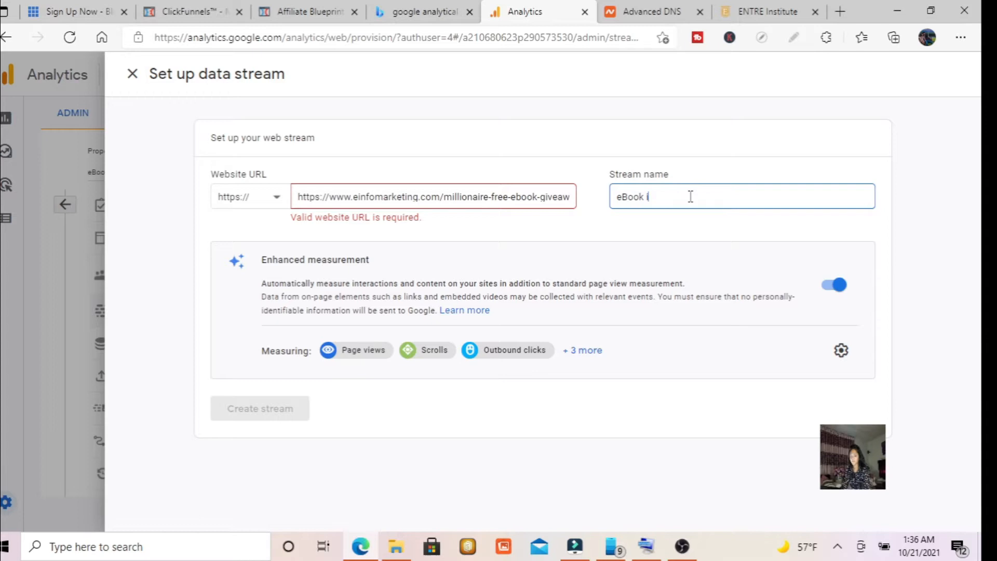
type("nfos")
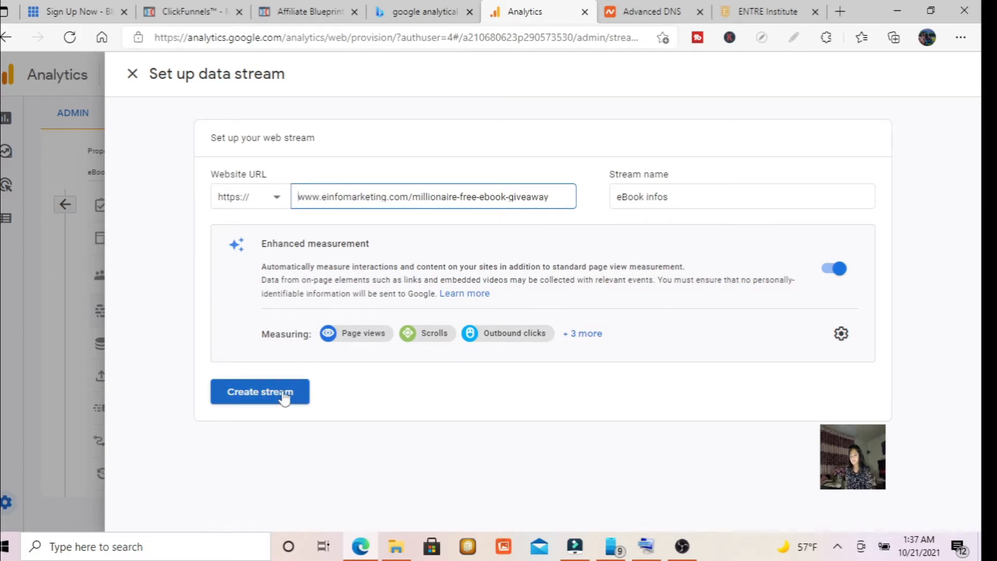
left_click(259, 391)
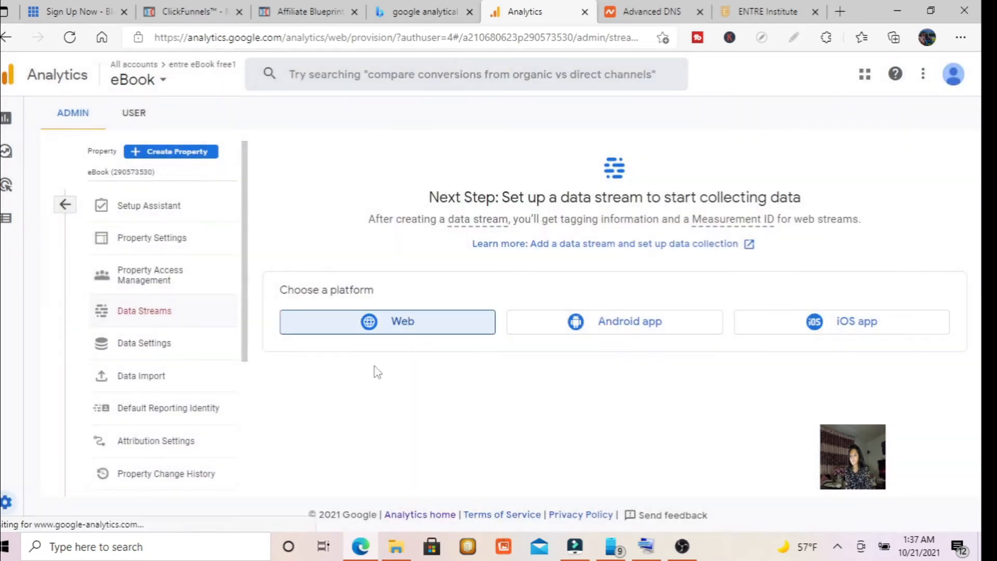
left_click(387, 322)
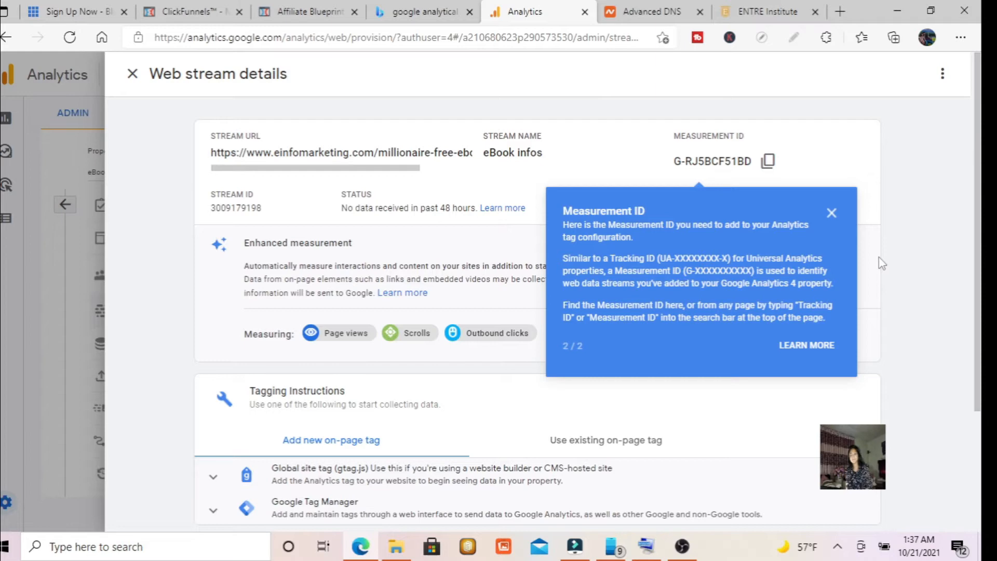
left_click(831, 213)
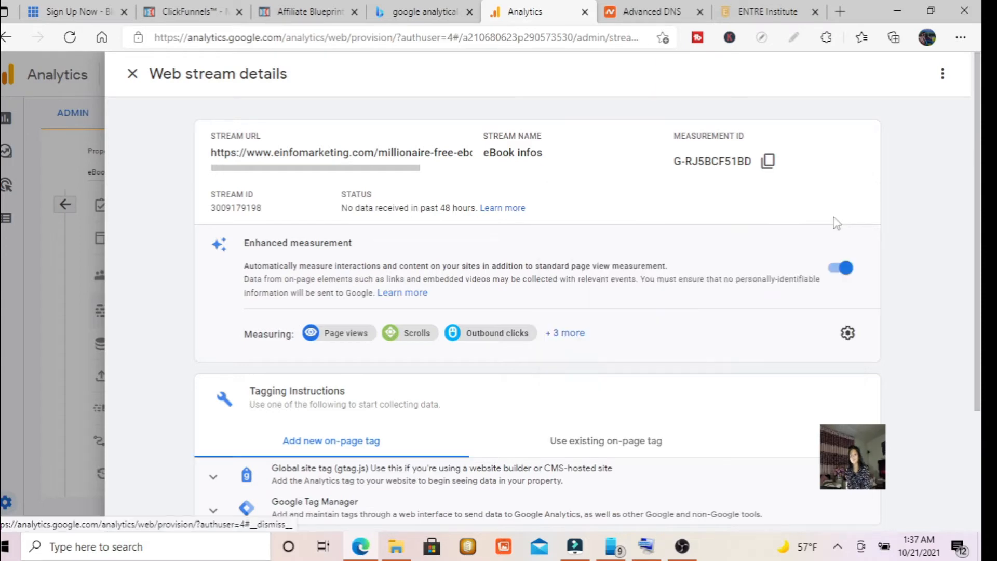
left_click(191, 11)
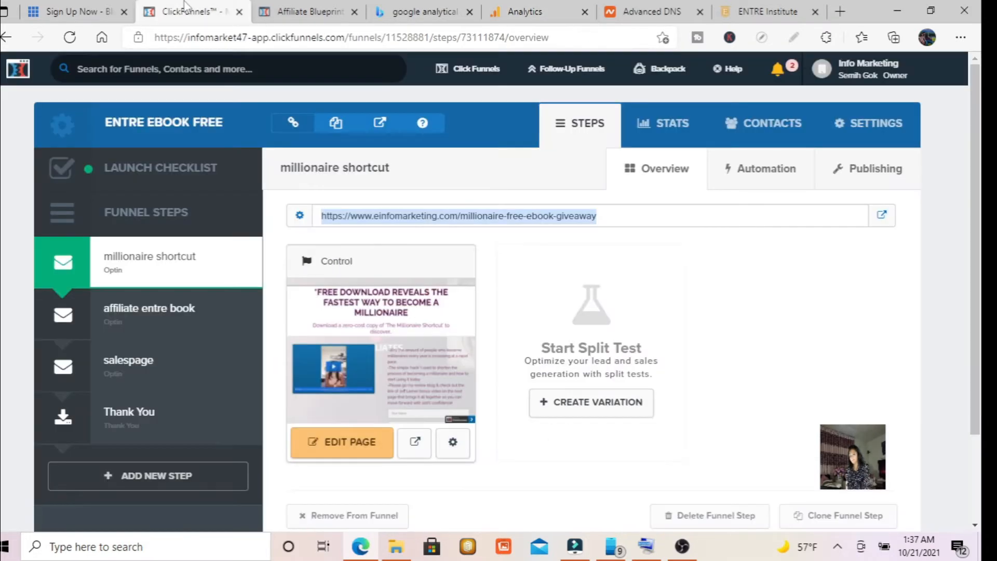
scroll("down", 3)
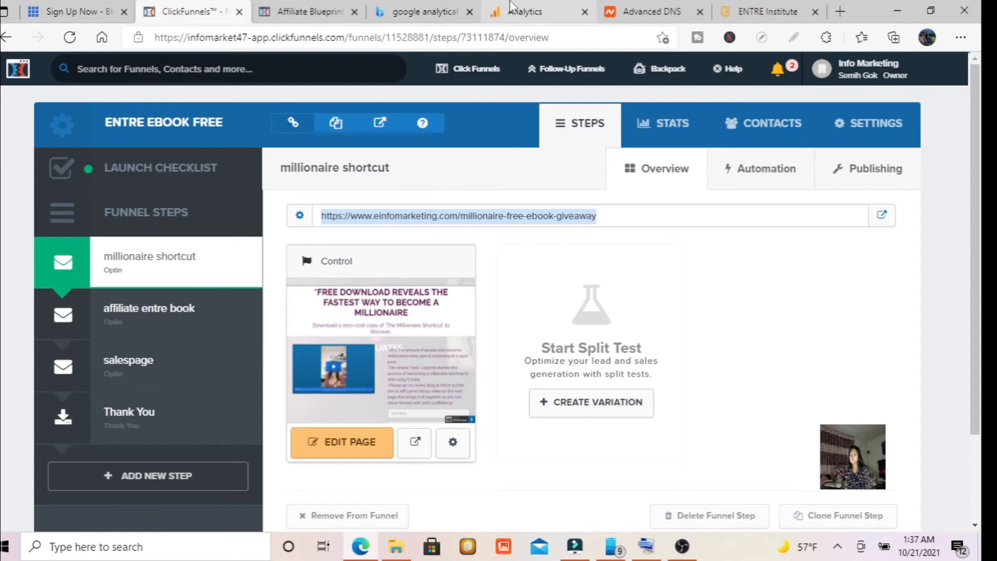
left_click(523, 11)
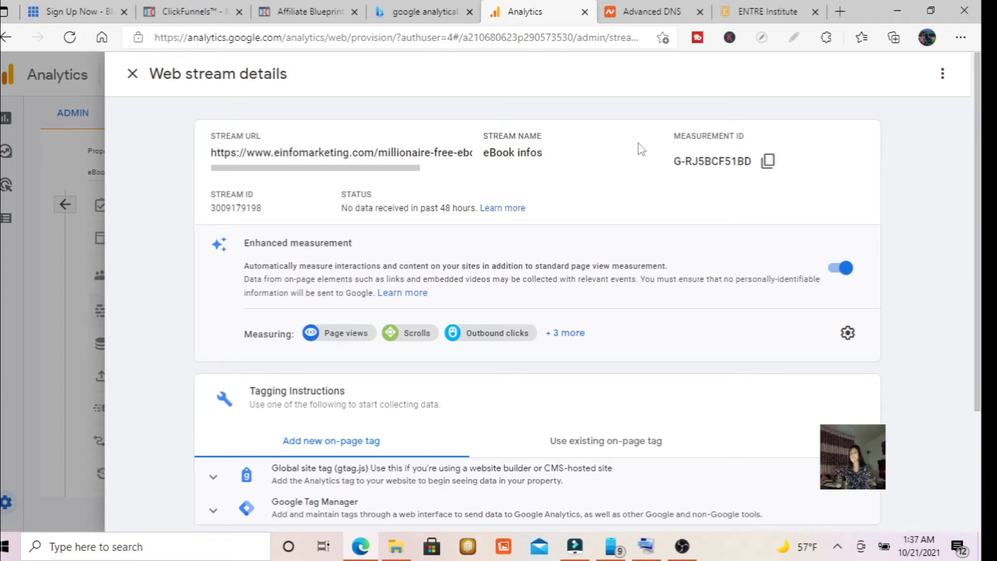
scroll("down", 3)
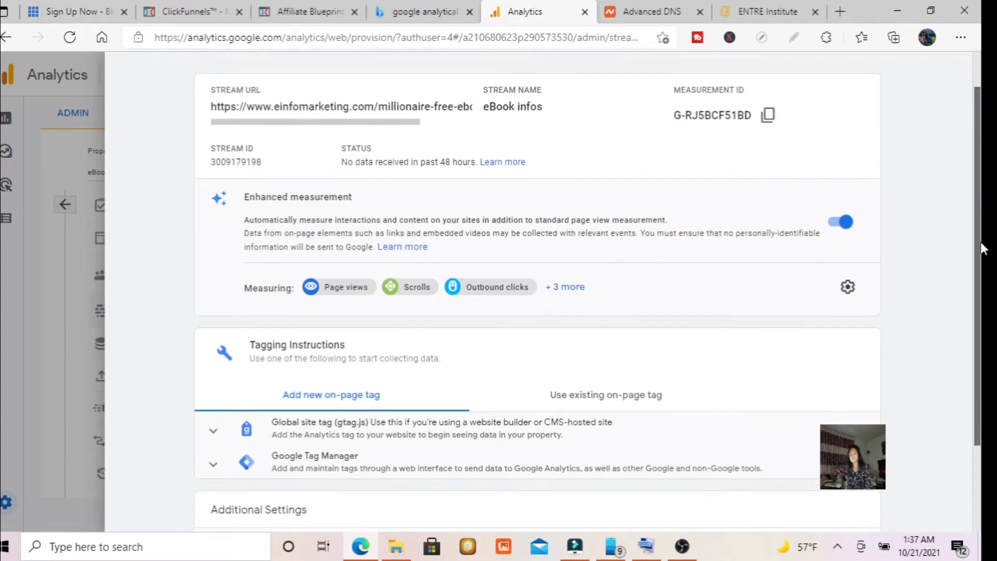
scroll("down", 3)
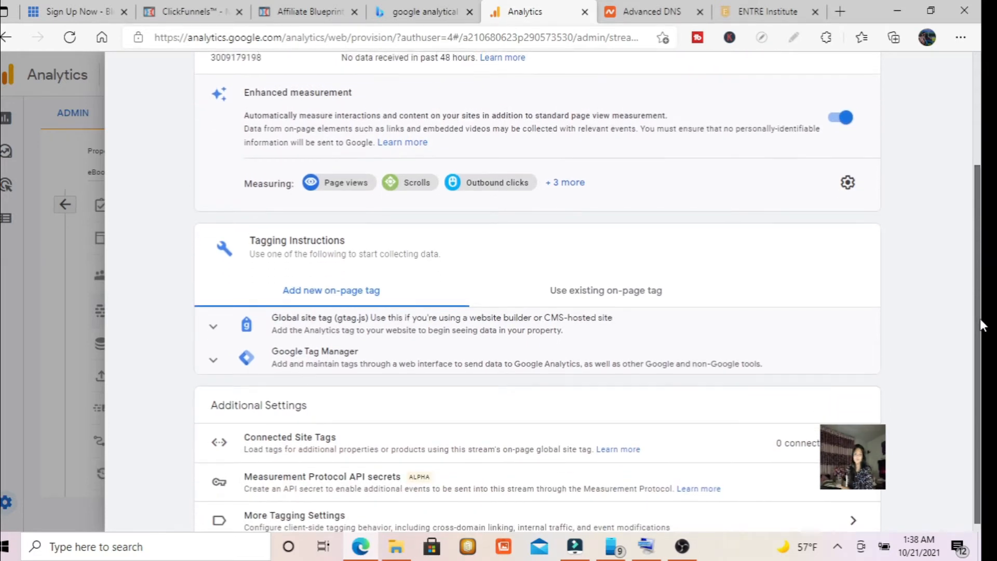
mouse_move(982, 261)
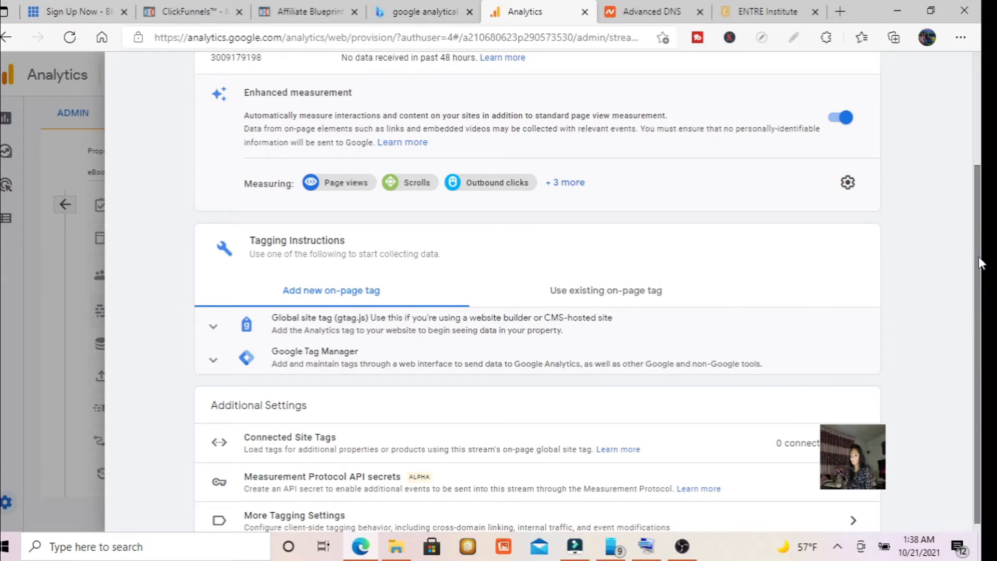
mouse_move(982, 245)
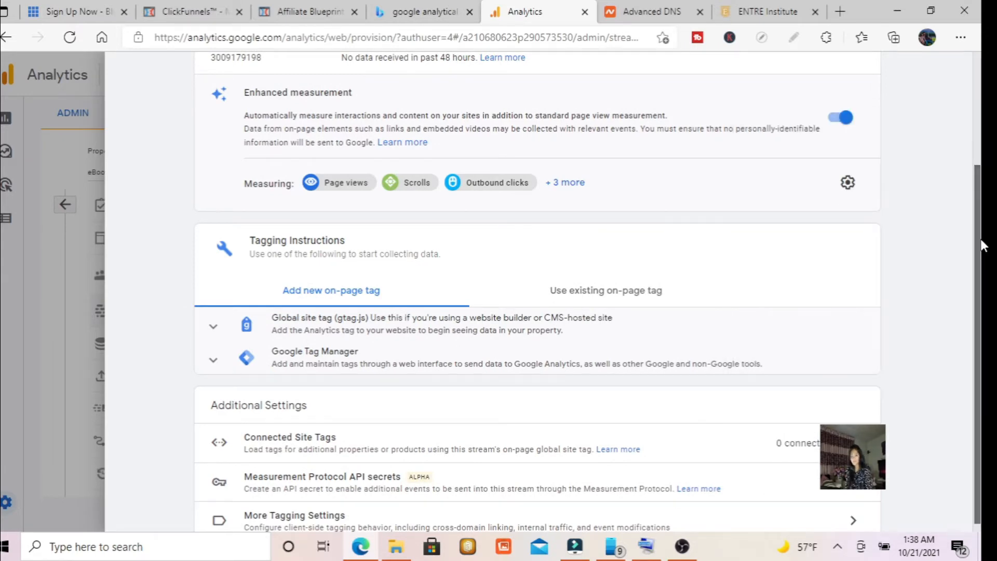
scroll("up", 3)
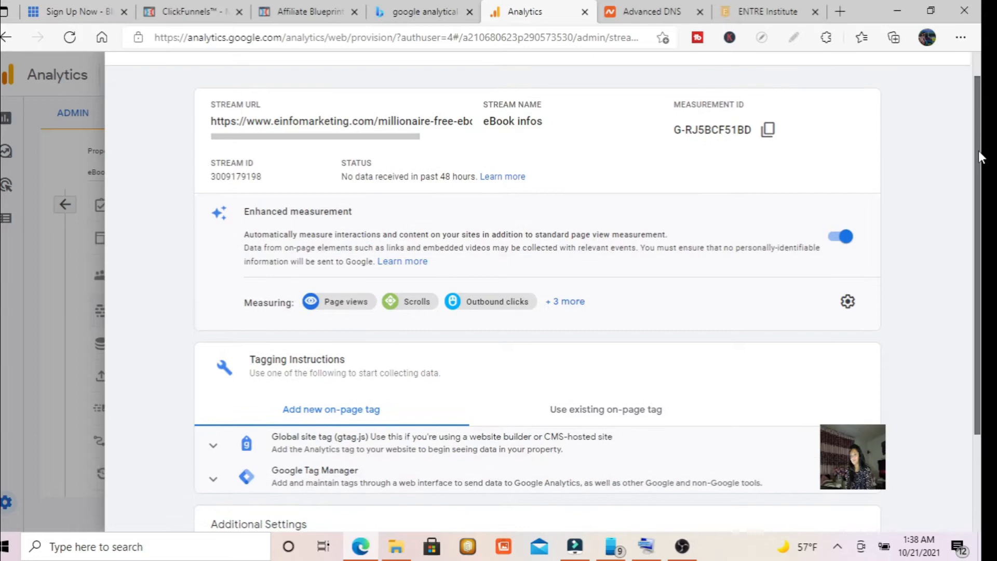
scroll("down", 3)
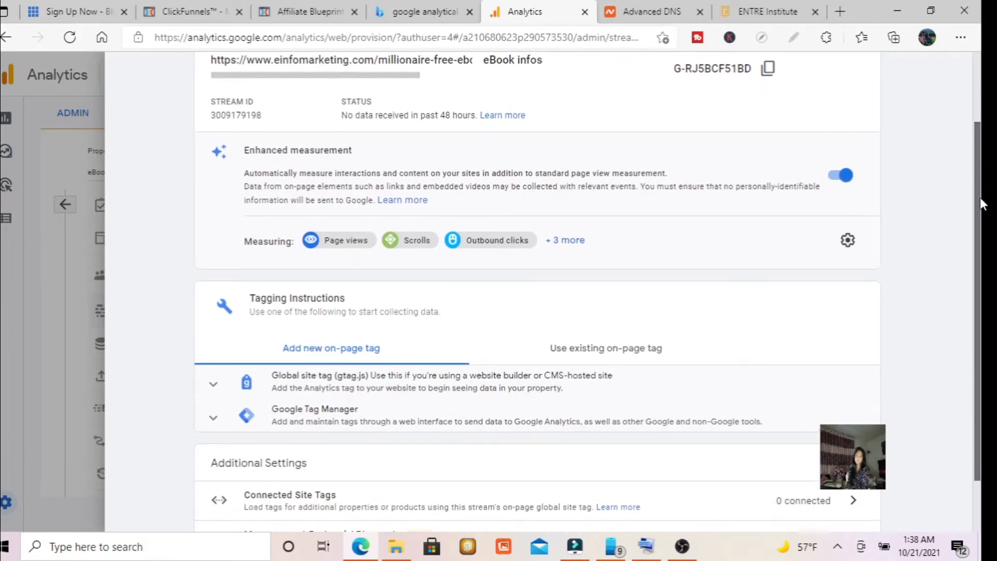
scroll("down", 3)
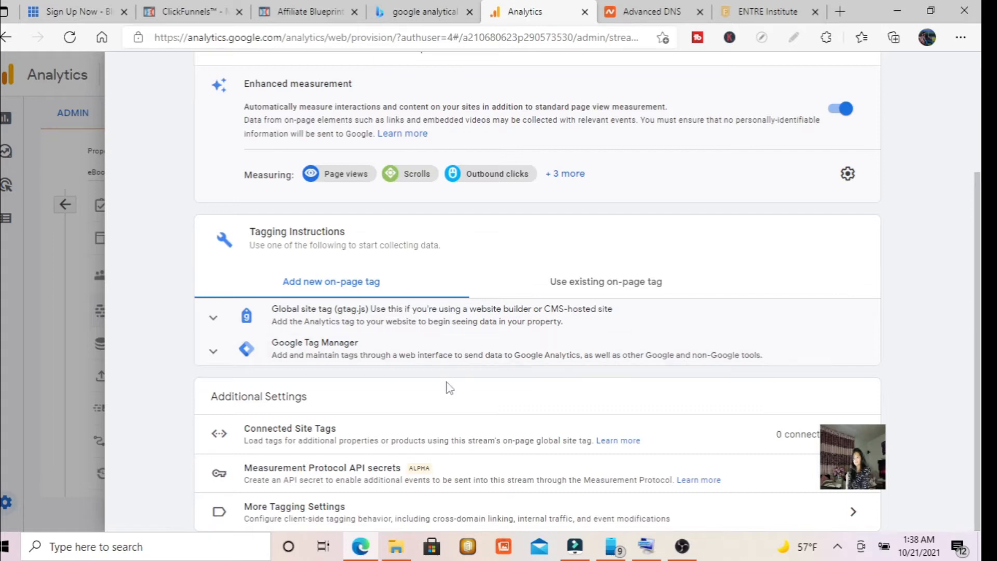
mouse_move(967, 270)
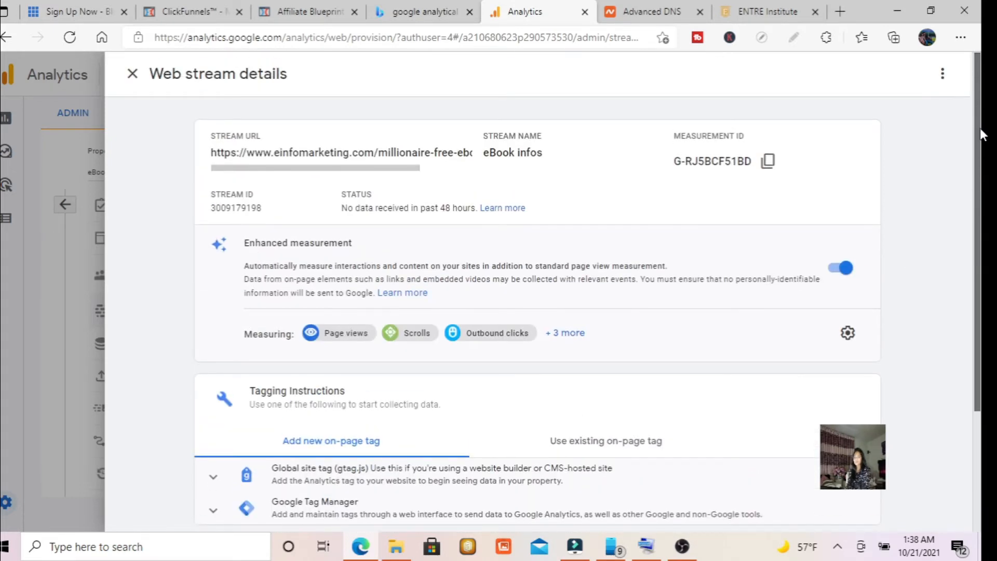
mouse_move(727, 71)
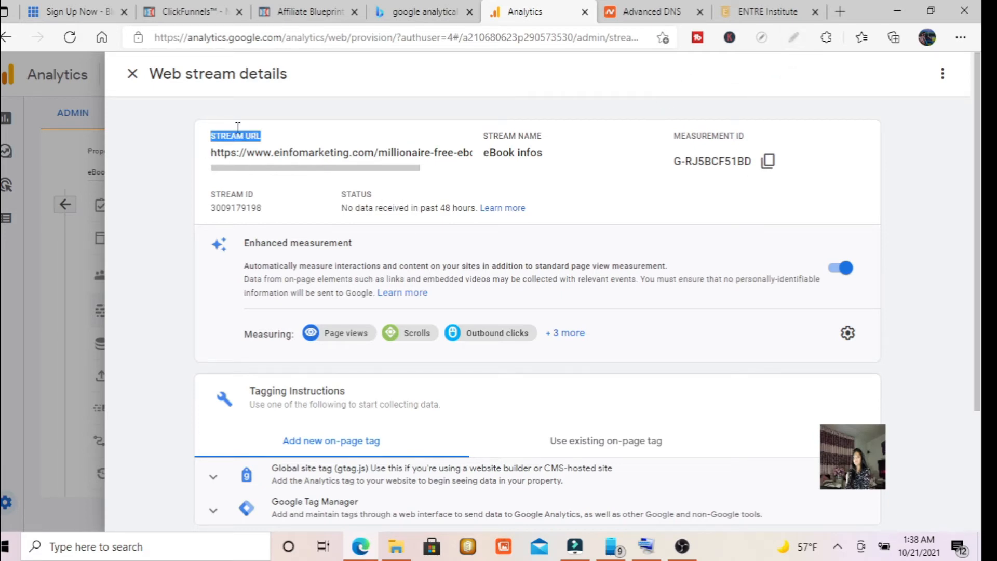
key("ctrl+a")
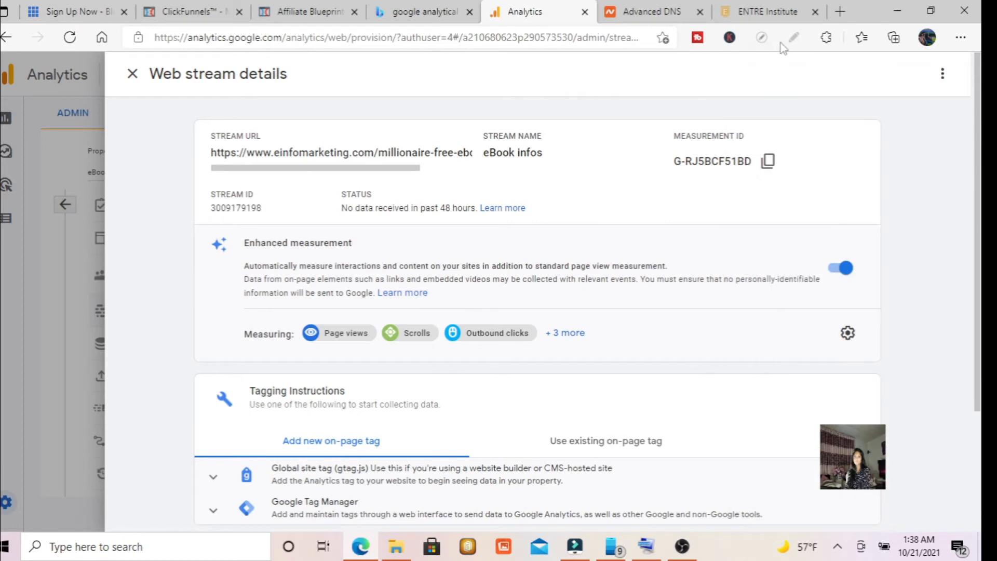
left_click(793, 38)
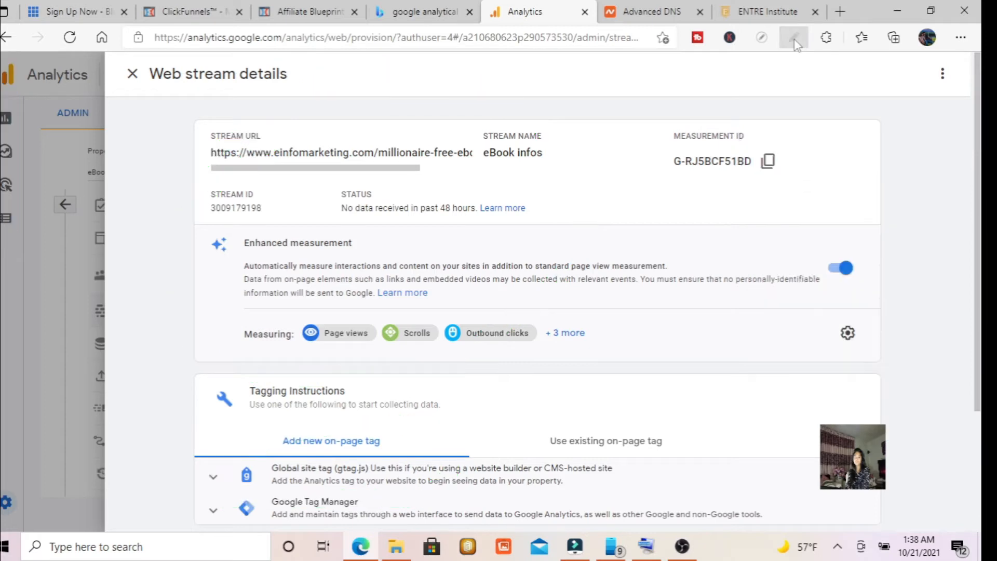
scroll("down", 3)
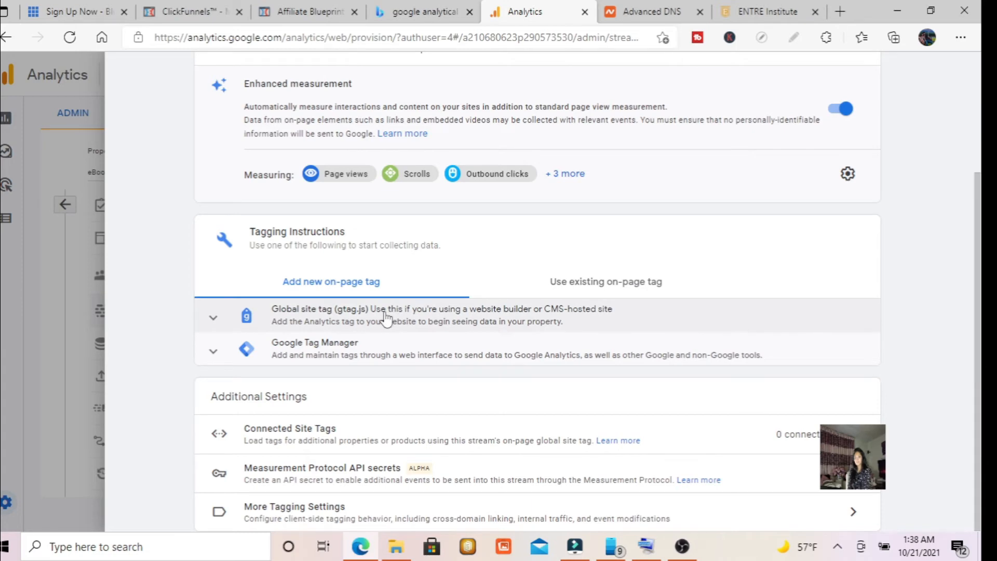
Step: Expand the Global site tag (gtag.js) section and select the whole script for copying
left_click(213, 317)
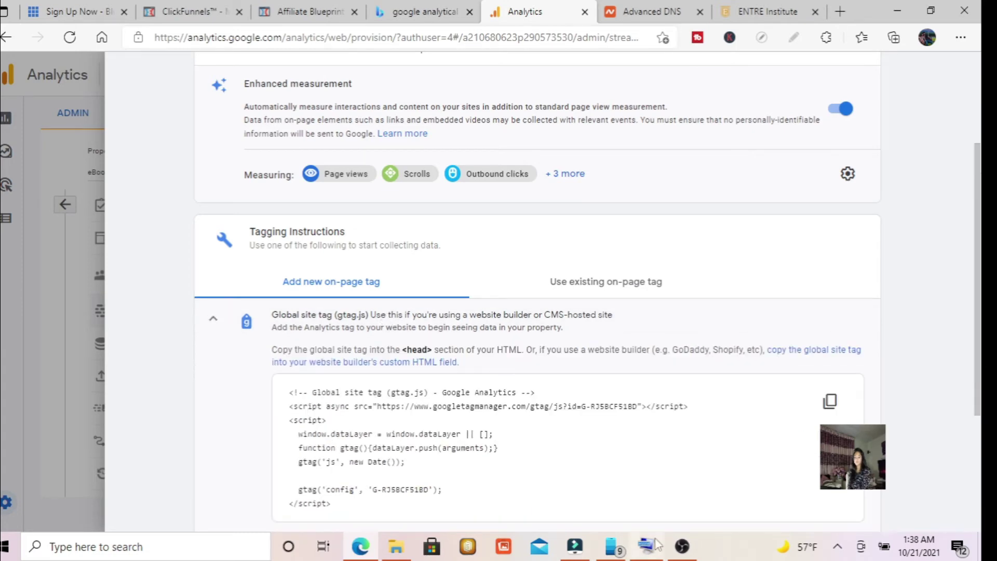
scroll("down", 3)
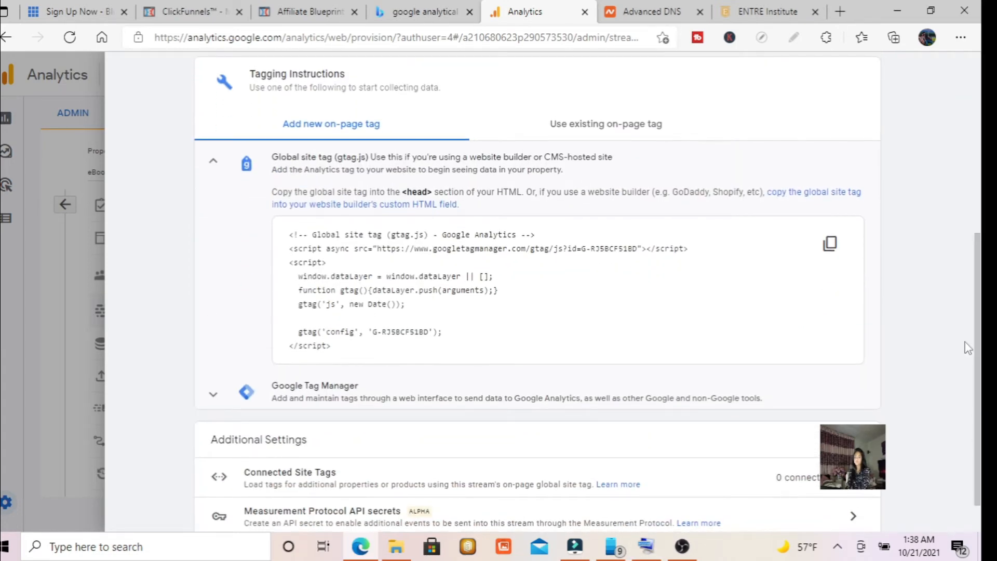
double_click(295, 235)
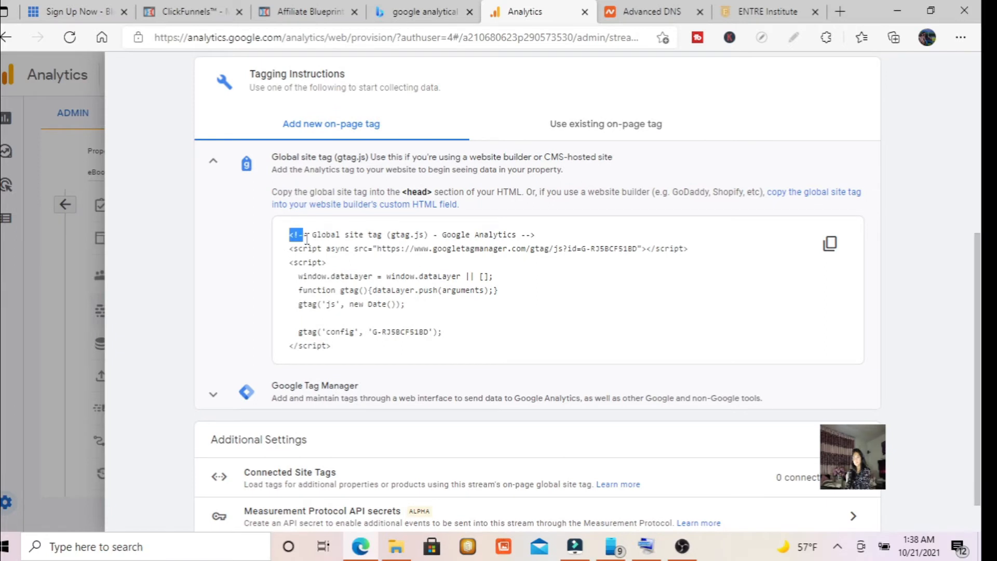
left_click_drag(294, 233, 330, 345)
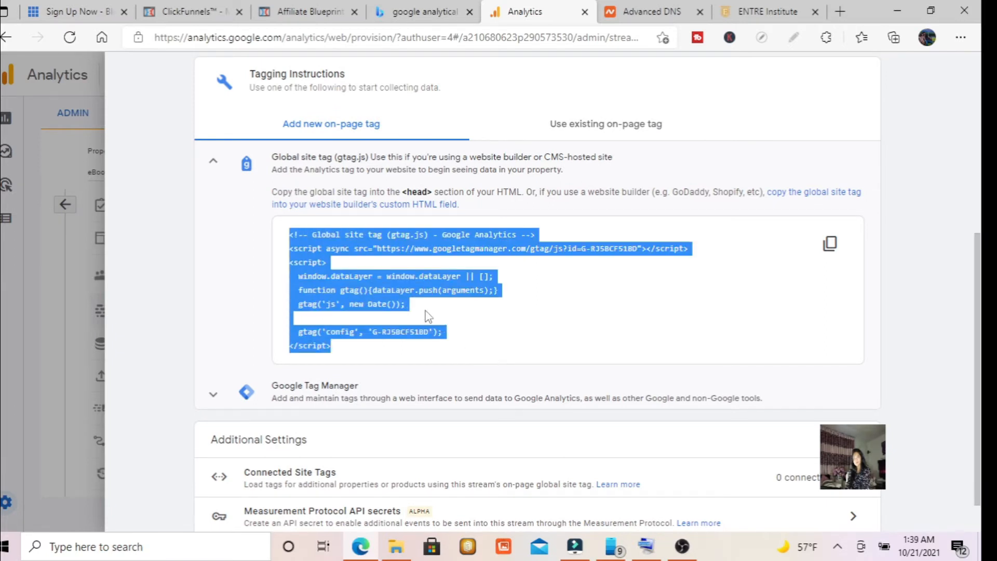
right_click(426, 312)
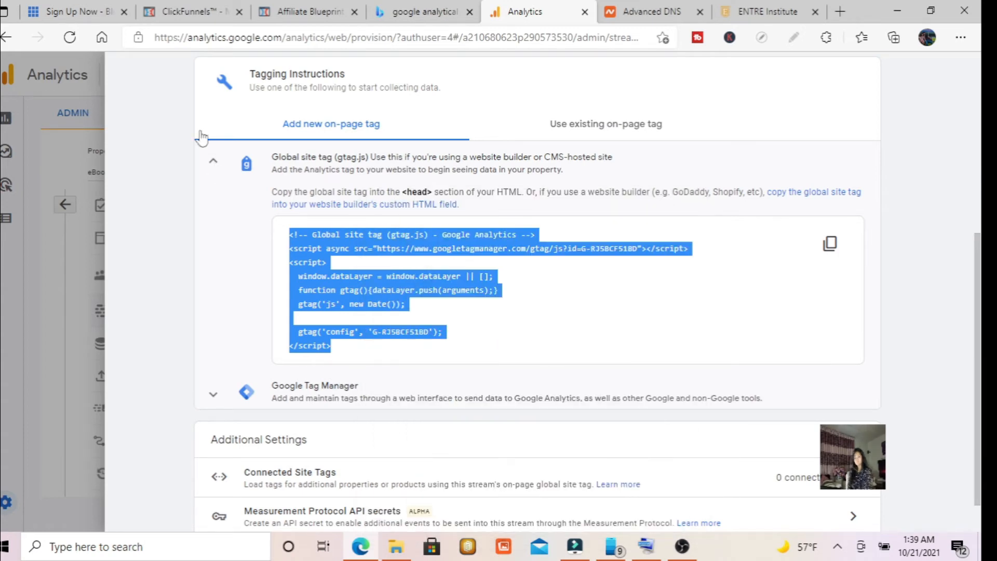
Step: In ClickFunnels, open the eBook funnel's Settings and scroll to the Head Tracking Code field
left_click(192, 12)
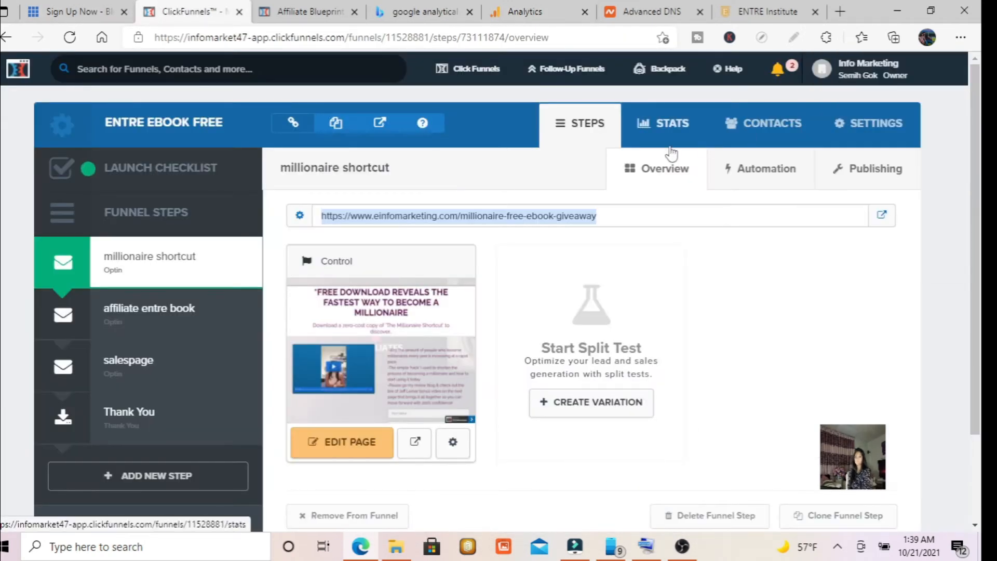
left_click(875, 124)
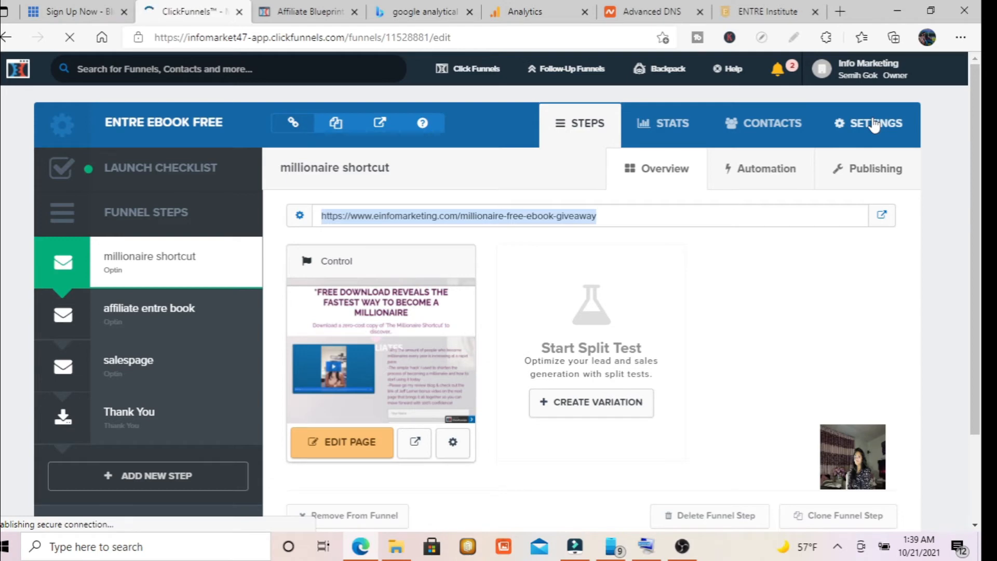
left_click(870, 124)
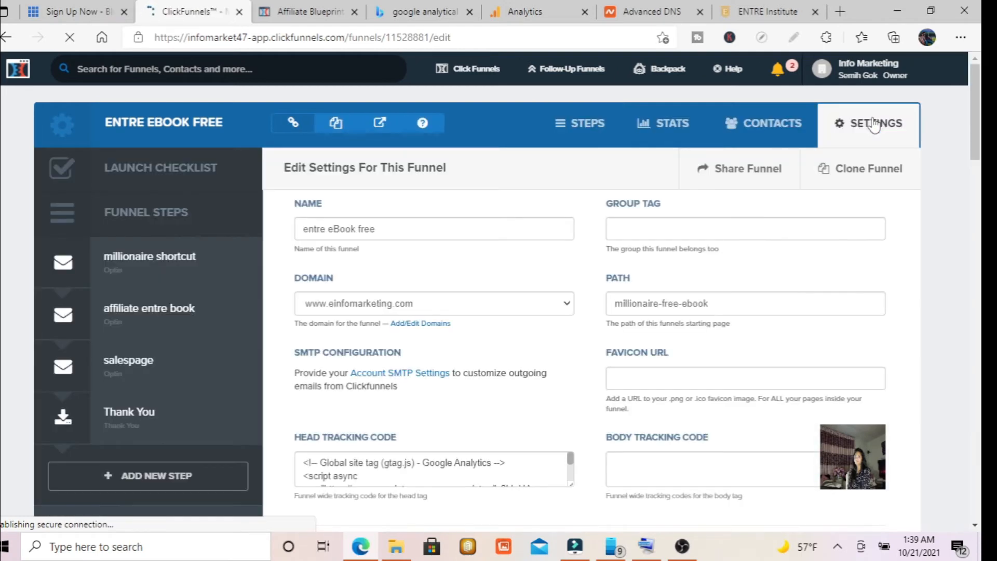
scroll("down", 3)
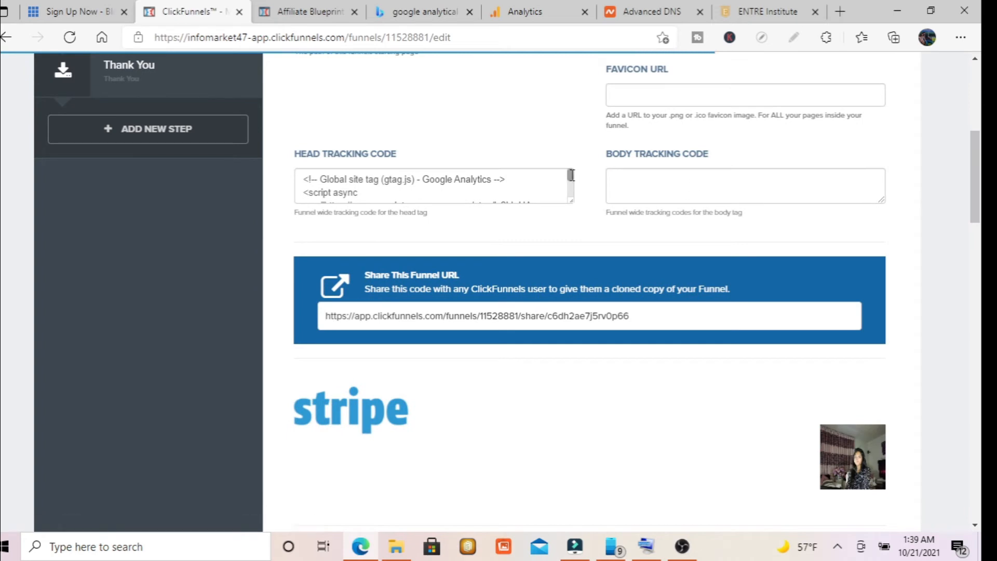
scroll("down", 3)
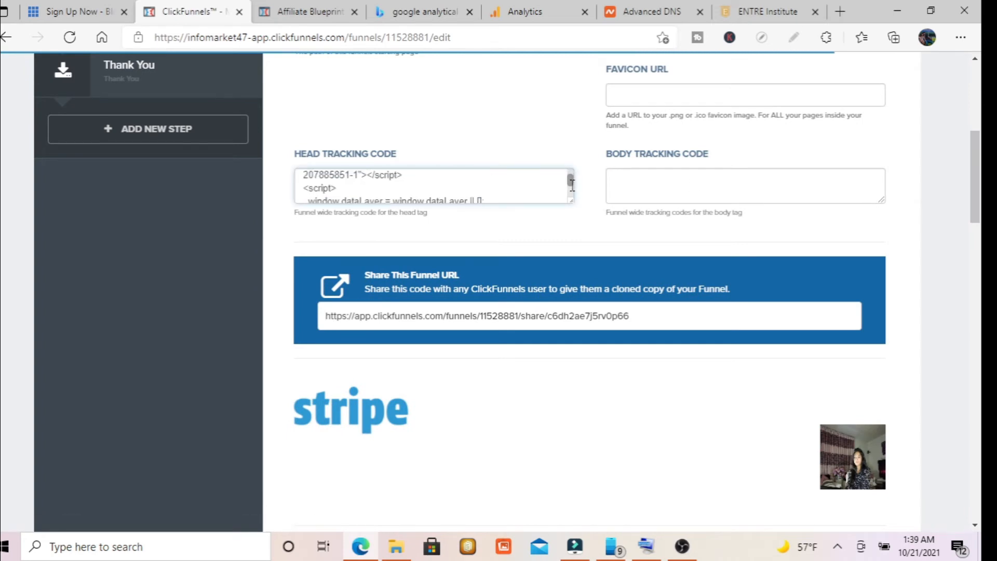
mouse_move(778, 38)
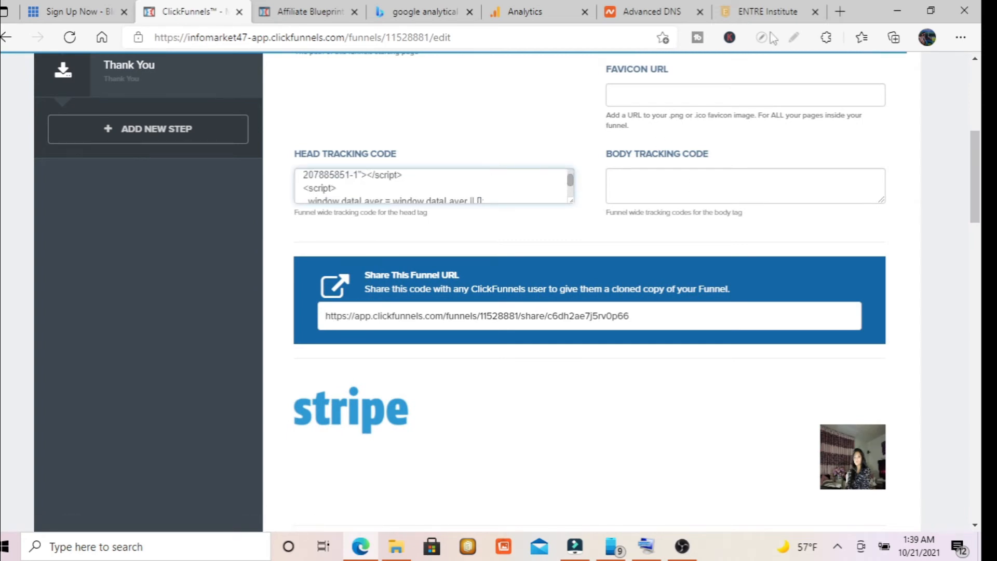
Step: Return to the Analytics stream details and briefly view the connected site tags panel
left_click(529, 12)
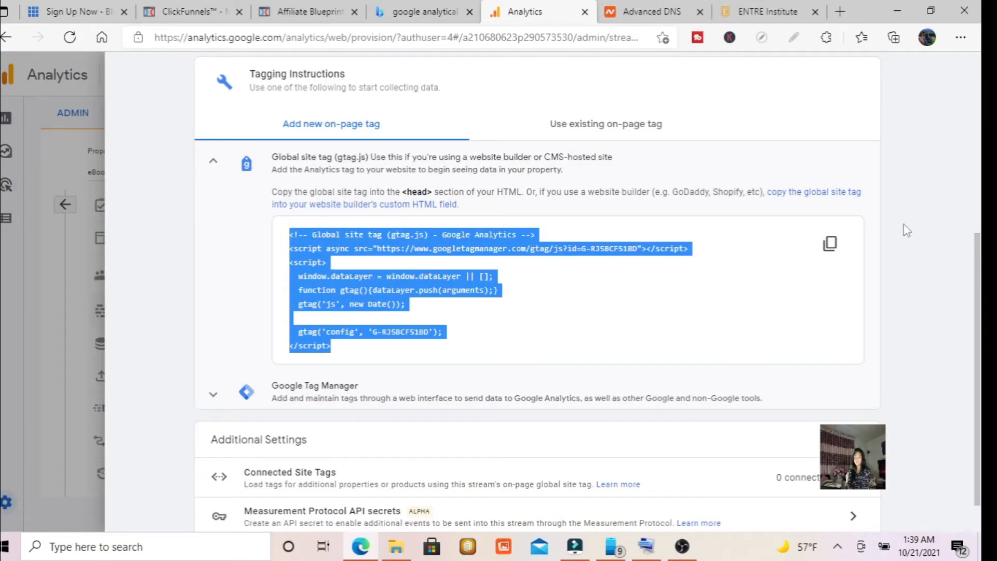
mouse_move(914, 240)
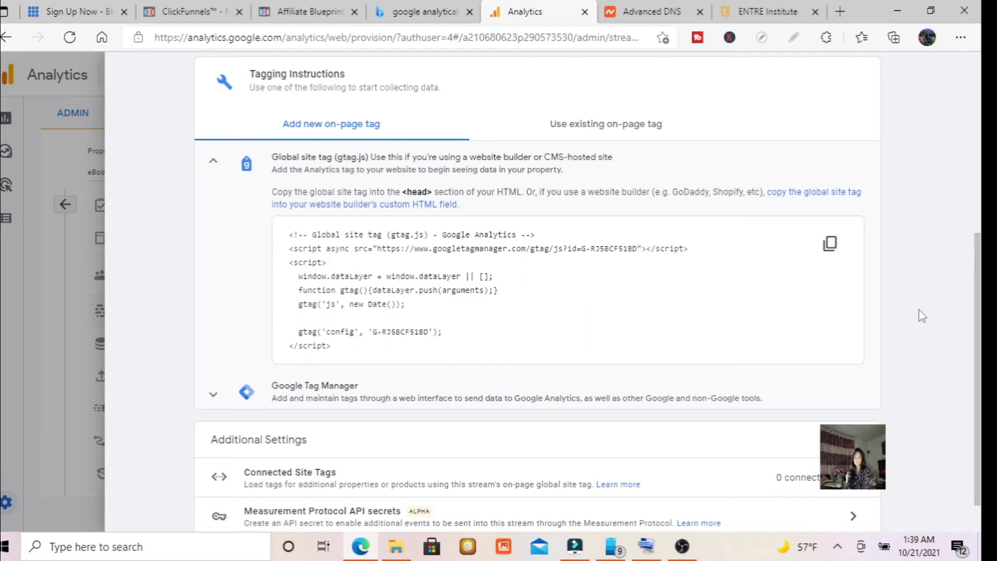
scroll("down", 3)
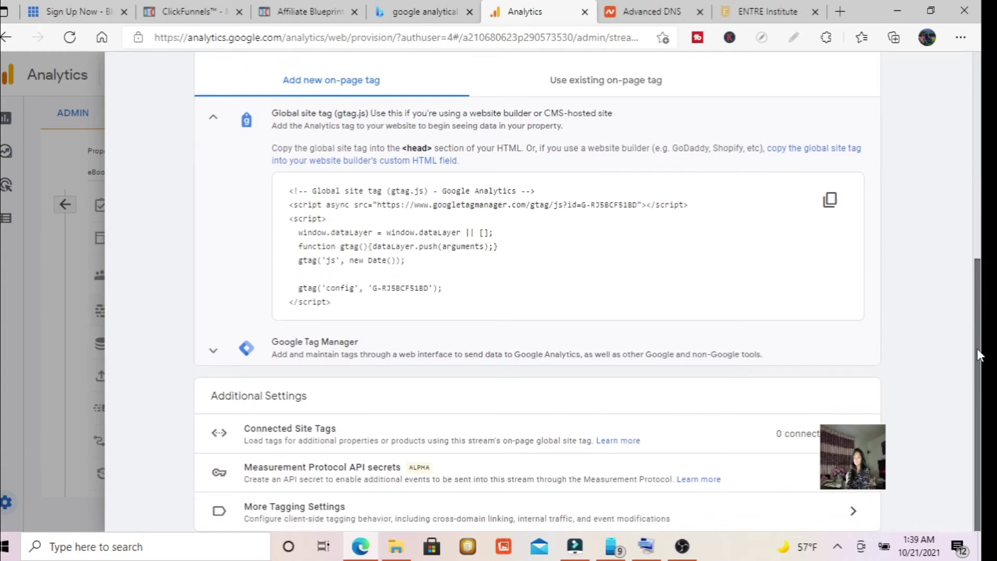
scroll("up", 3)
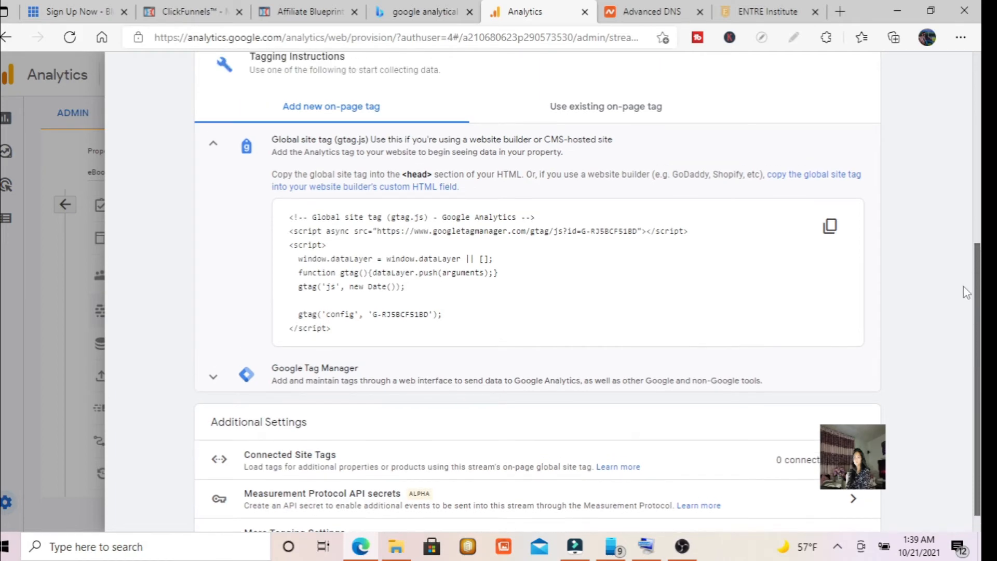
scroll("down", 3)
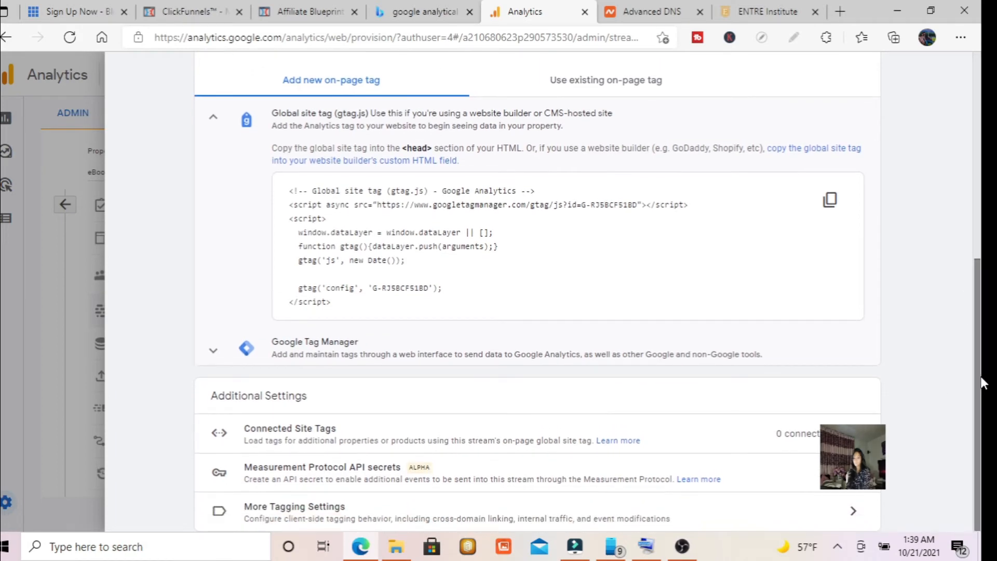
left_click(289, 428)
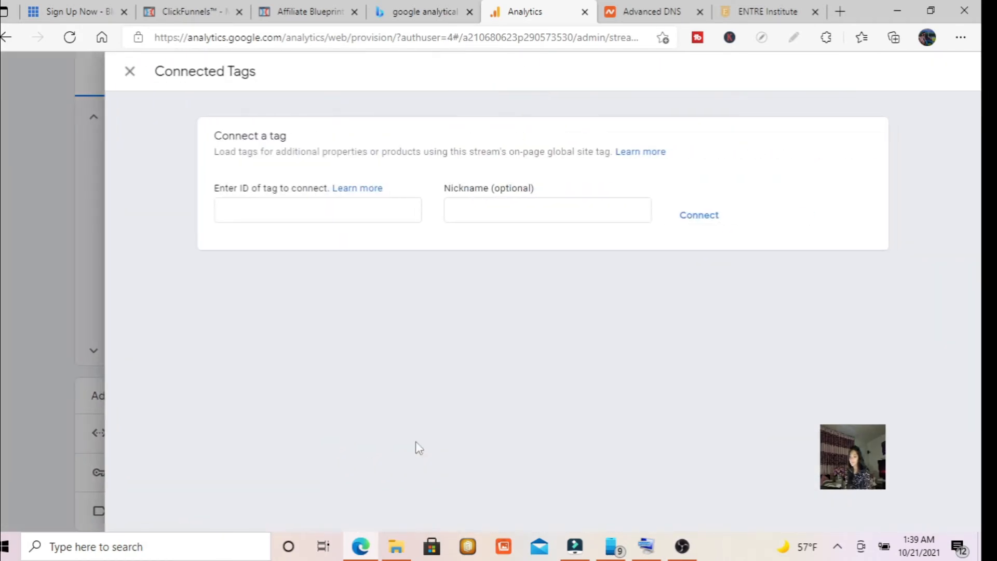
mouse_move(7, 258)
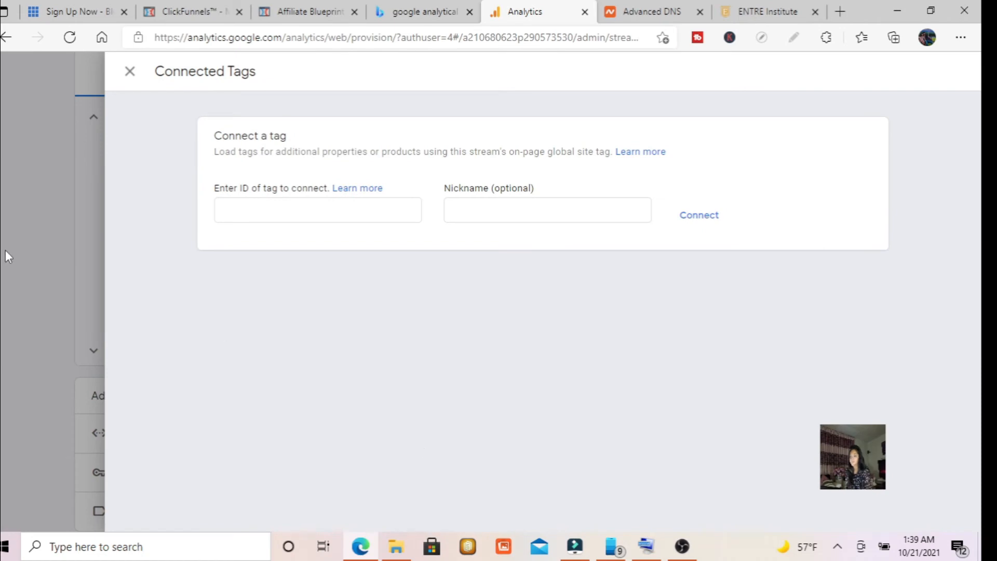
left_click(130, 72)
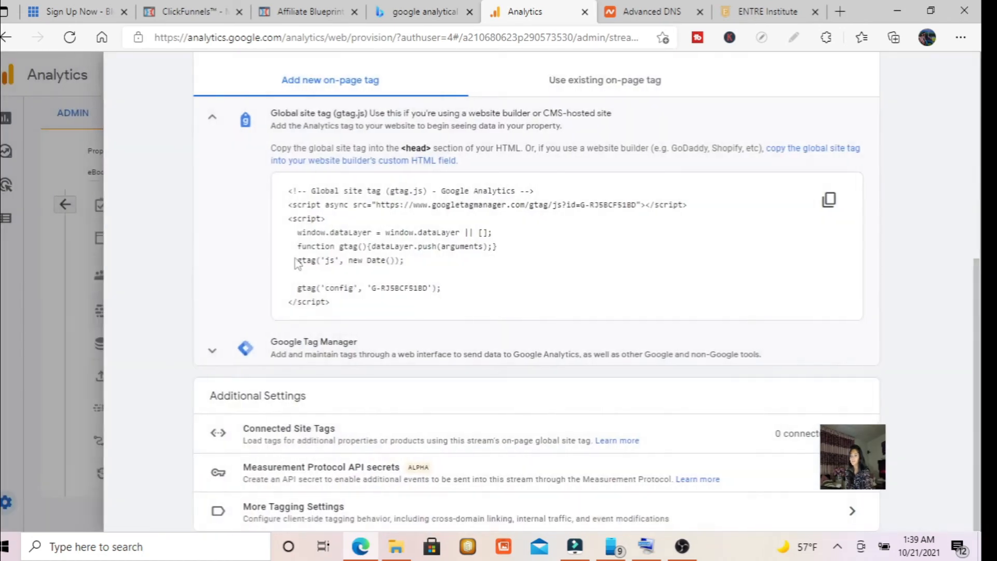
Step: Scroll the stream details back to the gtag.js global site tag code block
scroll("up", 3)
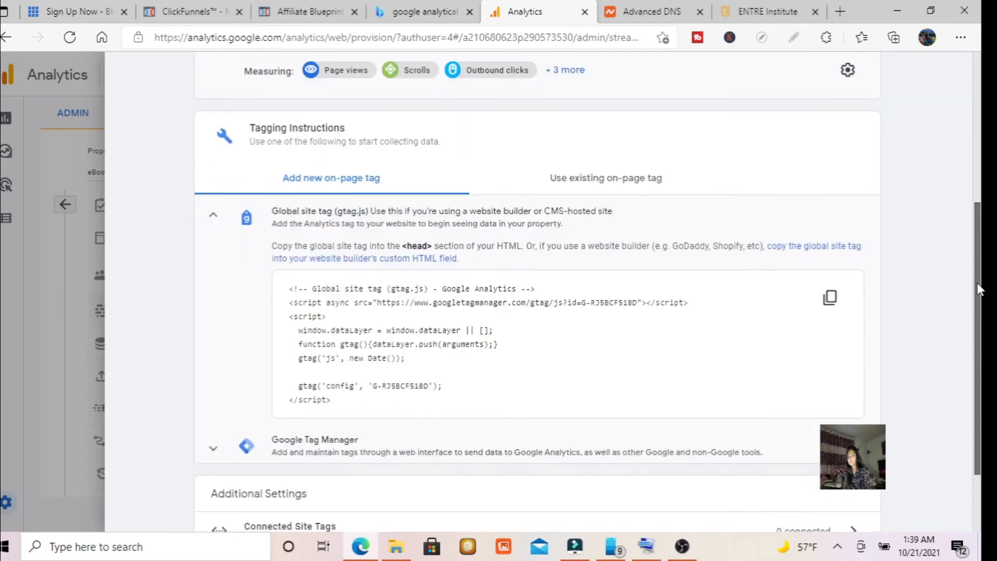
scroll("down", 3)
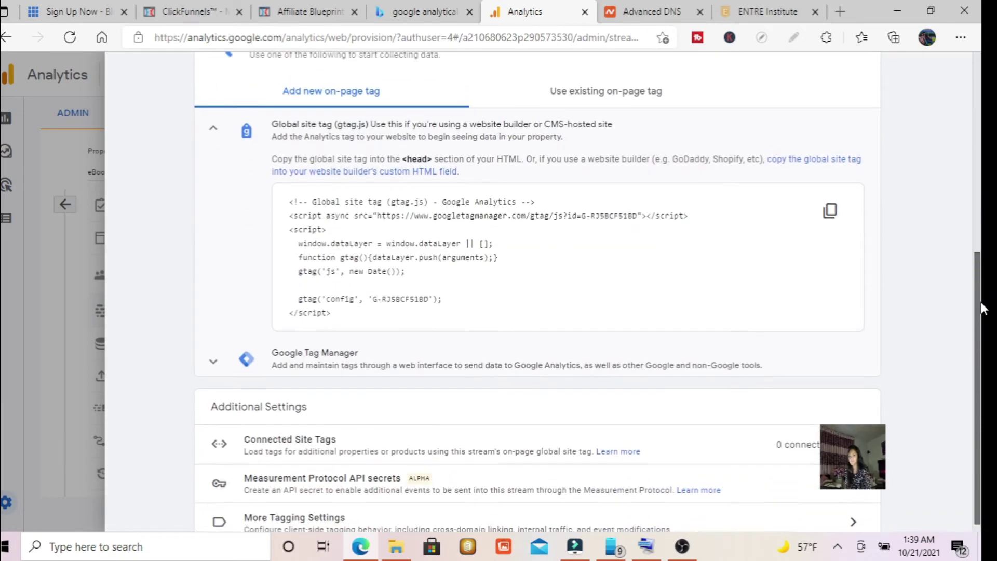
scroll("down", 3)
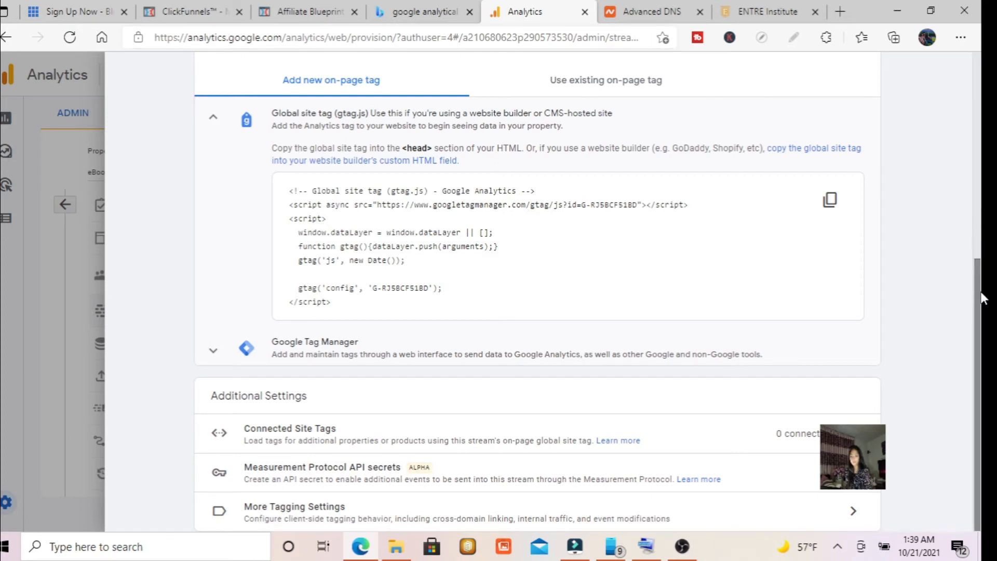
mouse_move(509, 427)
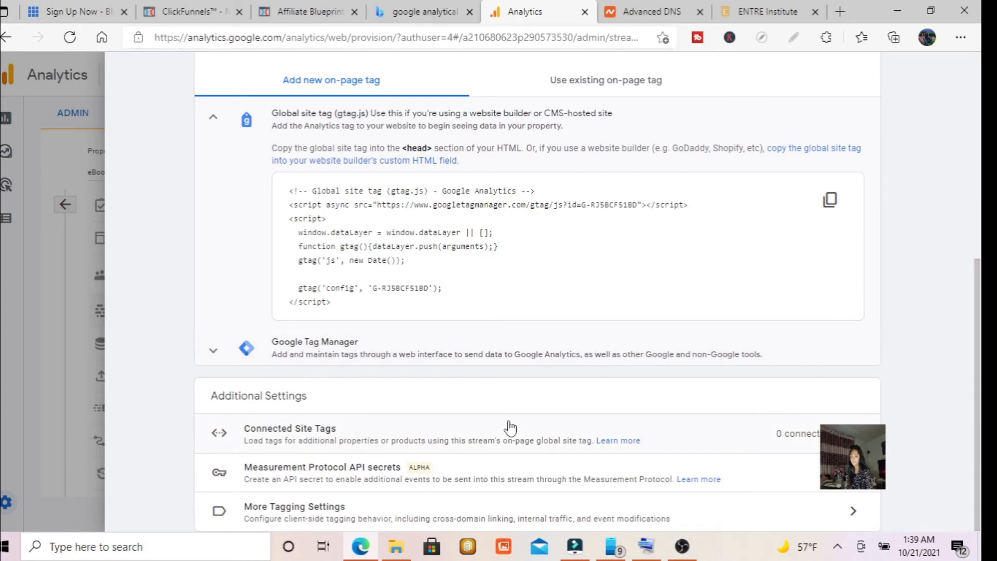
mouse_move(968, 415)
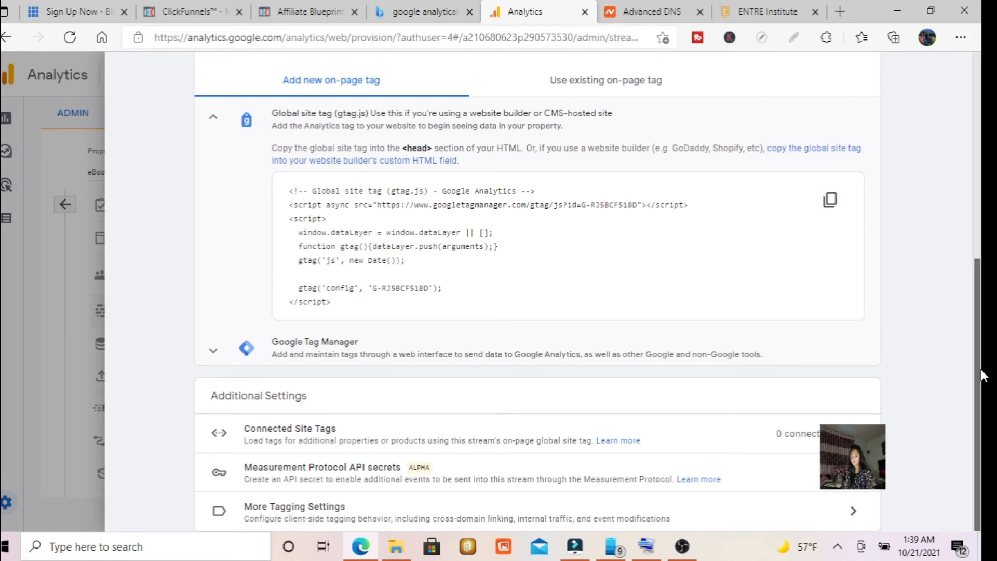
scroll("up", 3)
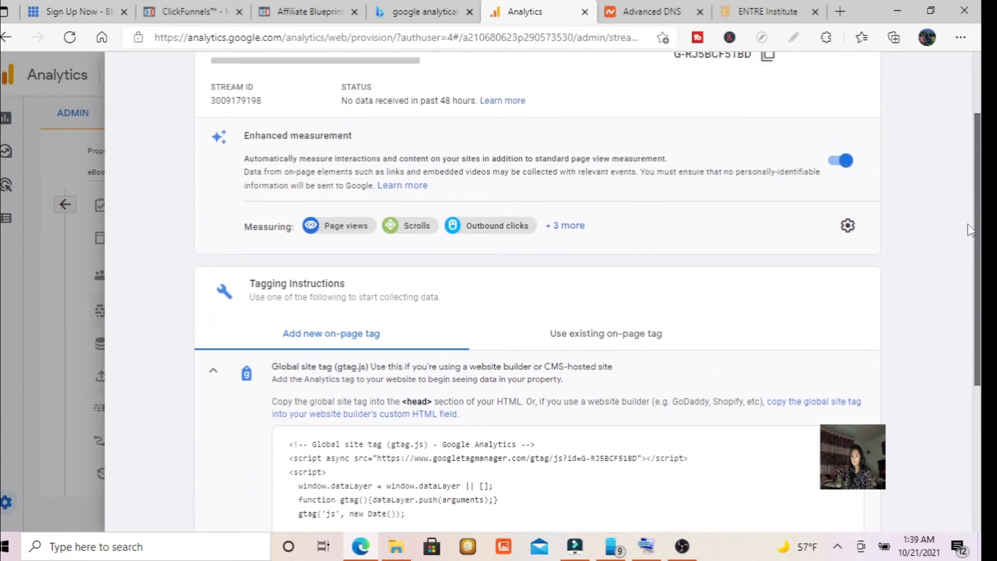
scroll("down", 3)
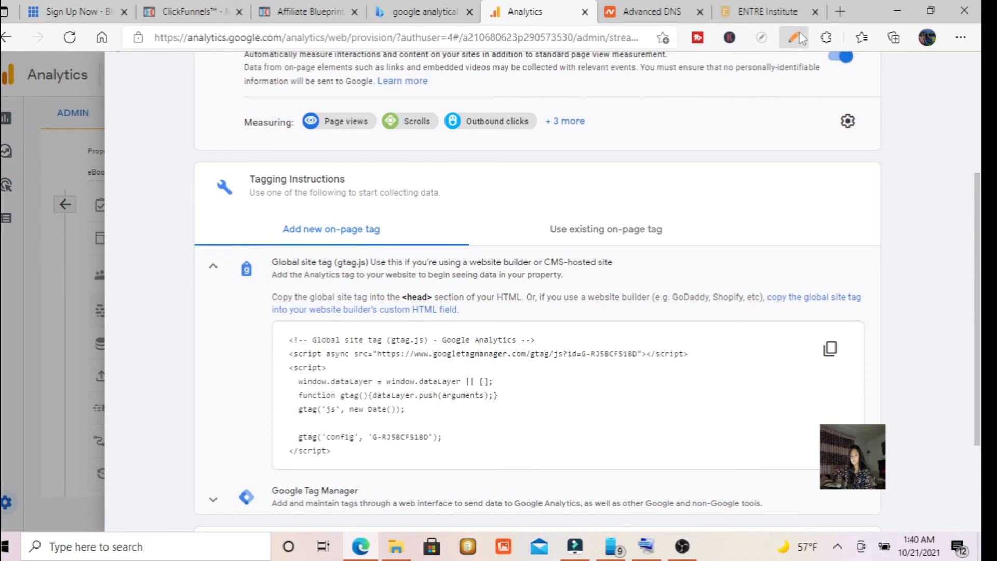
left_click(792, 37)
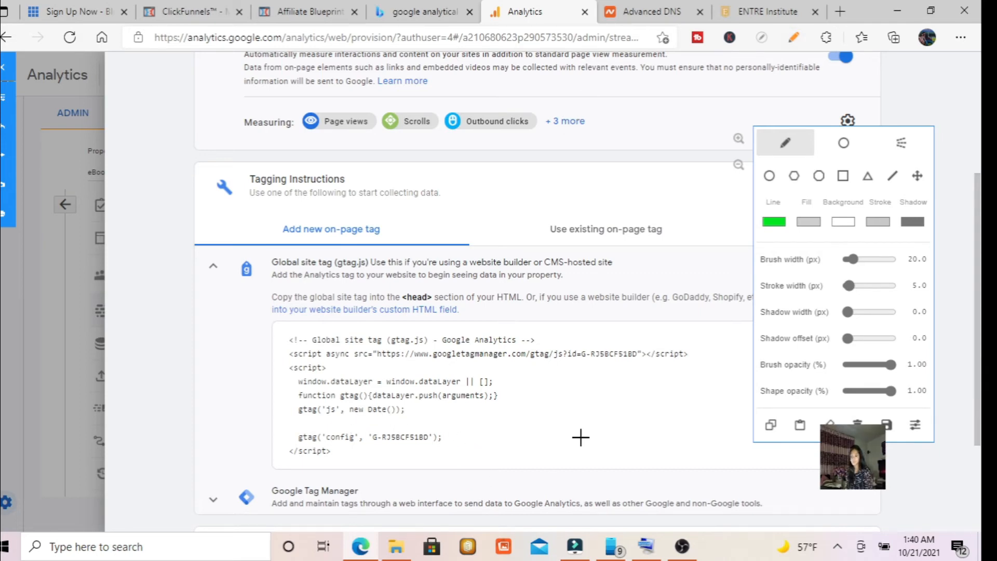
left_click(656, 188)
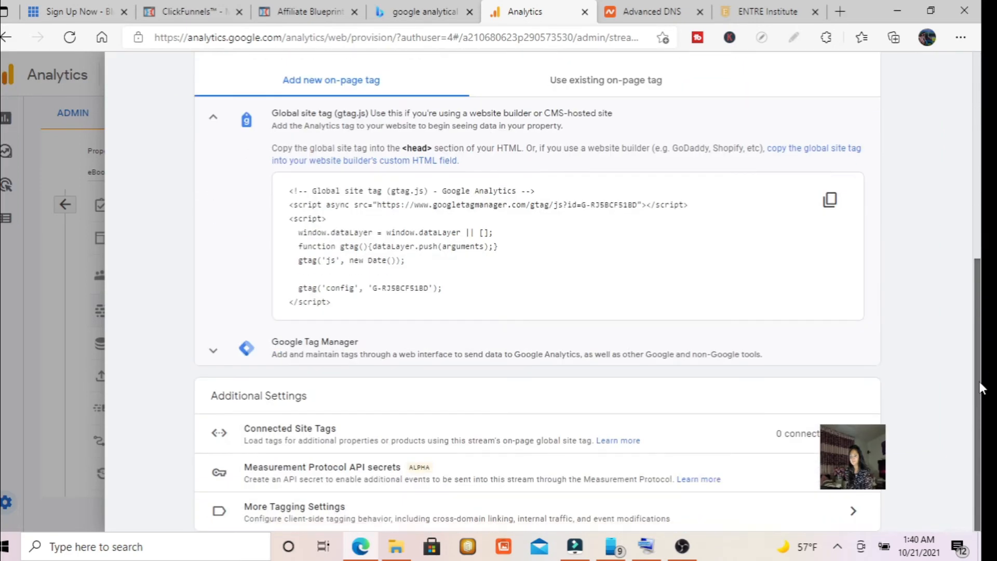
scroll("up", 3)
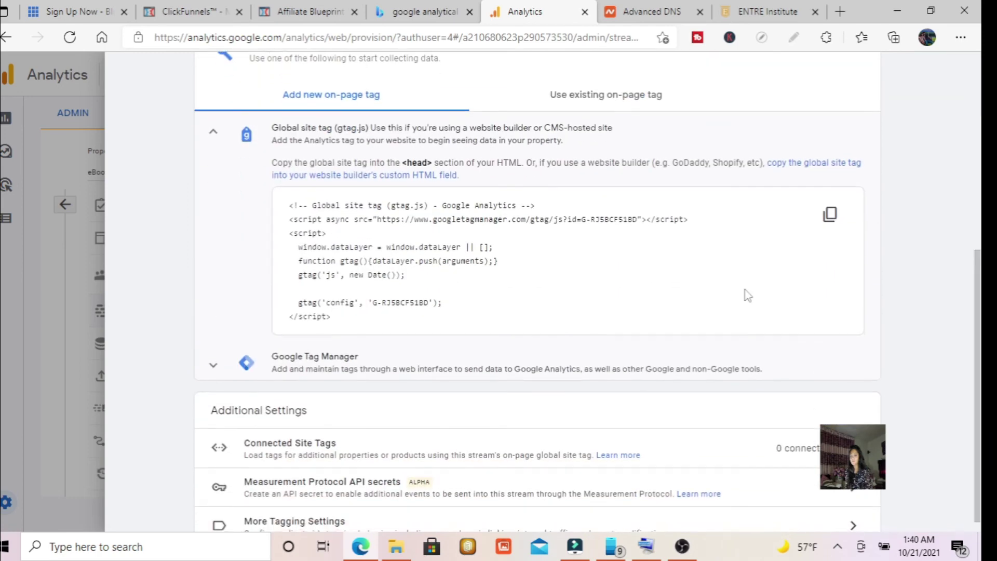
mouse_move(340, 318)
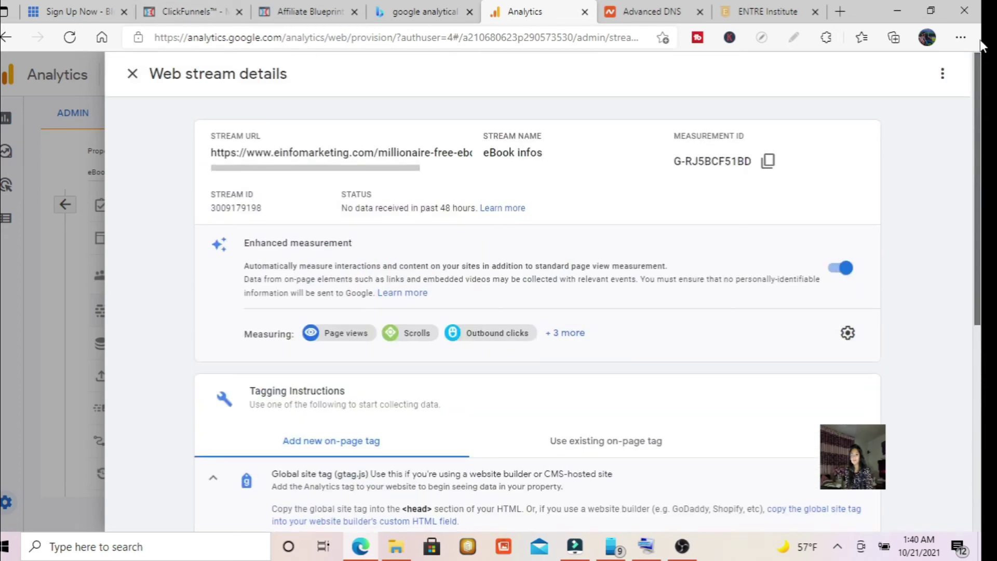
scroll("down", 3)
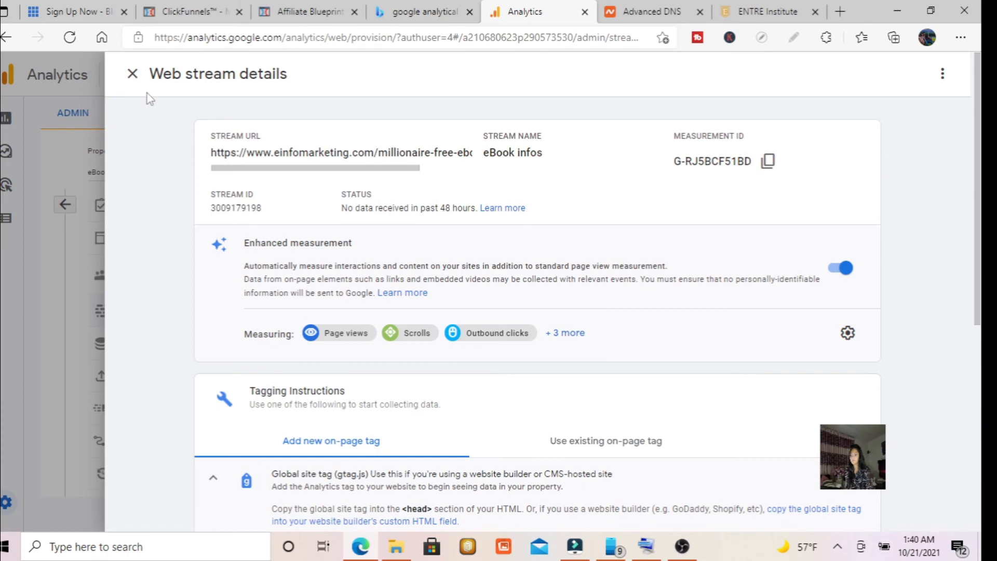
Step: Close the stream details and browse the Reports snapshot showing no data, ending at Admin
left_click(132, 72)
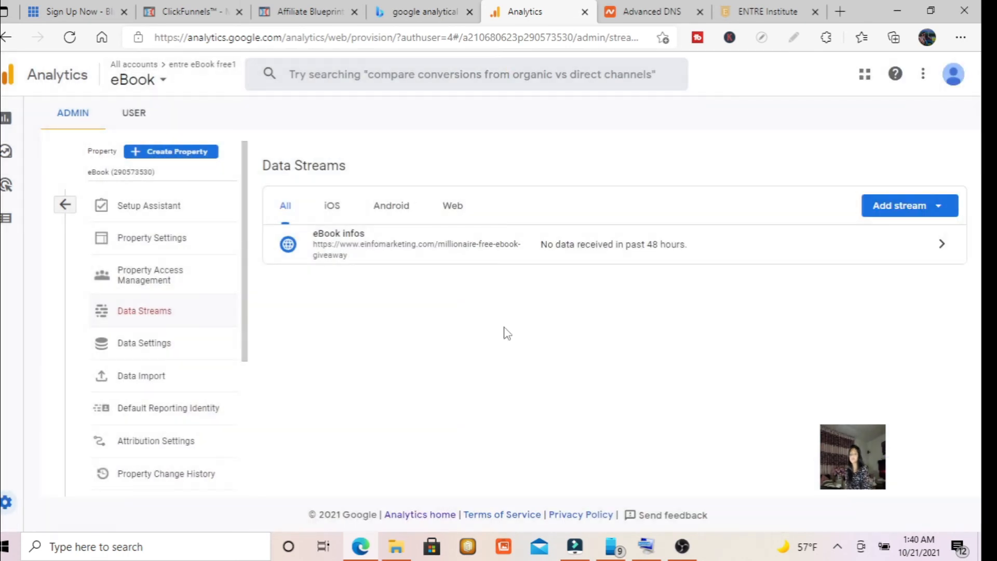
mouse_move(336, 256)
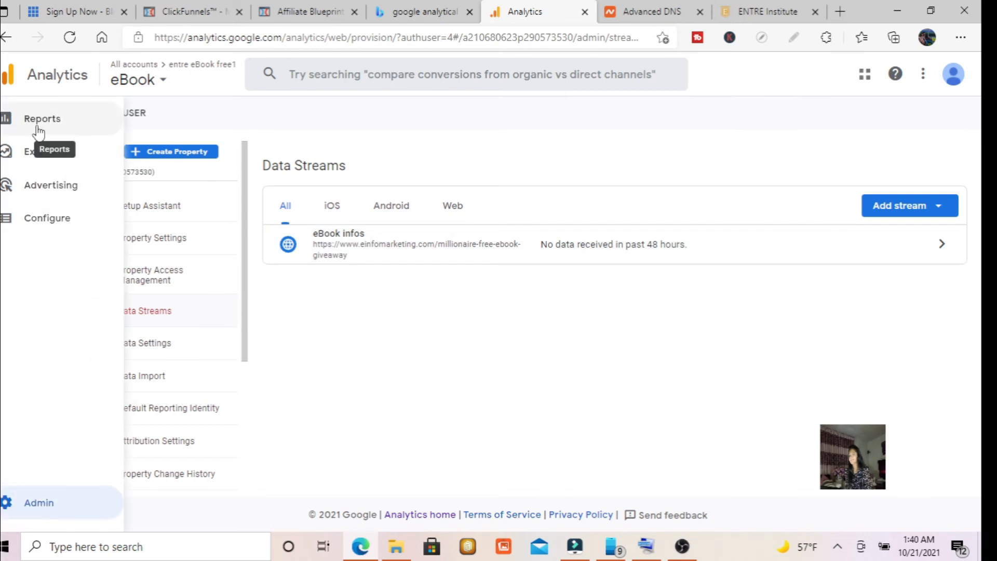
left_click(43, 118)
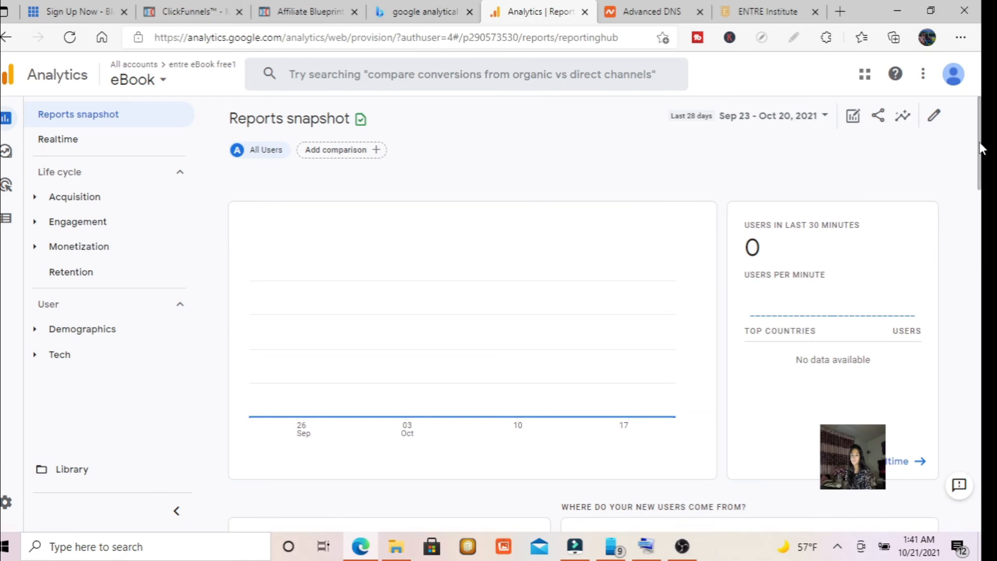
scroll("down", 3)
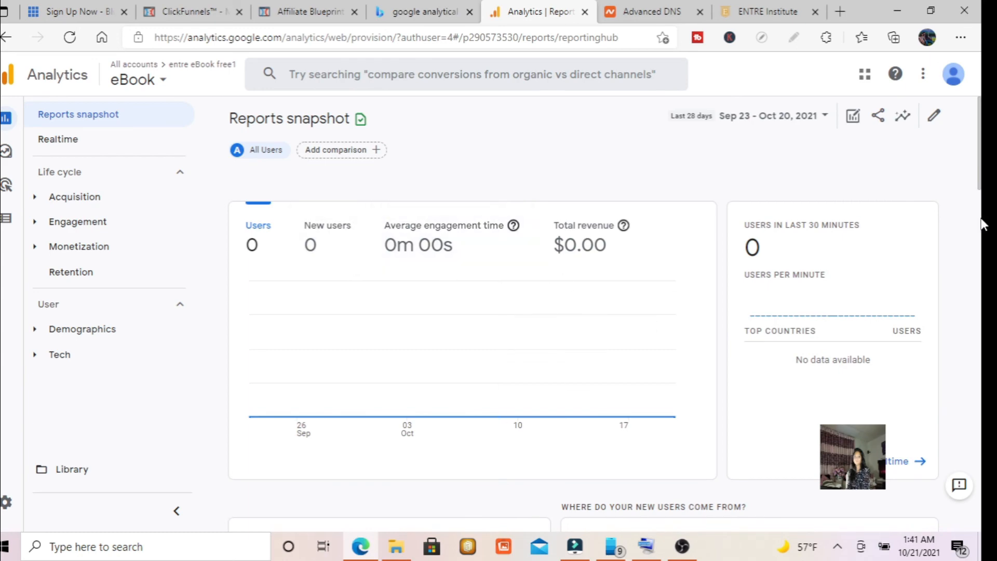
scroll("down", 3)
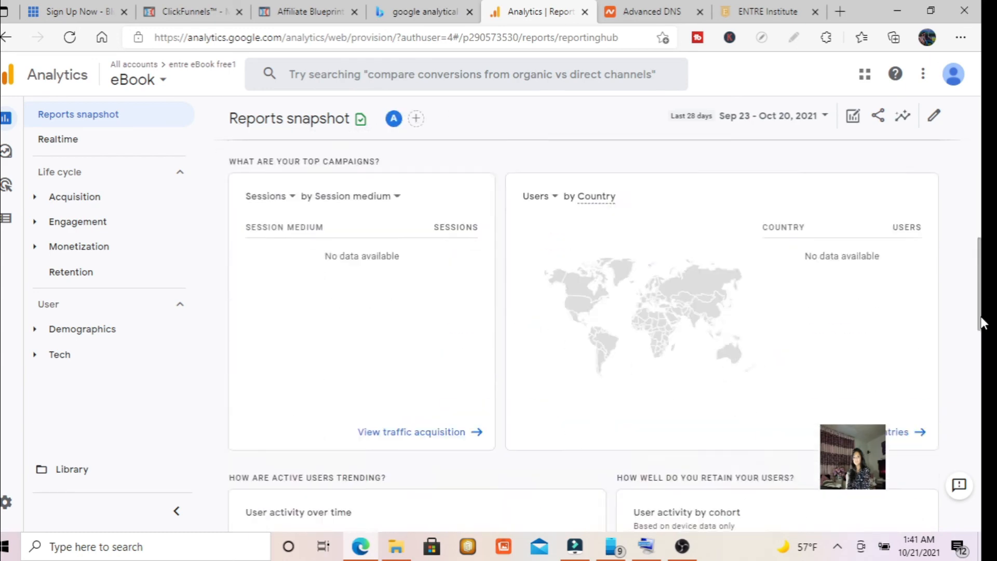
scroll("down", 3)
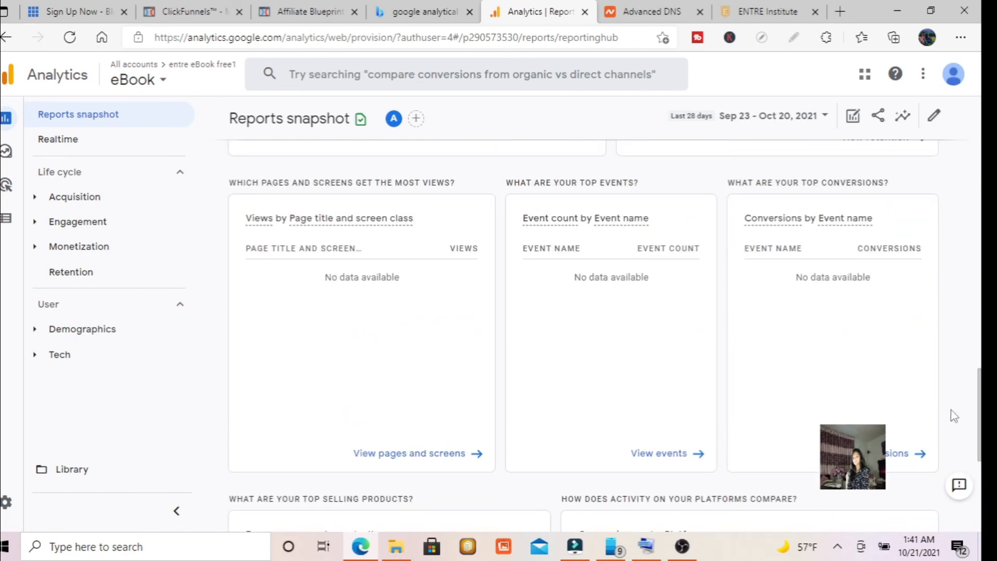
left_click(8, 499)
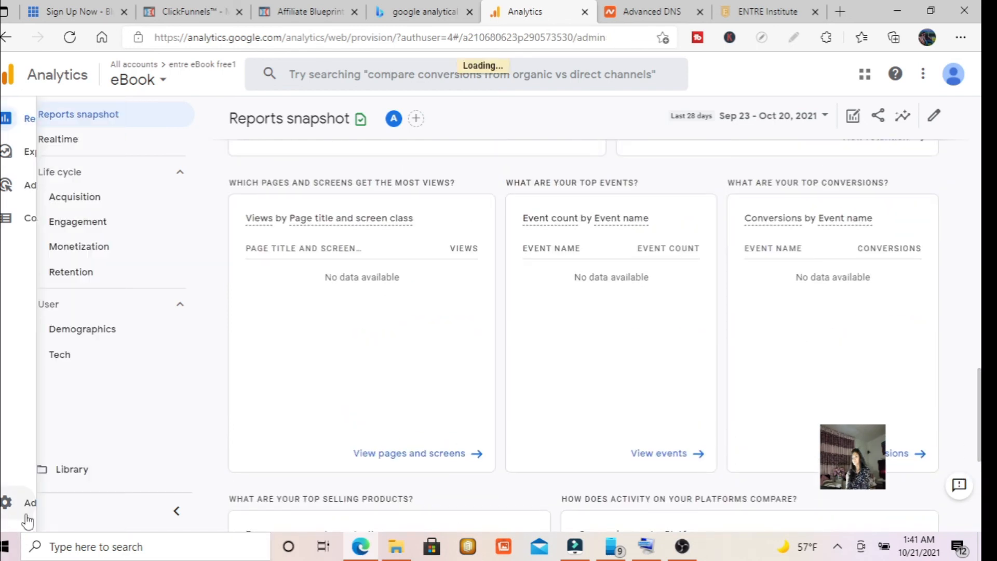
Step: Review the property settings and the administrator entry in Property Access Management
left_click(6, 502)
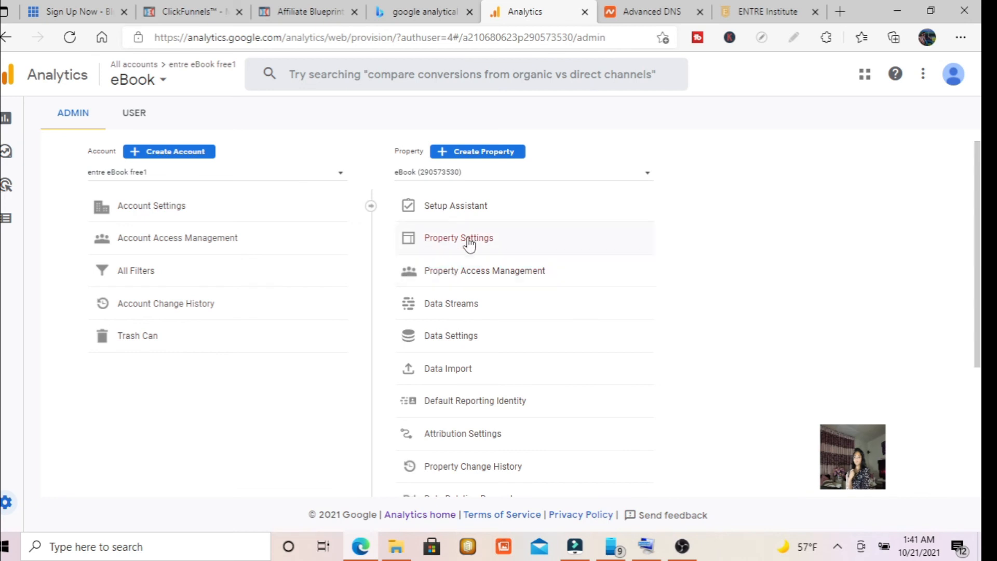
left_click(459, 238)
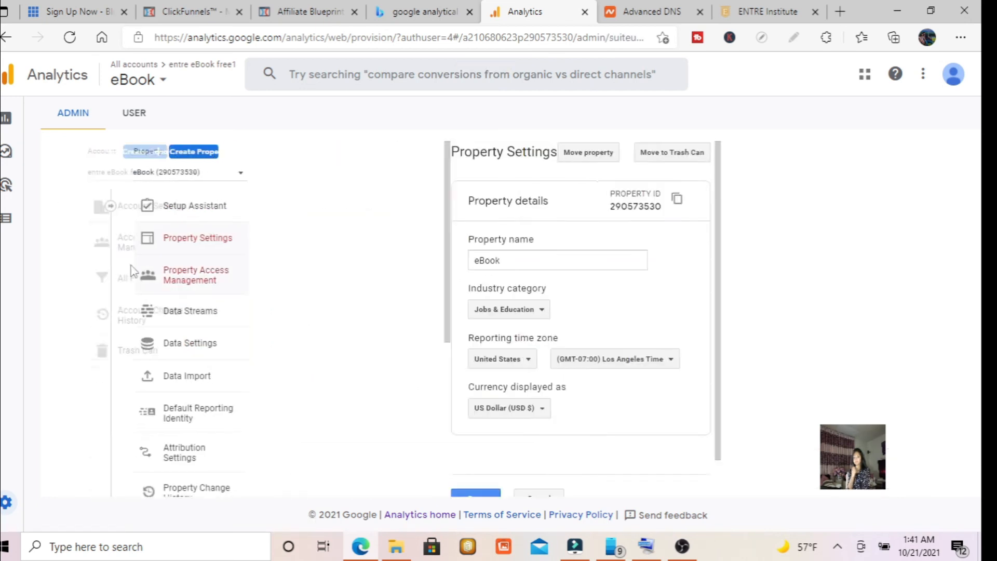
left_click(195, 274)
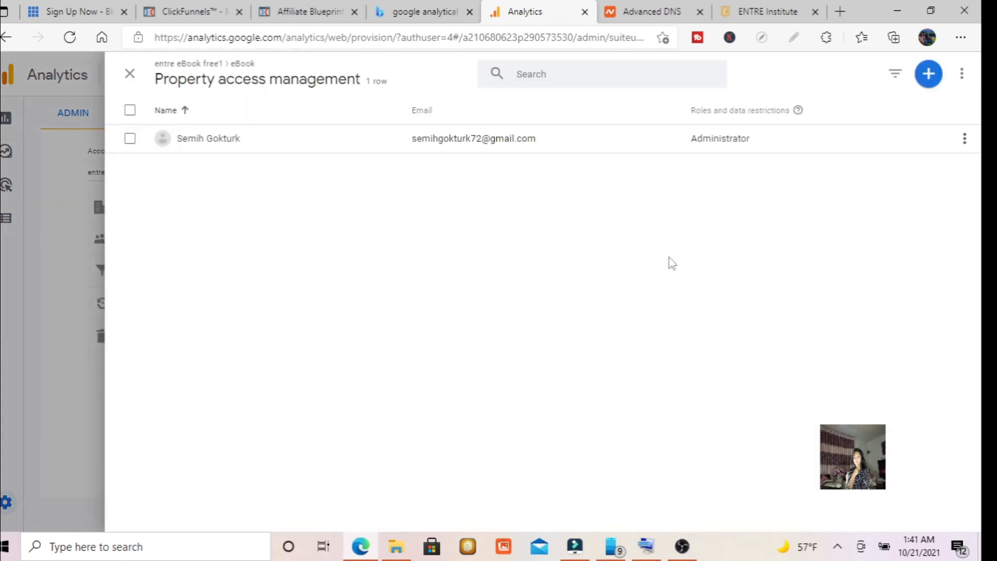
left_click(962, 139)
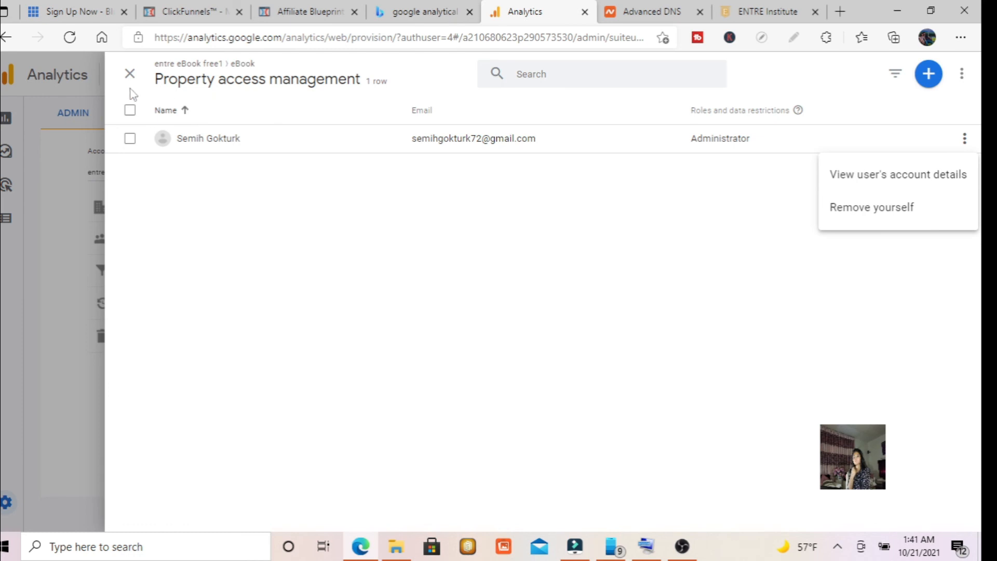
Step: Close access management and return to the Admin list showing product linking and additional settings
left_click(128, 75)
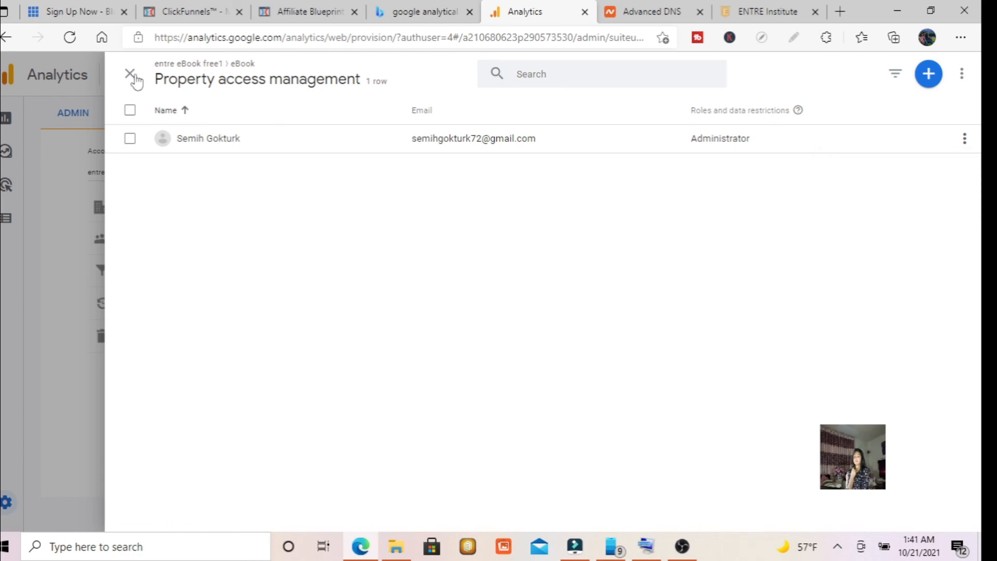
left_click(131, 75)
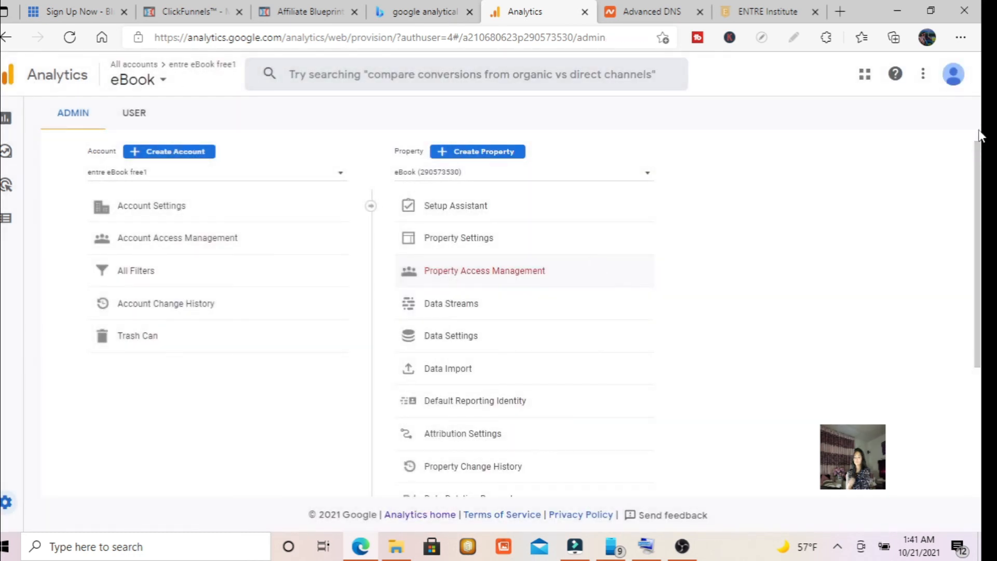
scroll("down", 3)
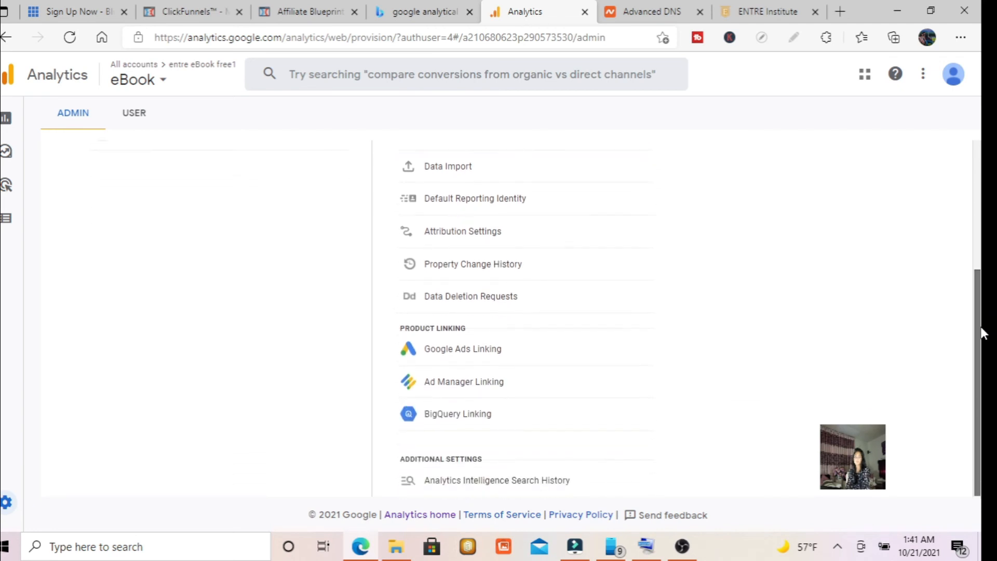
mouse_move(980, 362)
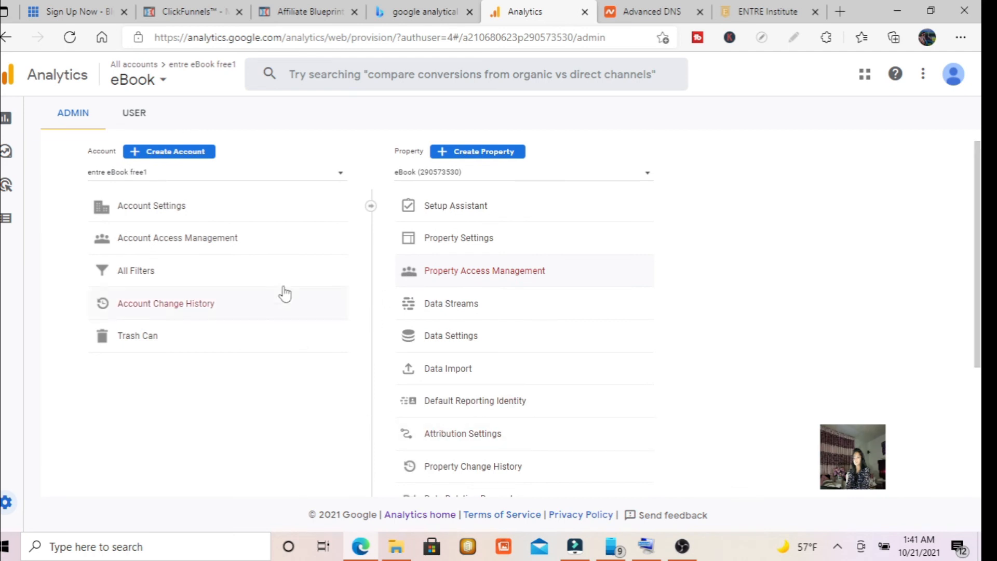
mouse_move(32, 203)
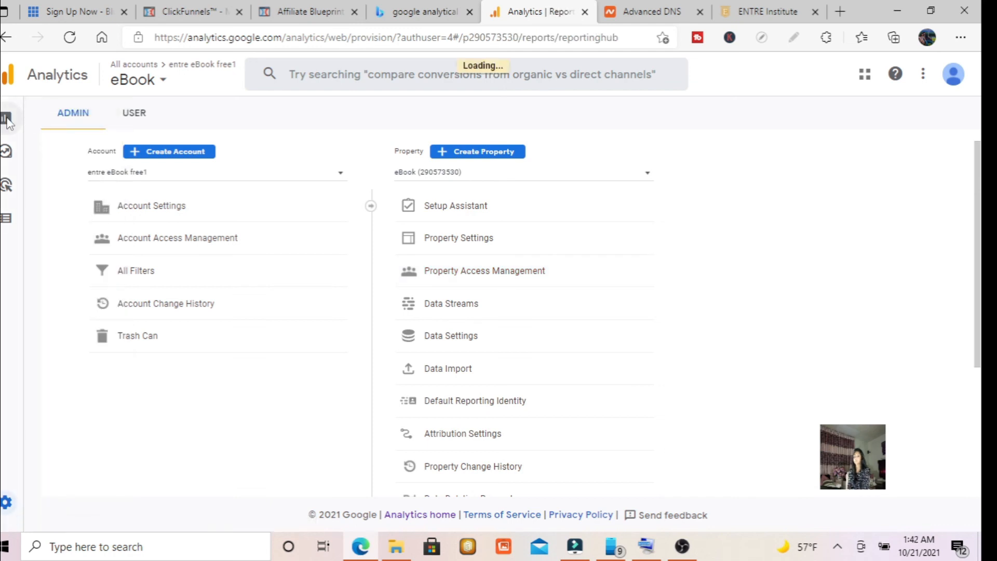
Step: Show the Reports snapshot with 0 users, 0m 00s engagement and $0.00 revenue
left_click(7, 116)
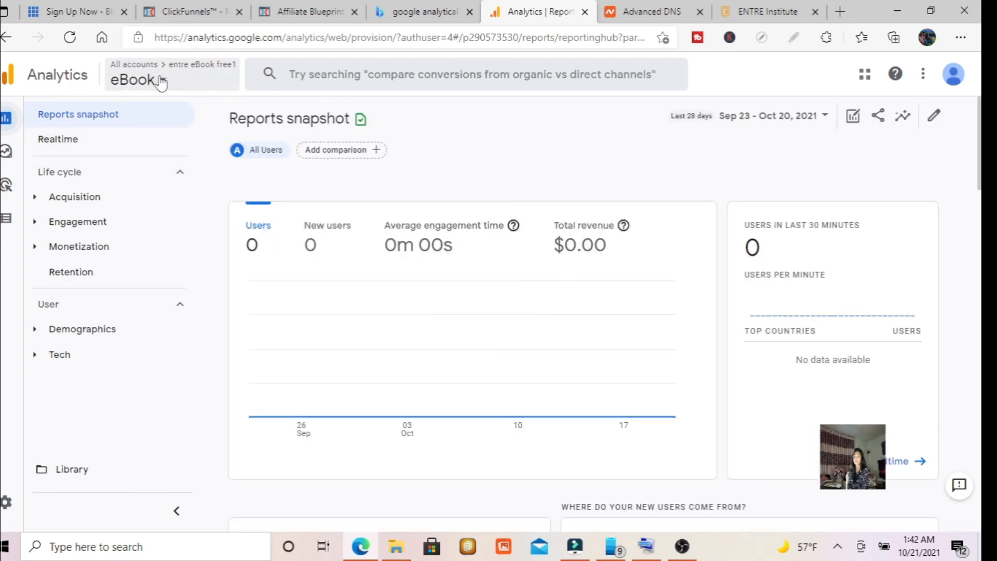
mouse_move(161, 83)
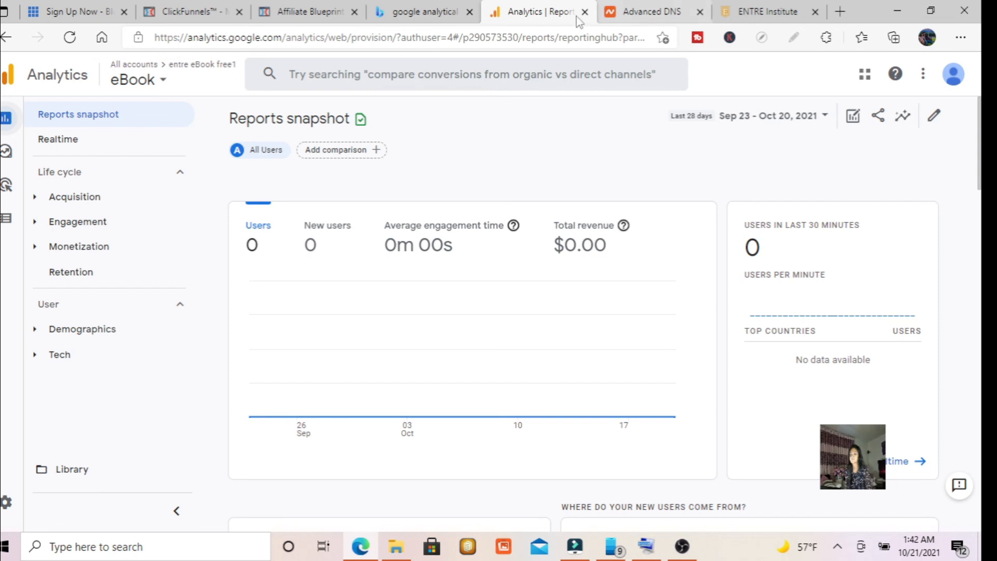
mouse_move(614, 81)
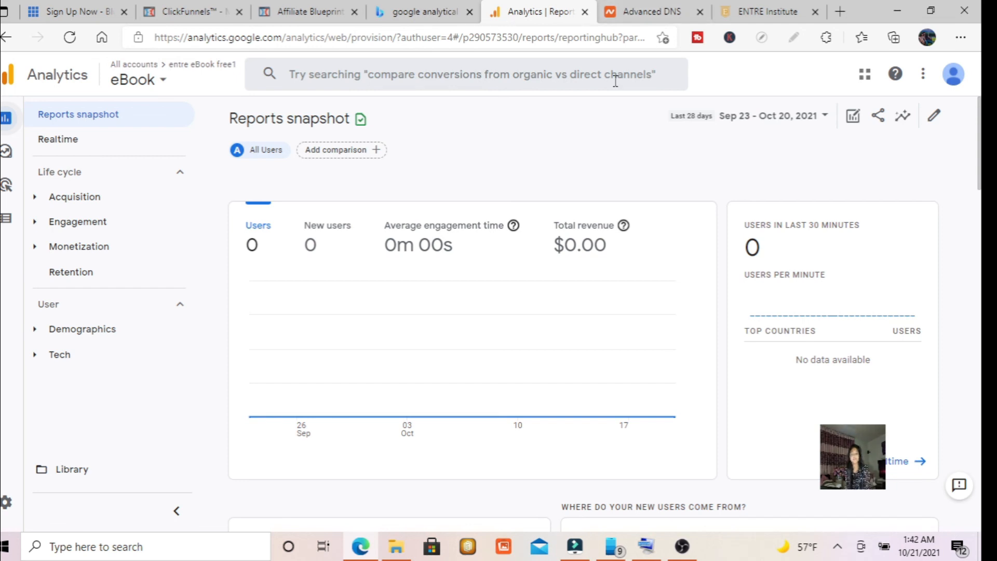